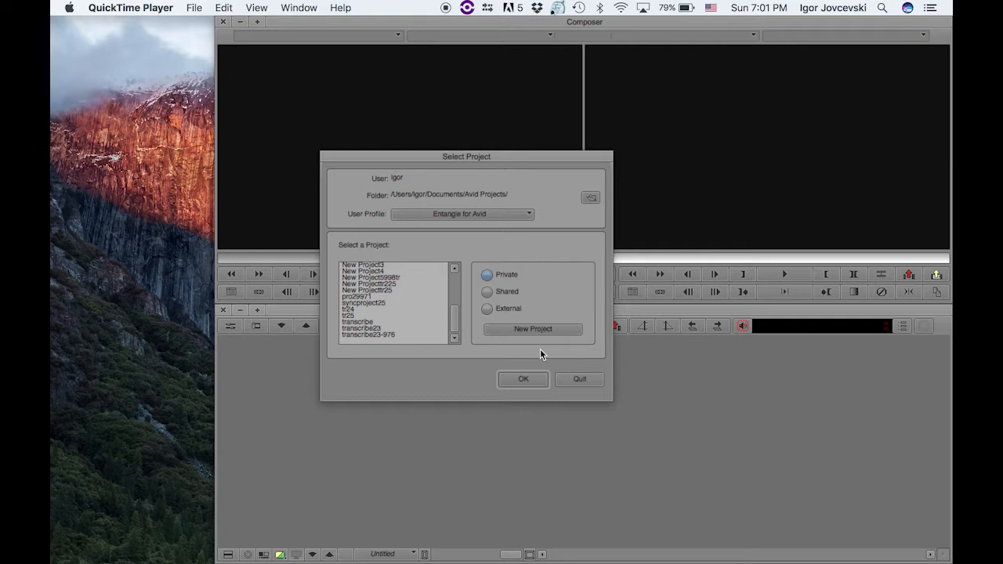
{"action": "mouse_move", "coordinate": [414, 160]}
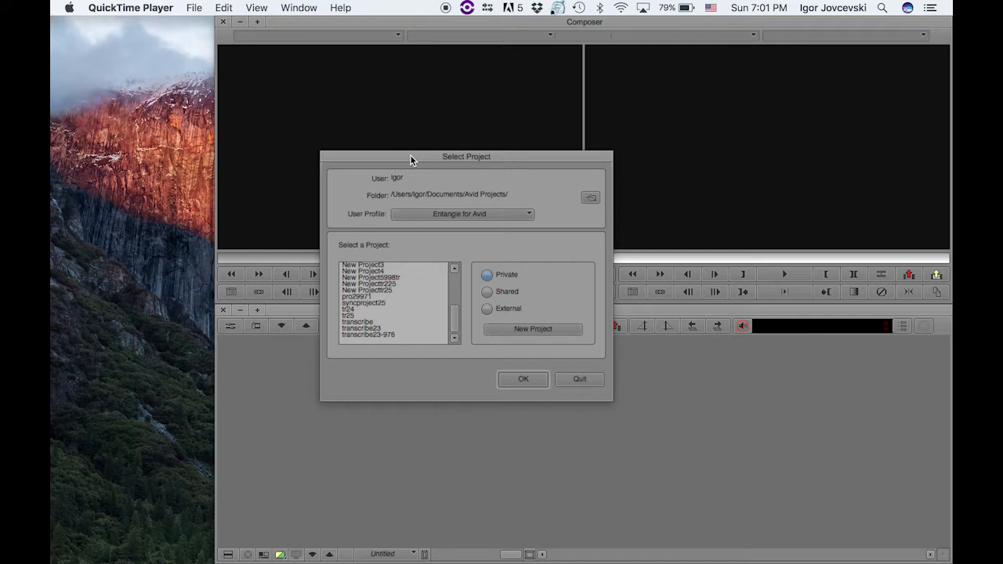
{"action": "mouse_move", "coordinate": [428, 250]}
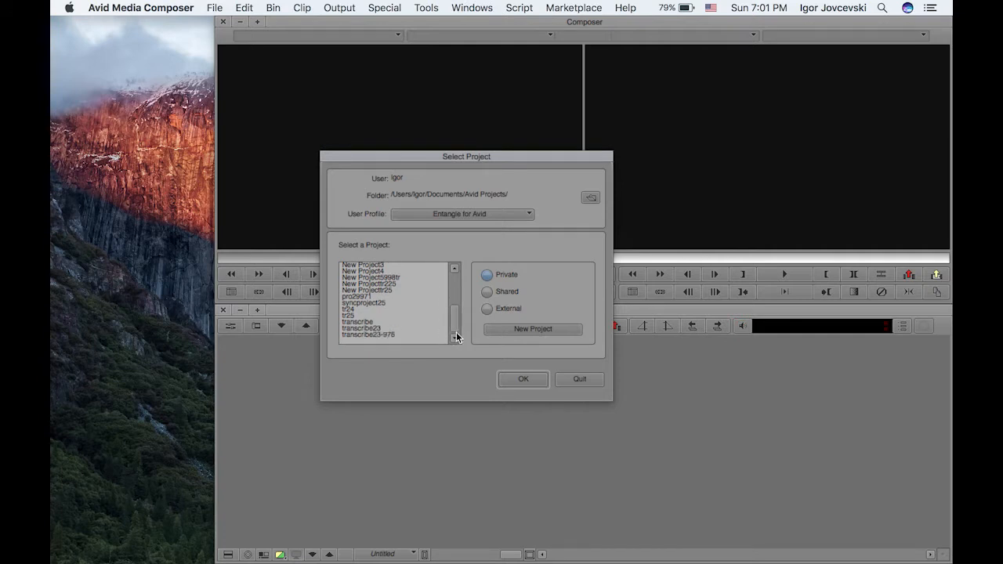
Create a new 720p/25 project named test25fps and open it to its empty bin.
{"action": "left_click", "coordinate": [532, 329]}
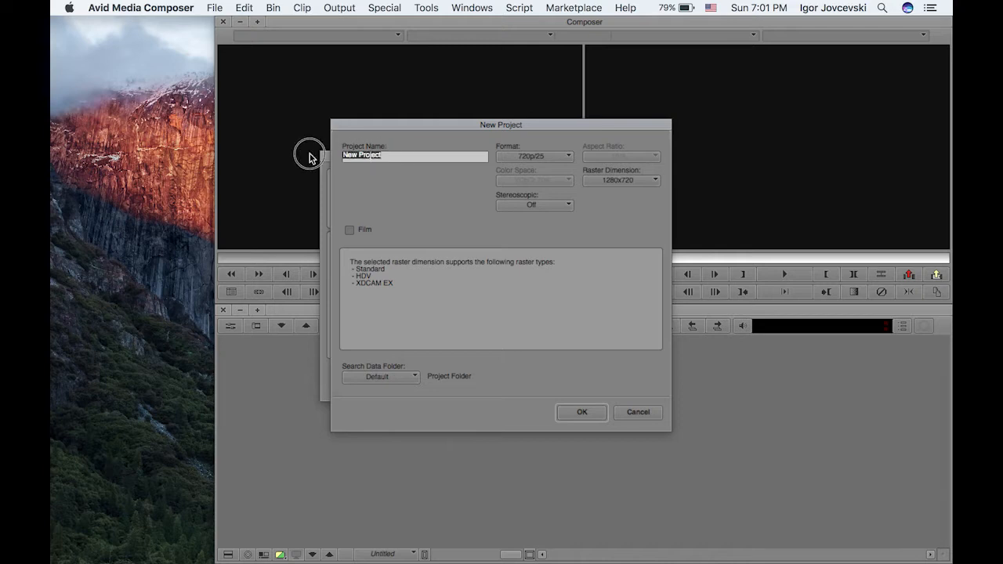
{"action": "type", "text": "test25fp"}
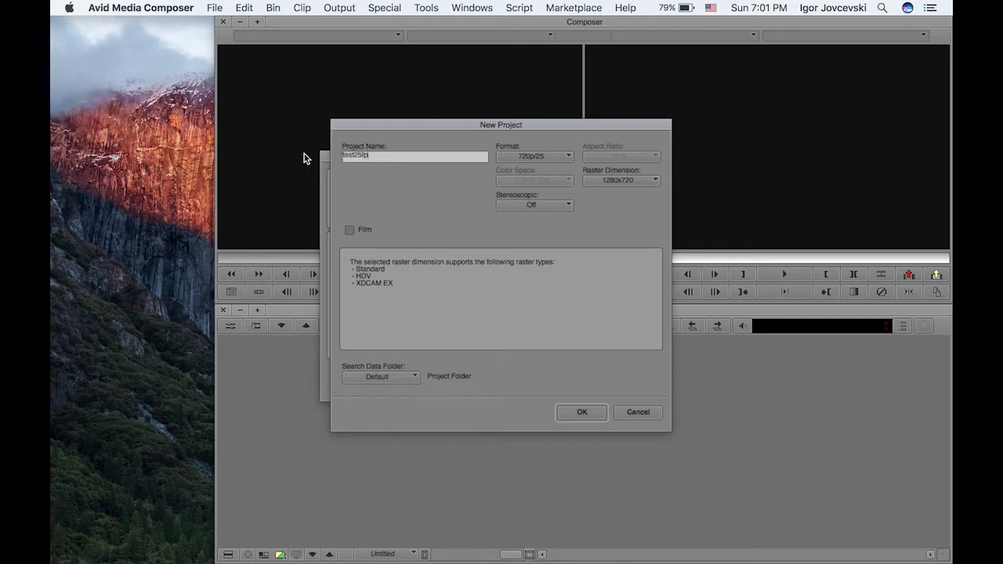
{"action": "left_click", "coordinate": [580, 412]}
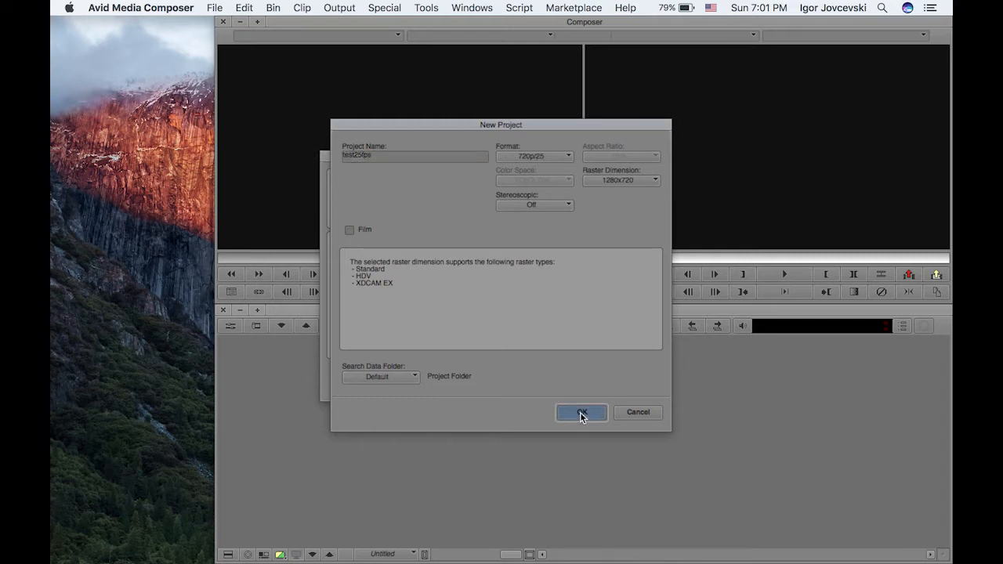
{"action": "left_click", "coordinate": [580, 412]}
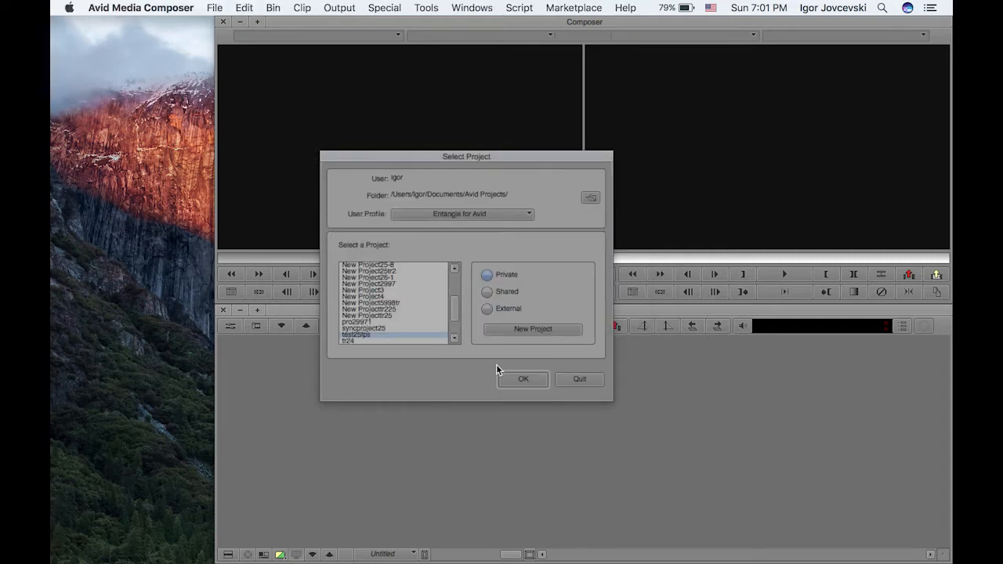
{"action": "left_click", "coordinate": [523, 378]}
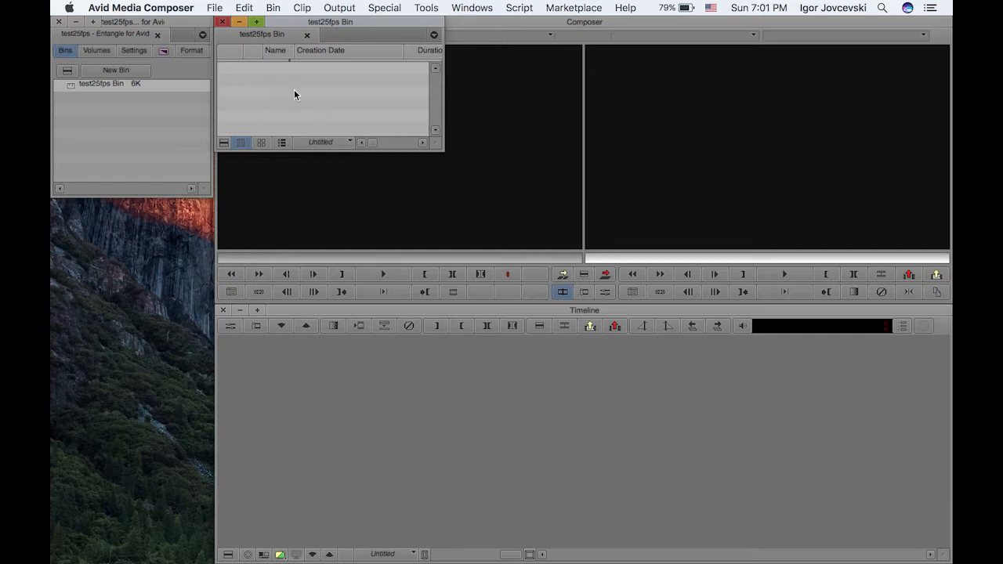
Start an AMA Link from the bin and browse up to the Macintosh HD drive.
{"action": "right_click", "coordinate": [294, 94]}
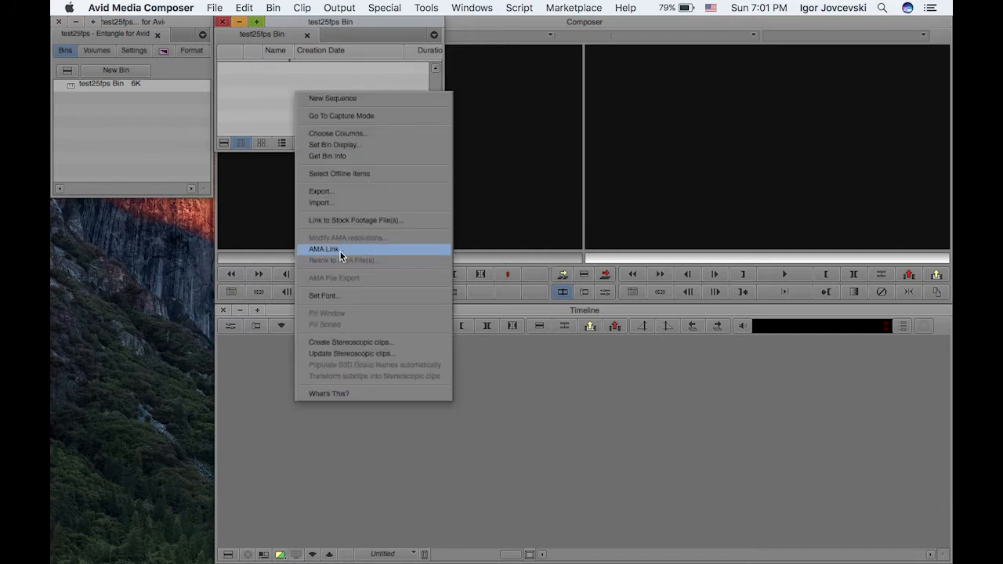
{"action": "left_click", "coordinate": [323, 248]}
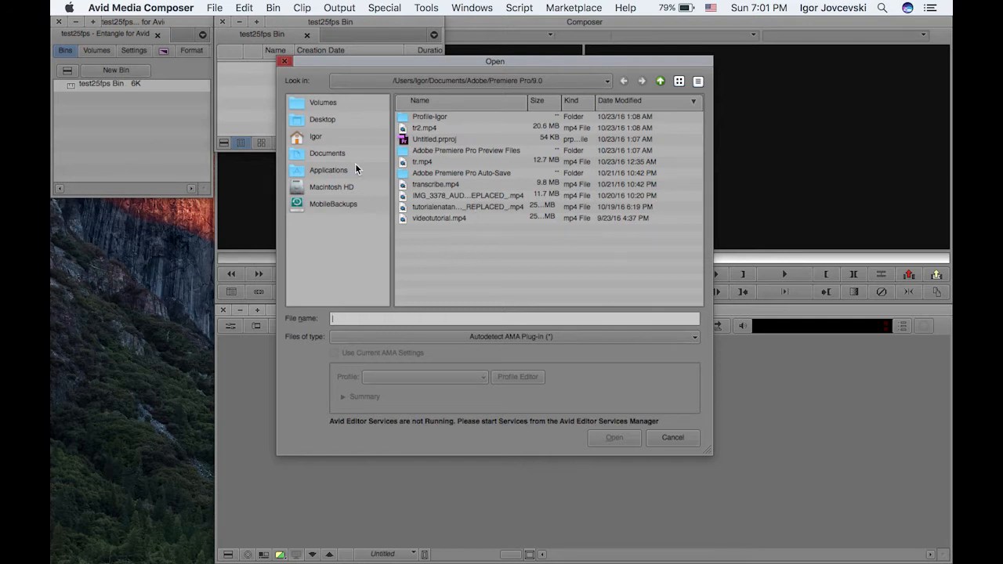
{"action": "left_click", "coordinate": [325, 153]}
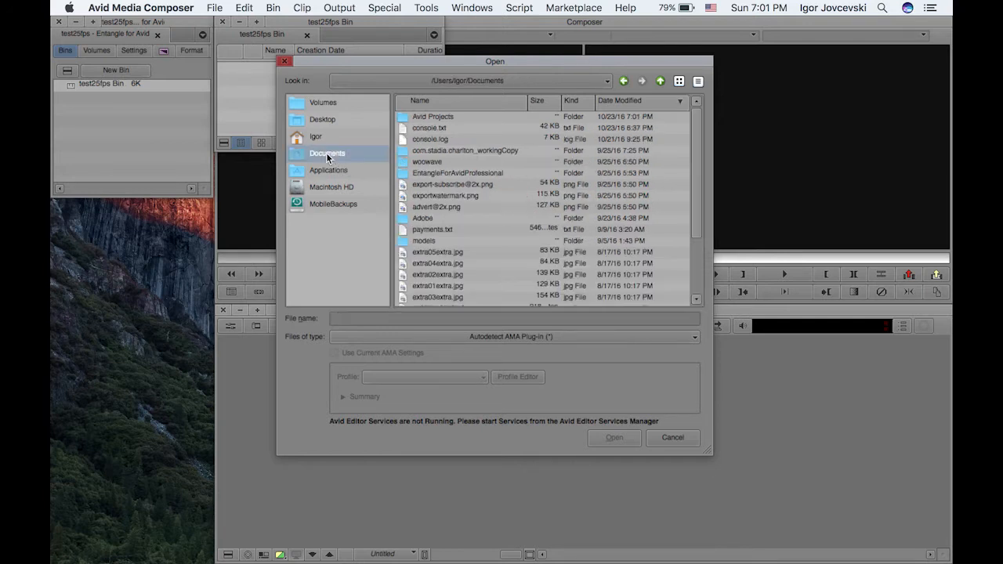
{"action": "mouse_move", "coordinate": [327, 141]}
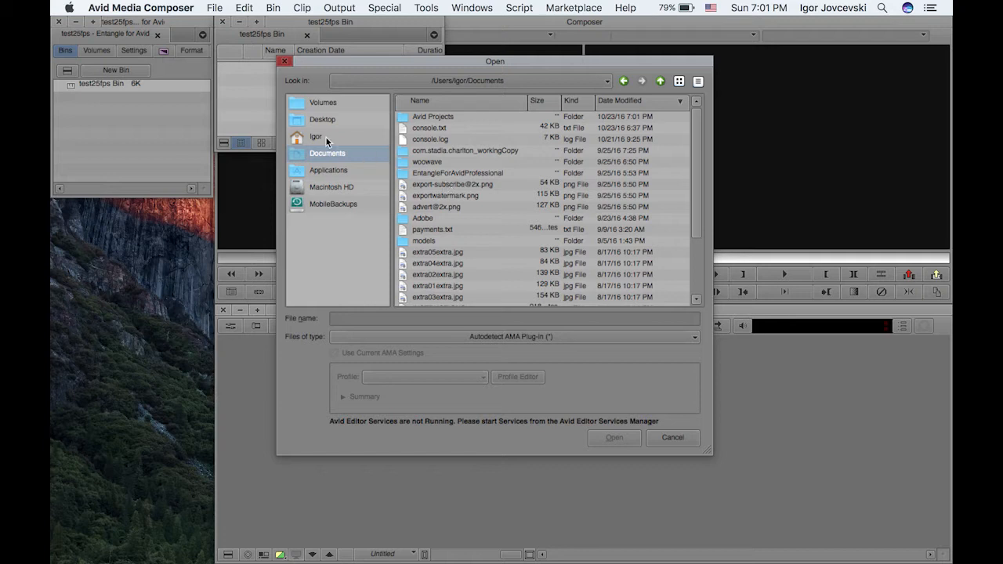
{"action": "left_click", "coordinate": [330, 186]}
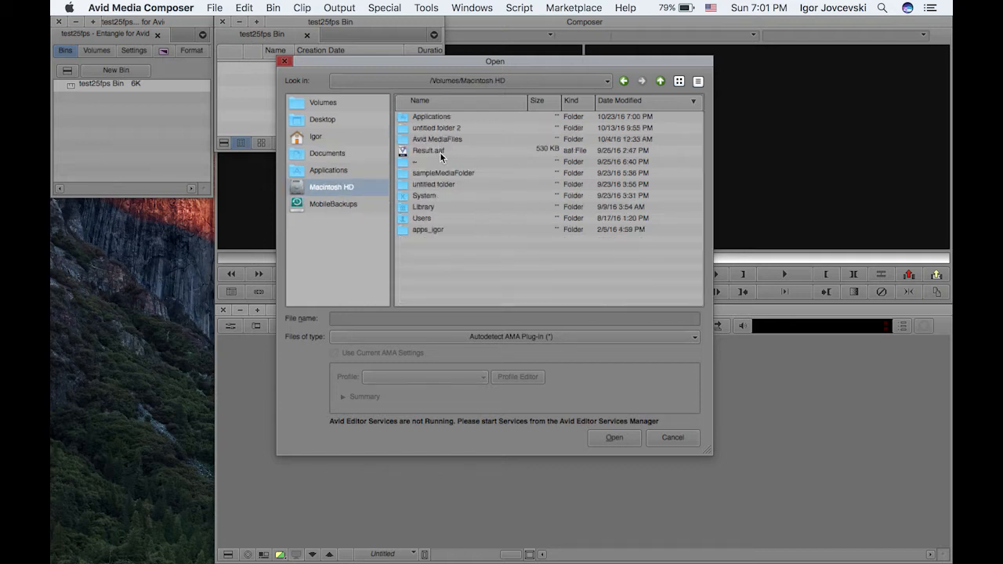
Navigate into apps_igor > FOOTAGE and link interview1.mov into the bin.
{"action": "left_click", "coordinate": [428, 229]}
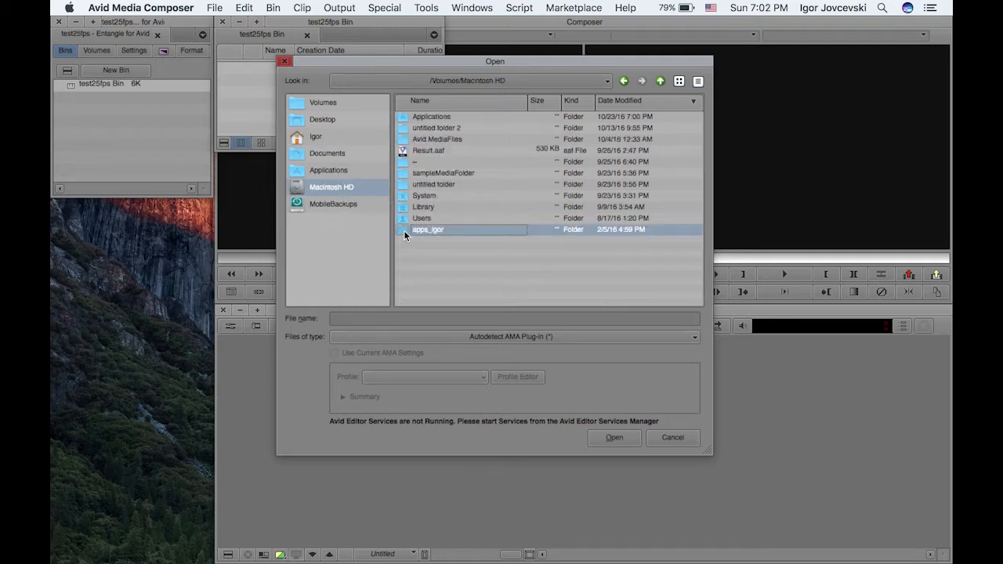
{"action": "double_click", "coordinate": [427, 228]}
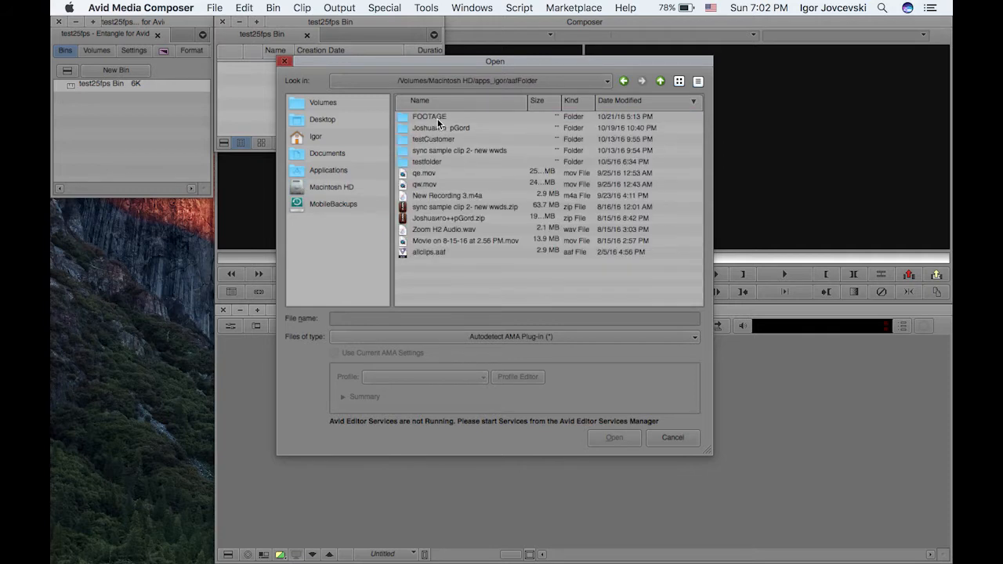
{"action": "double_click", "coordinate": [430, 116]}
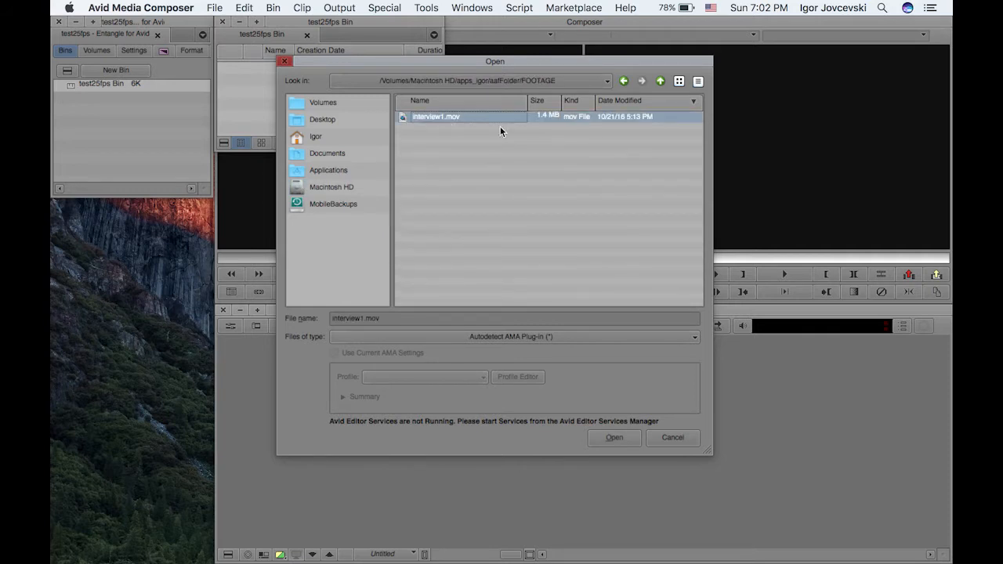
{"action": "left_click", "coordinate": [614, 437]}
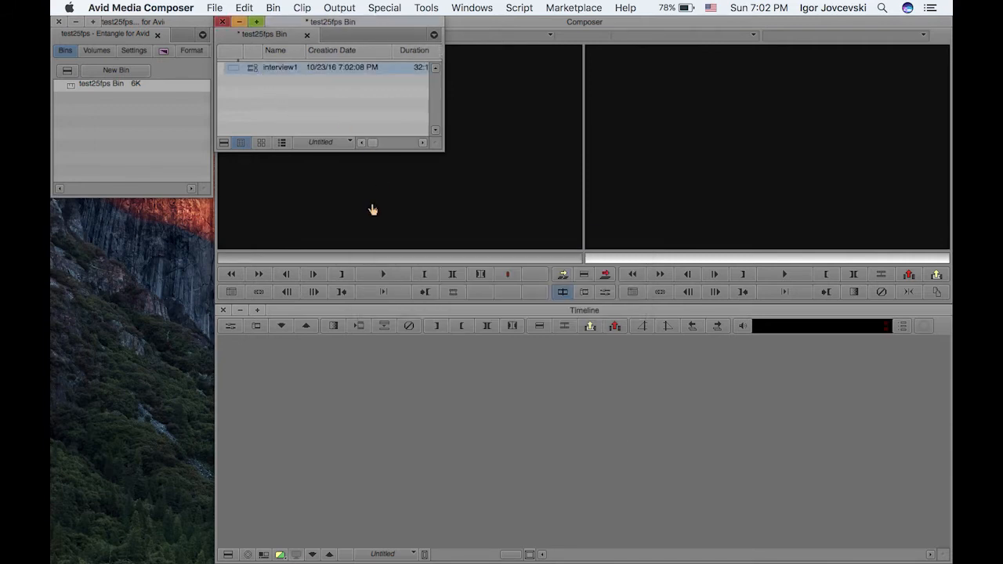
Load interview1 into the Source monitor, play it partway and stop playback.
{"action": "double_click", "coordinate": [279, 66]}
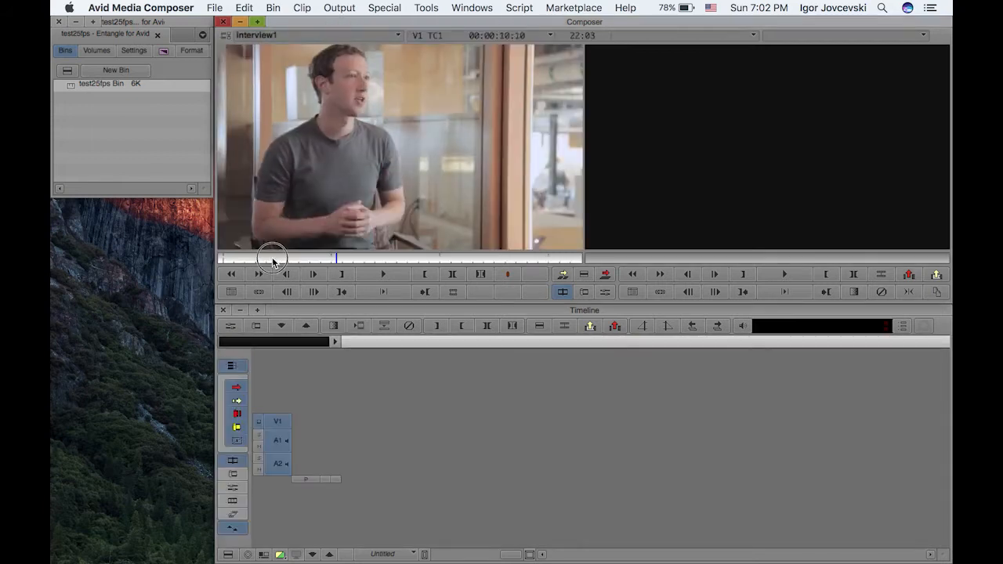
{"action": "left_click", "coordinate": [383, 274]}
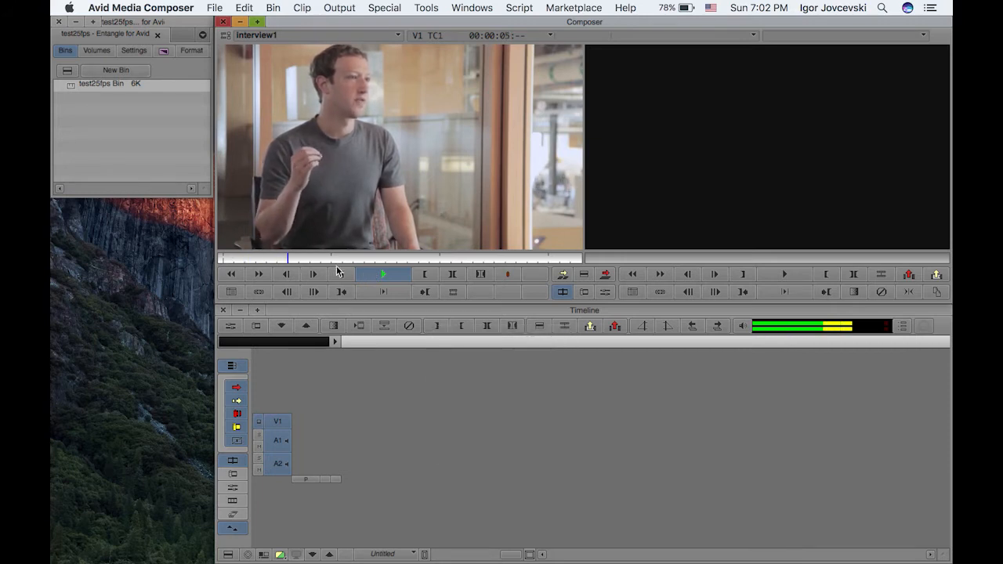
{"action": "left_click", "coordinate": [383, 273]}
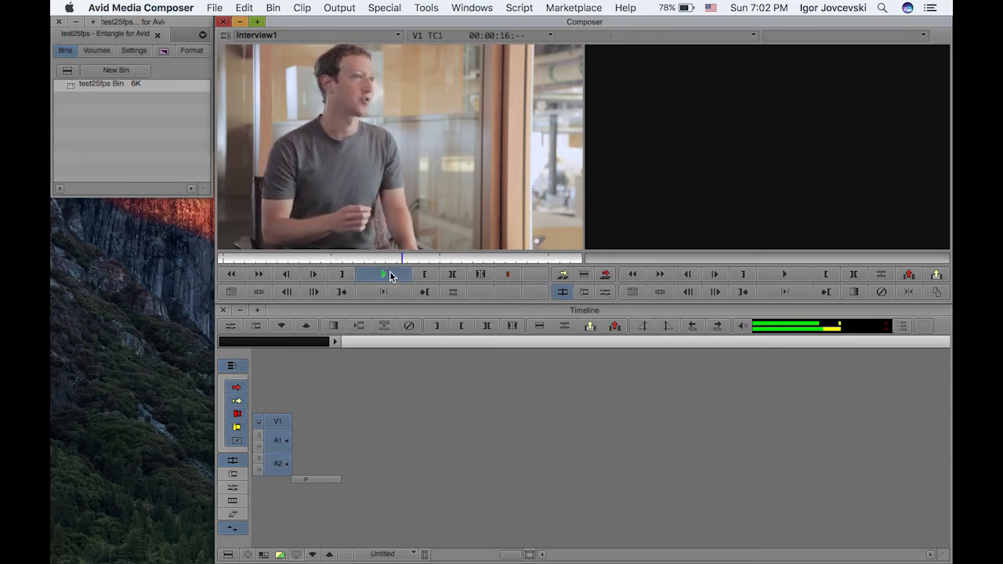
{"action": "left_click", "coordinate": [382, 272]}
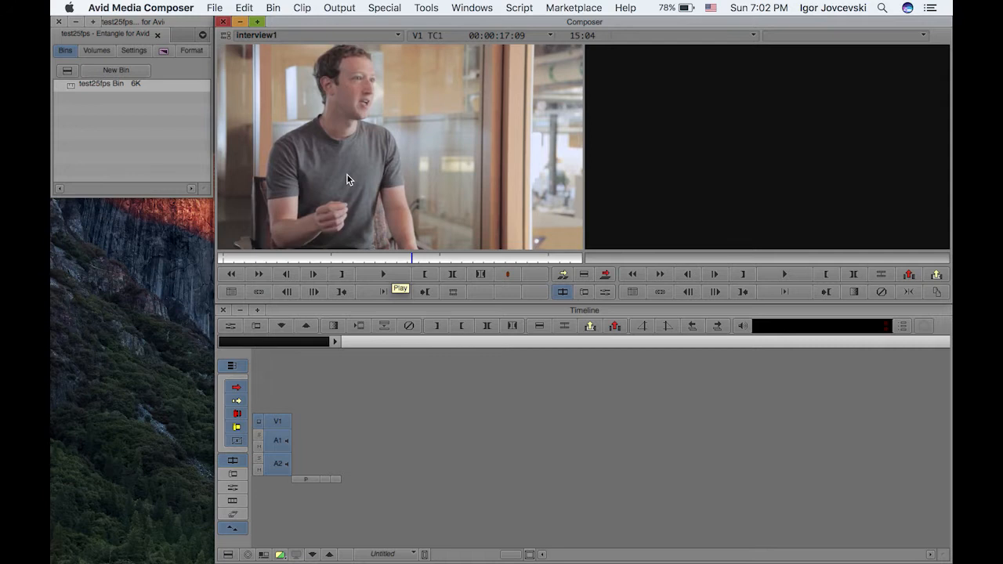
{"action": "mouse_move", "coordinate": [350, 122]}
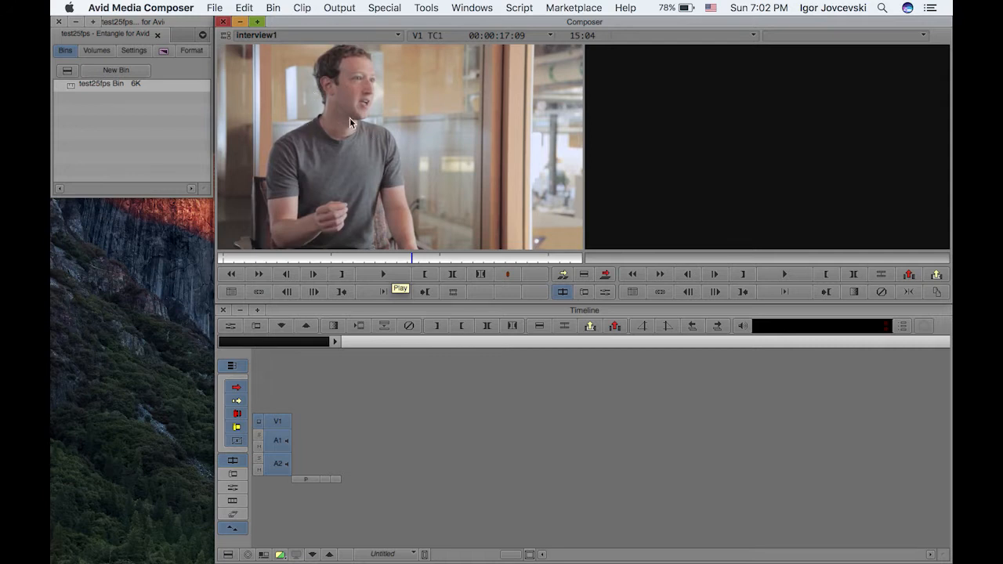
{"action": "mouse_move", "coordinate": [384, 193]}
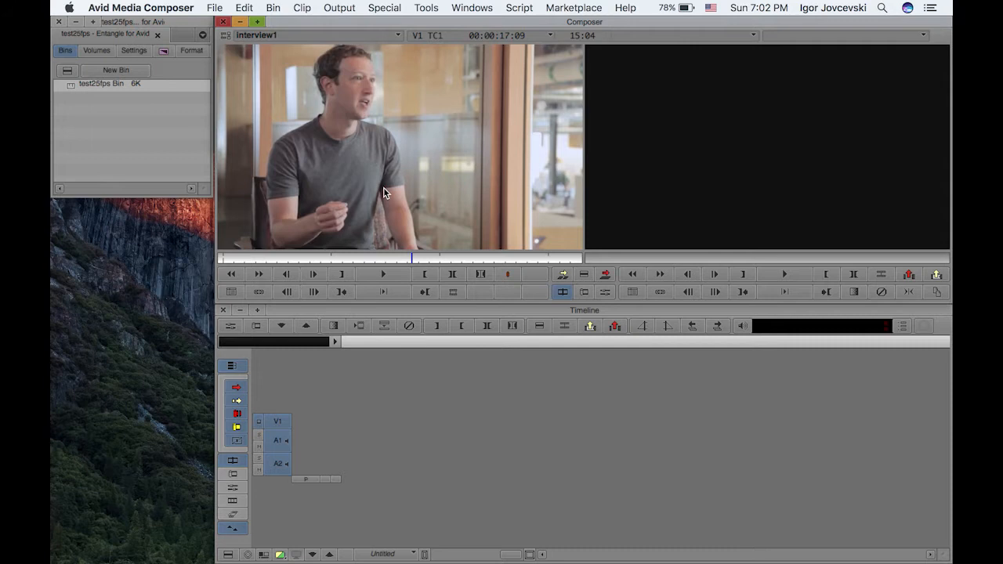
{"action": "mouse_move", "coordinate": [360, 177]}
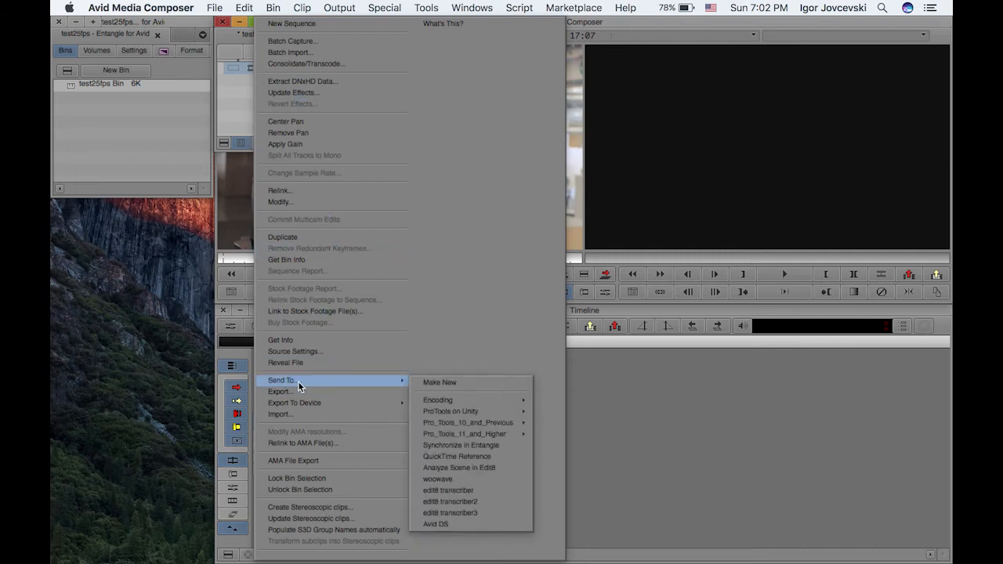
{"action": "mouse_move", "coordinate": [363, 384]}
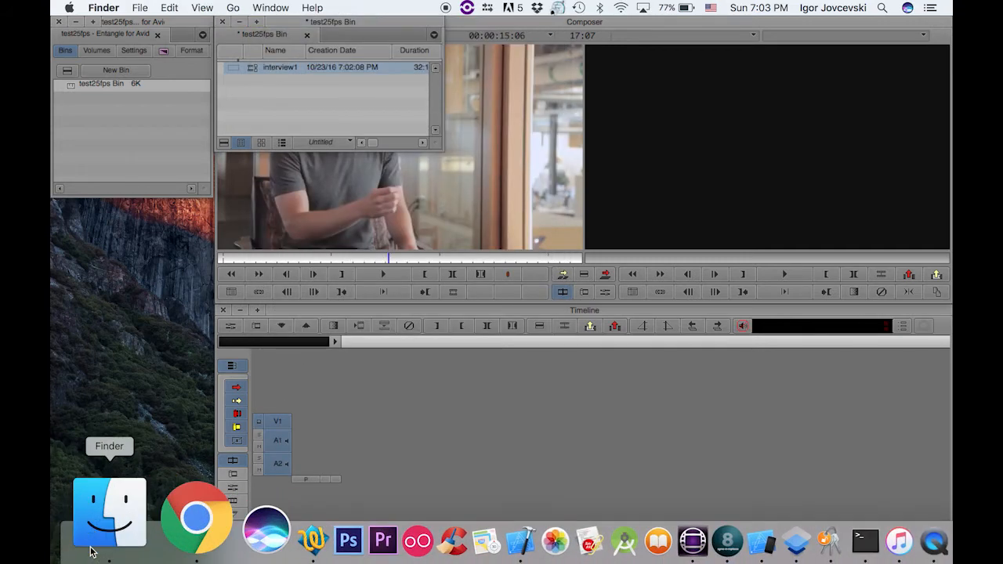
{"action": "left_click", "coordinate": [109, 511]}
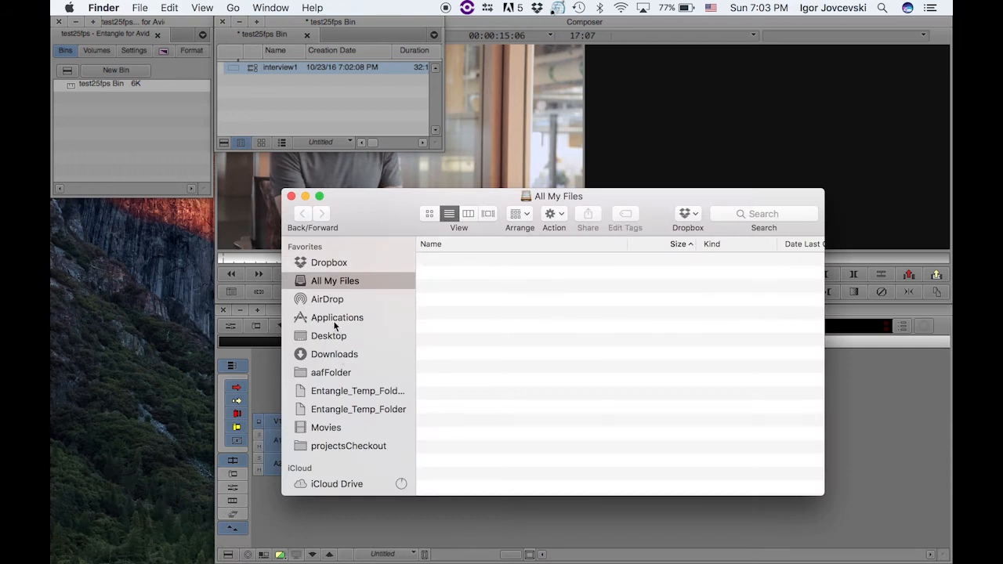
{"action": "left_click", "coordinate": [337, 317]}
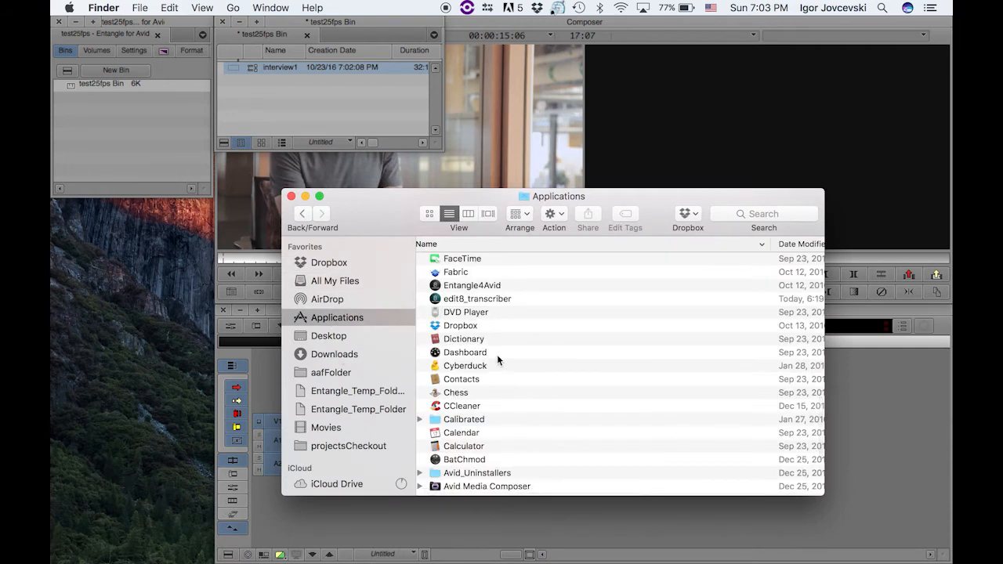
{"action": "scroll", "scroll_direction": "down", "scroll_amount": 3}
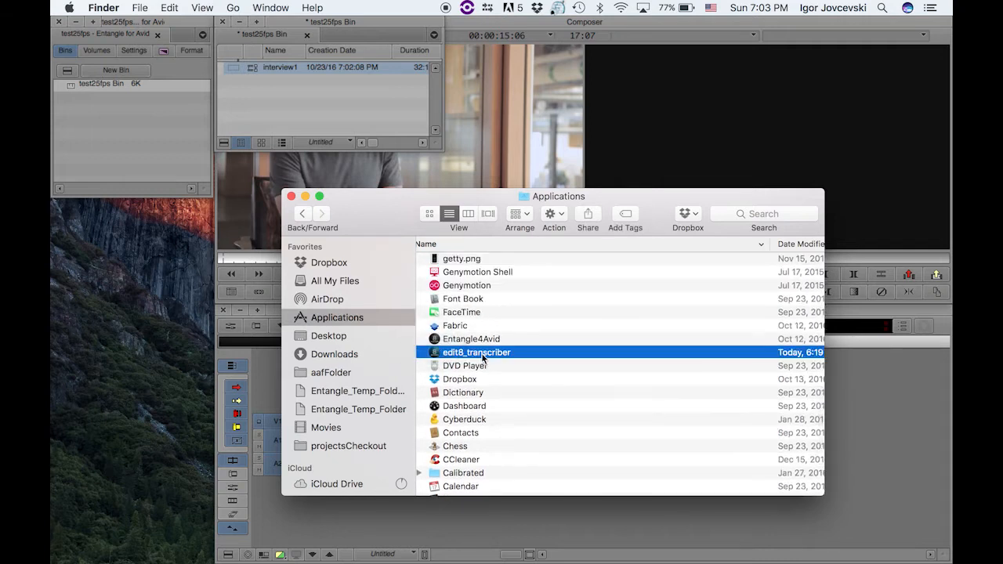
{"action": "double_click", "coordinate": [477, 351]}
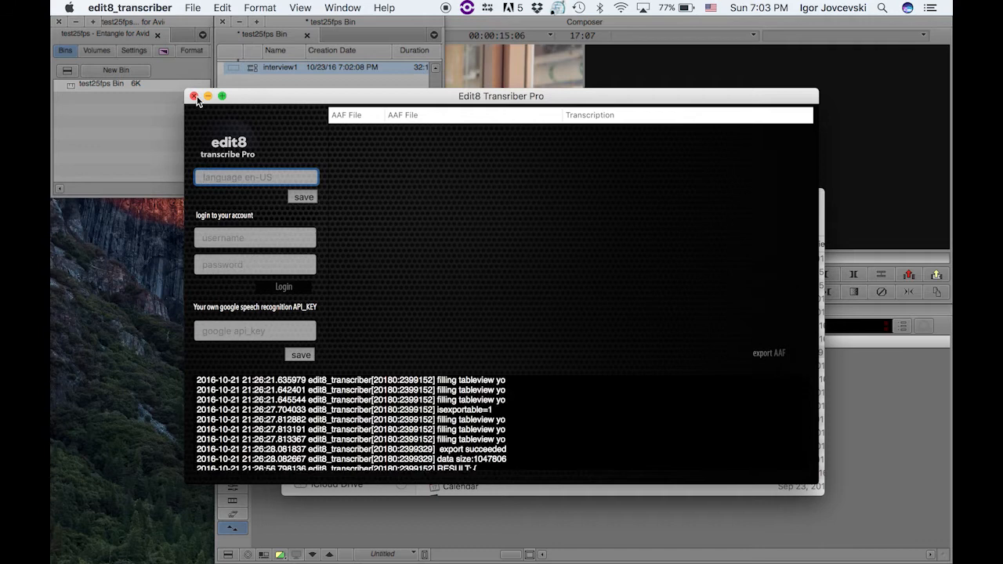
{"action": "mouse_move", "coordinate": [282, 103]}
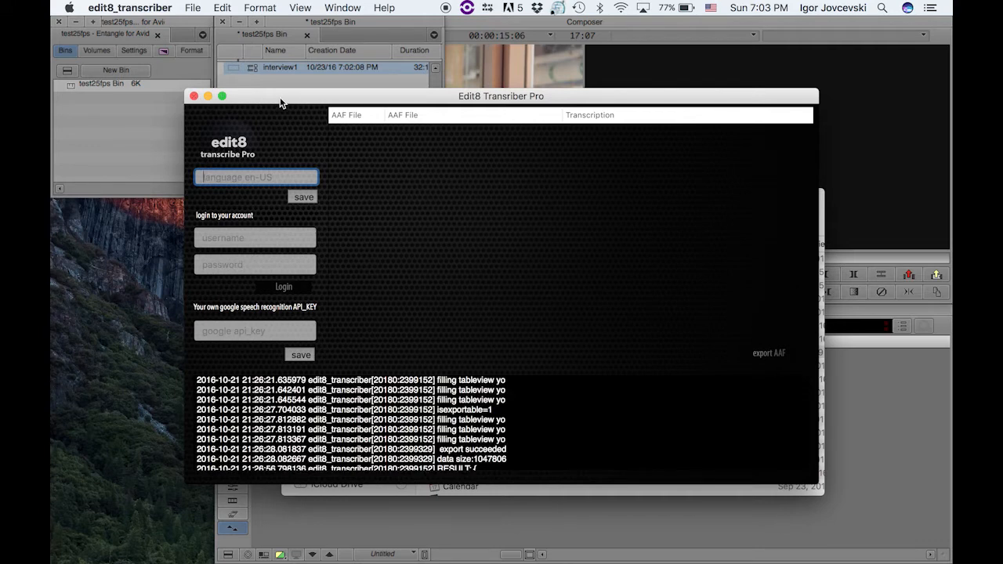
{"action": "left_click_drag", "start_coordinate": [500, 96], "coordinate": [521, 109]}
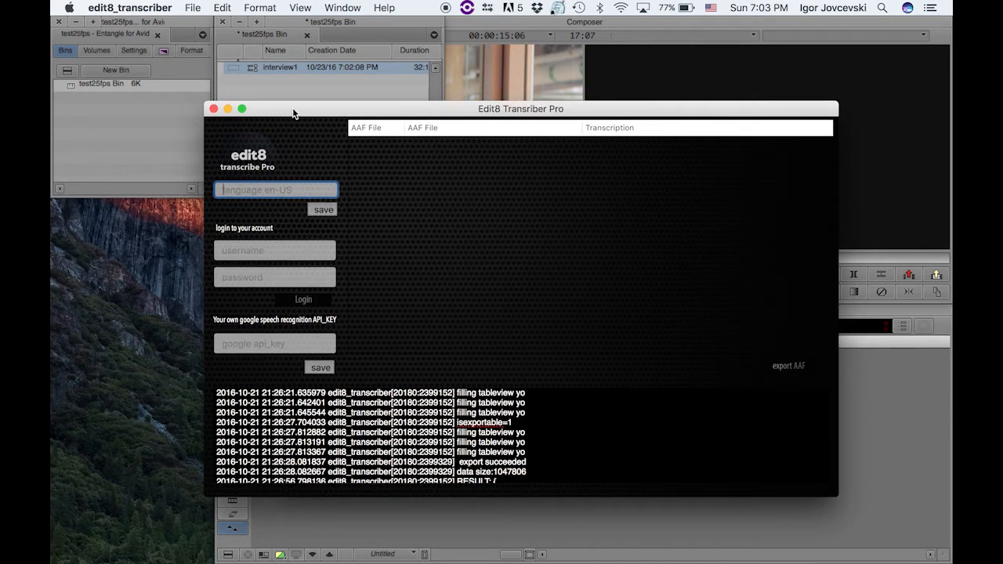
{"action": "left_click", "coordinate": [129, 6]}
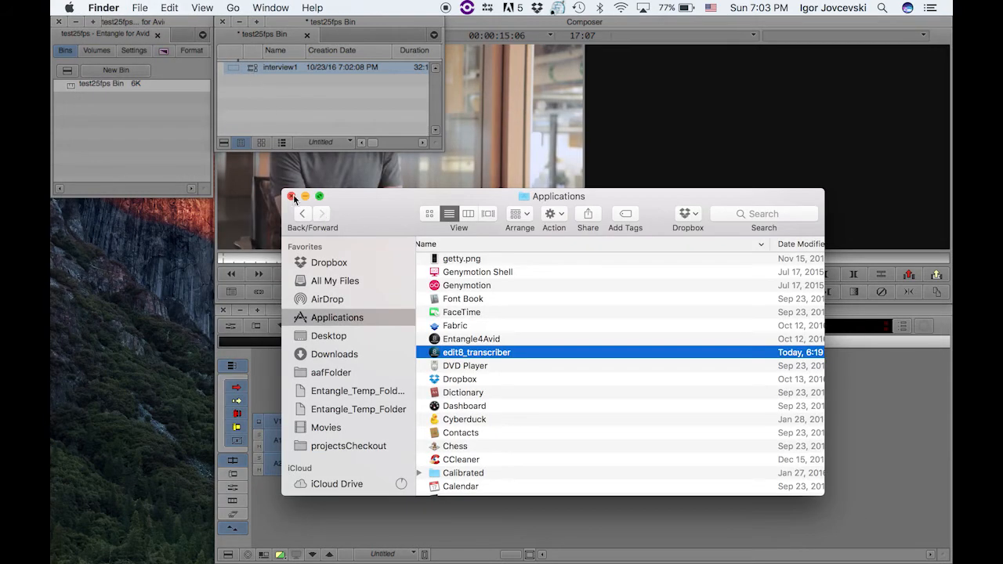
{"action": "left_click", "coordinate": [291, 196]}
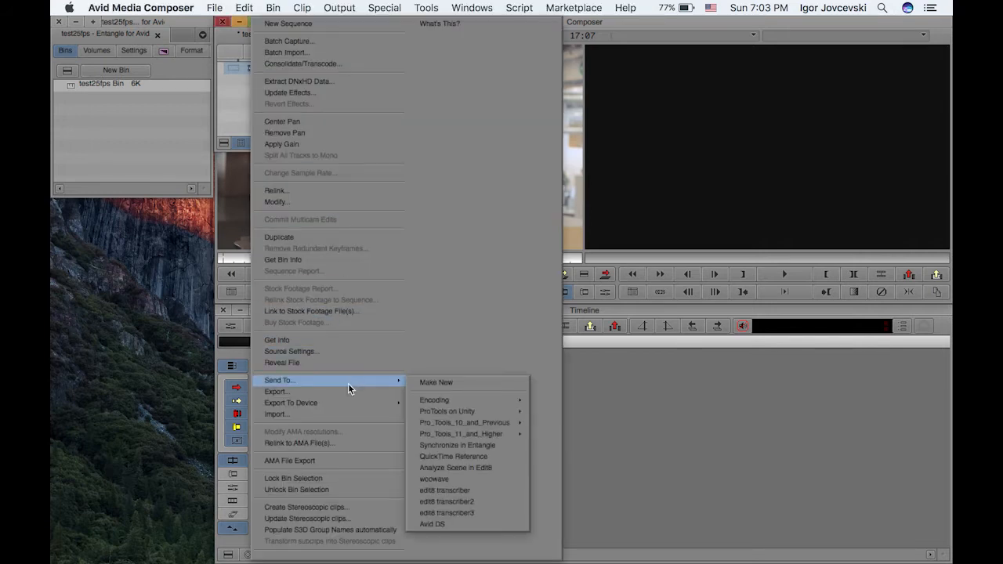
{"action": "mouse_move", "coordinate": [446, 513]}
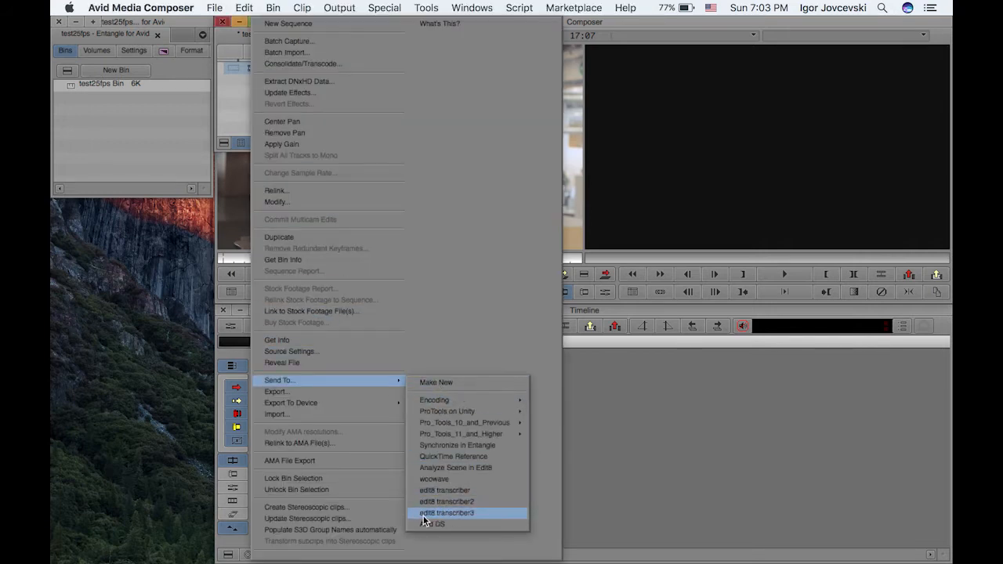
{"action": "mouse_move", "coordinate": [470, 520]}
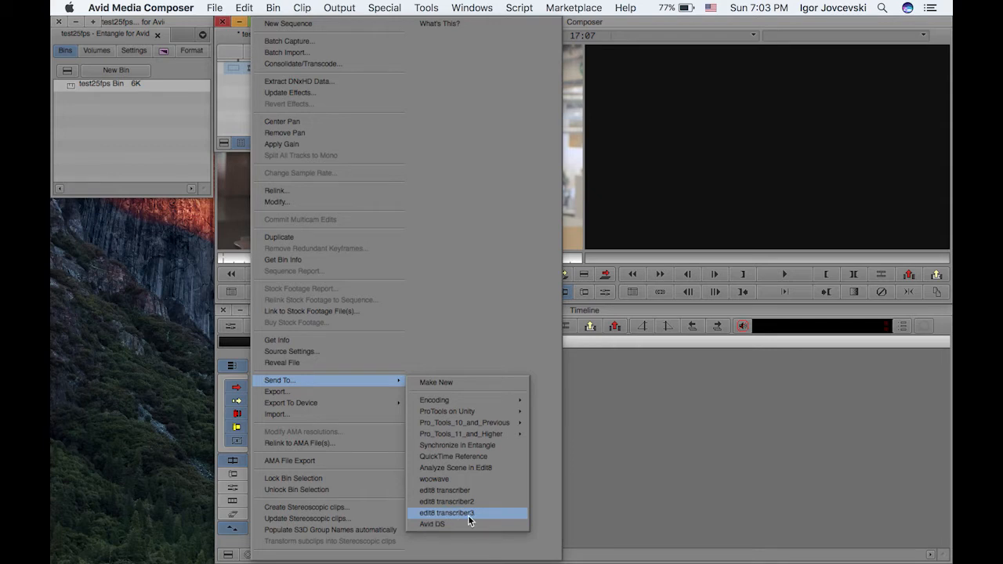
{"action": "mouse_move", "coordinate": [467, 514]}
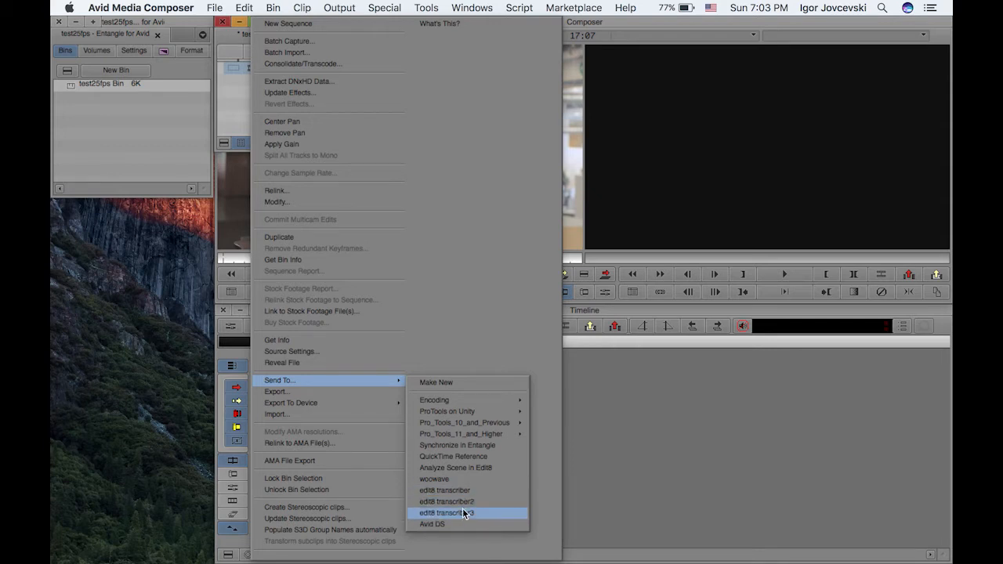
{"action": "mouse_move", "coordinate": [447, 501]}
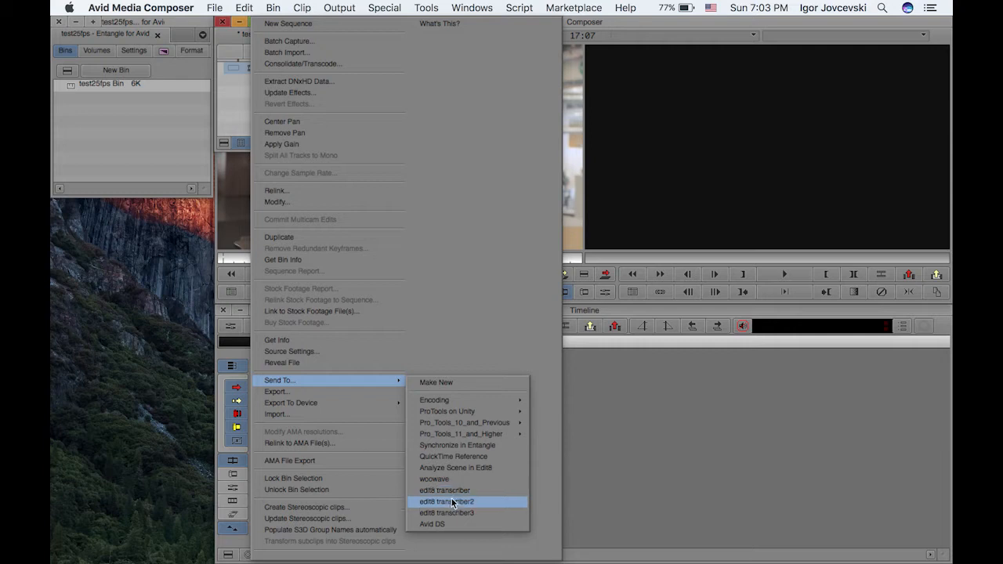
{"action": "mouse_move", "coordinate": [445, 489]}
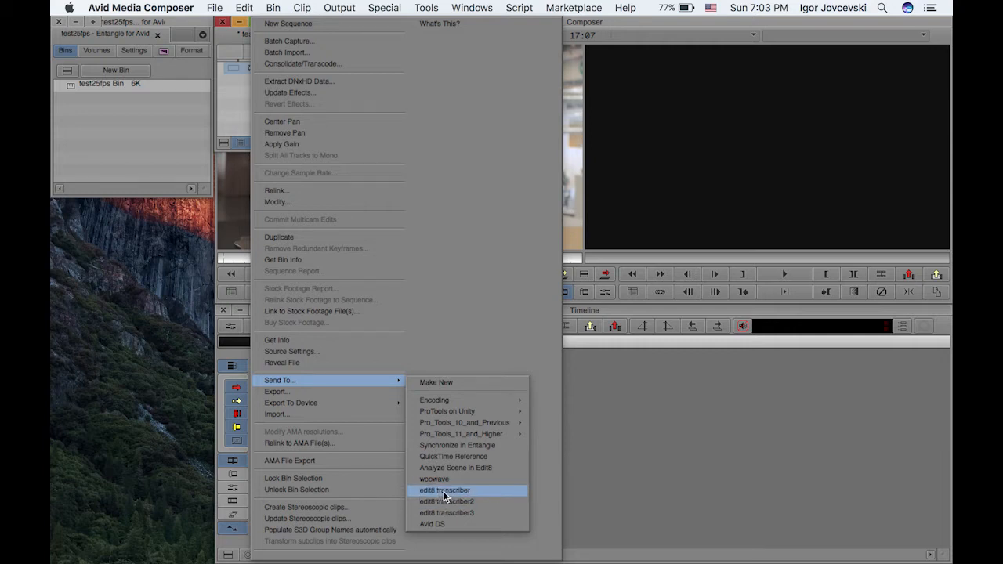
Send the clip to the edit8 transcriber template, showing interview1 as the AAF export filename.
{"action": "left_click", "coordinate": [445, 489]}
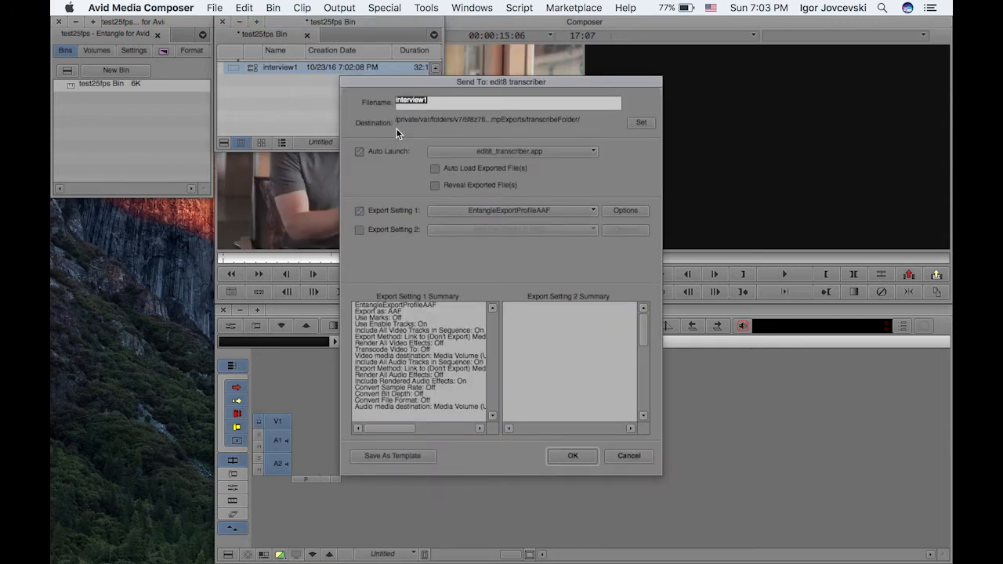
{"action": "mouse_move", "coordinate": [398, 154]}
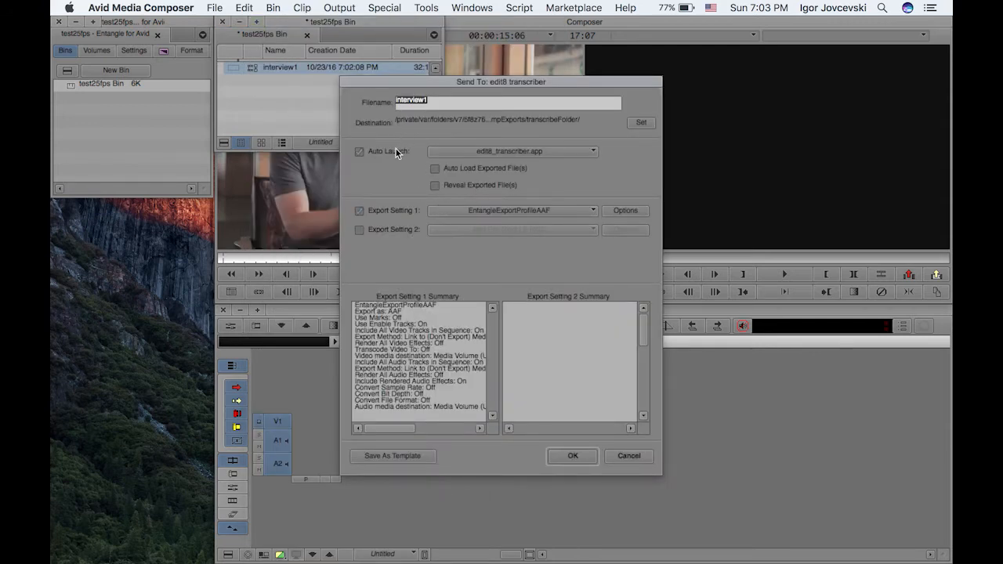
{"action": "mouse_move", "coordinate": [393, 222]}
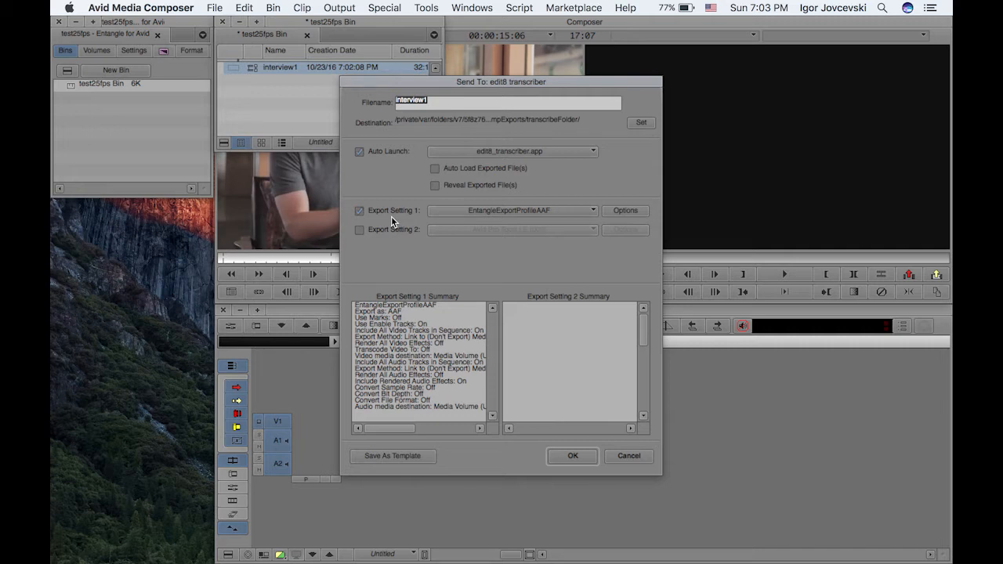
{"action": "mouse_move", "coordinate": [382, 127]}
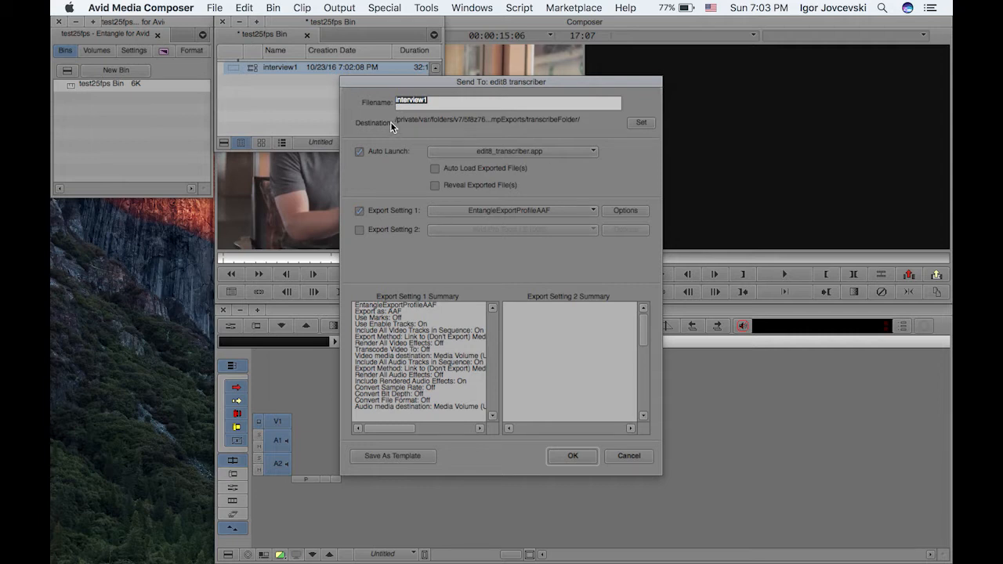
{"action": "mouse_move", "coordinate": [540, 130]}
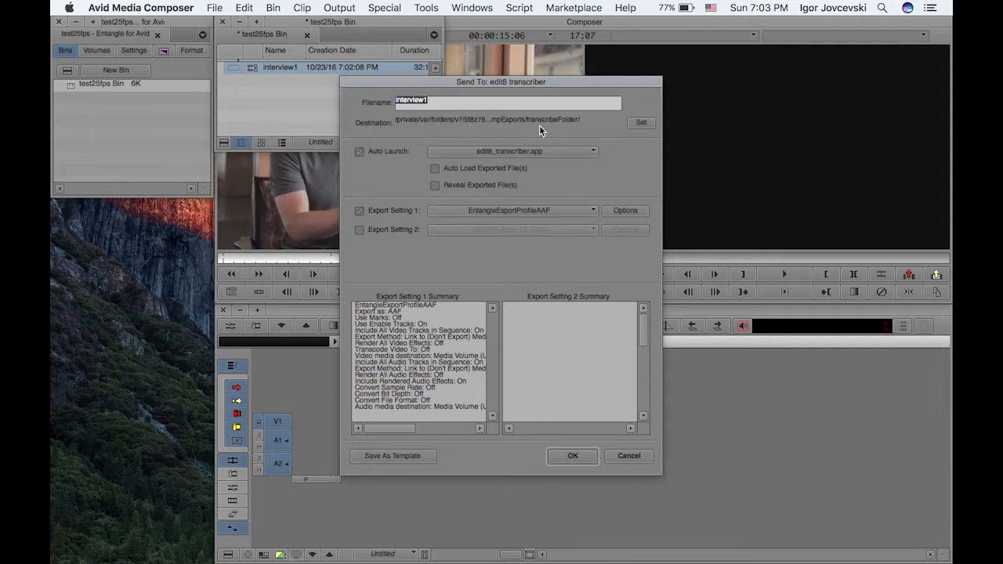
{"action": "mouse_move", "coordinate": [495, 133]}
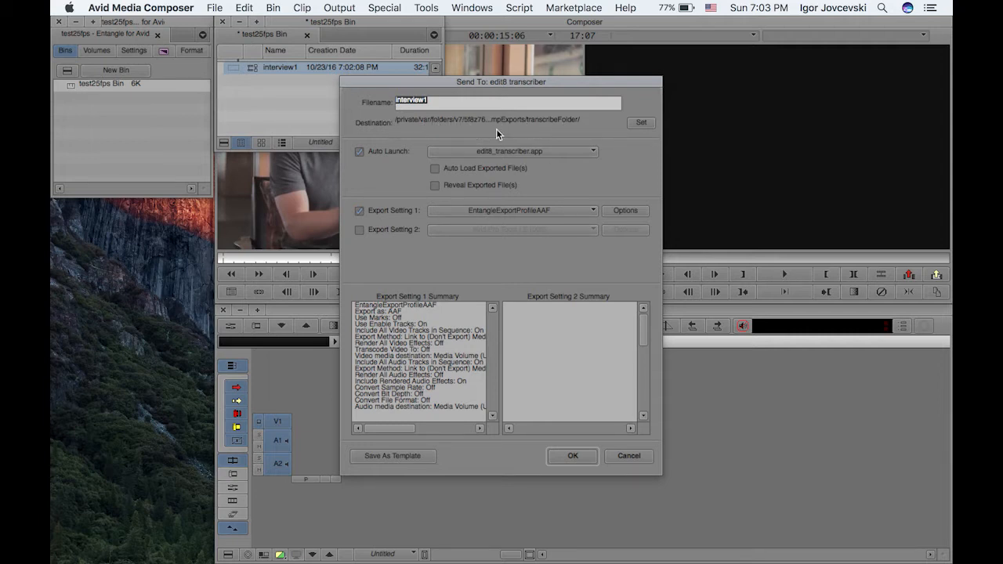
{"action": "mouse_move", "coordinate": [683, 509]}
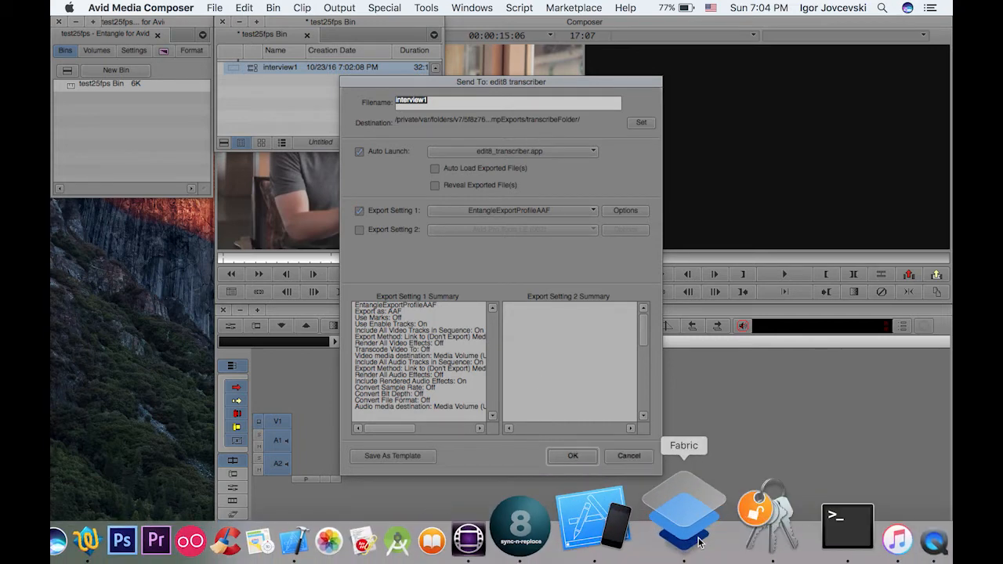
Run open $TMPDIR in Terminal and open AAFTempExports in Finder to reveal transcribeFolder.
{"action": "left_click", "coordinate": [846, 525]}
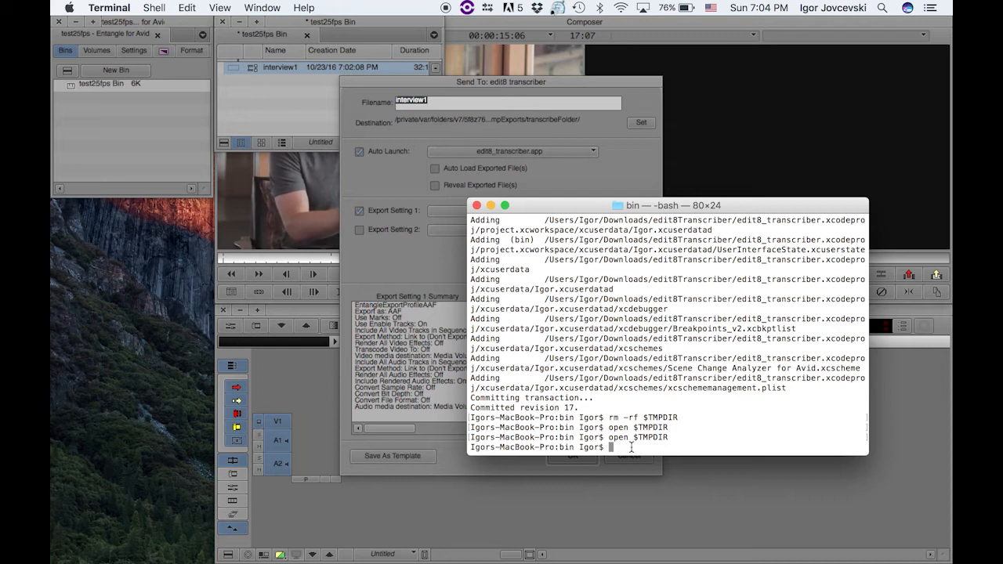
{"action": "type", "text": "ope"}
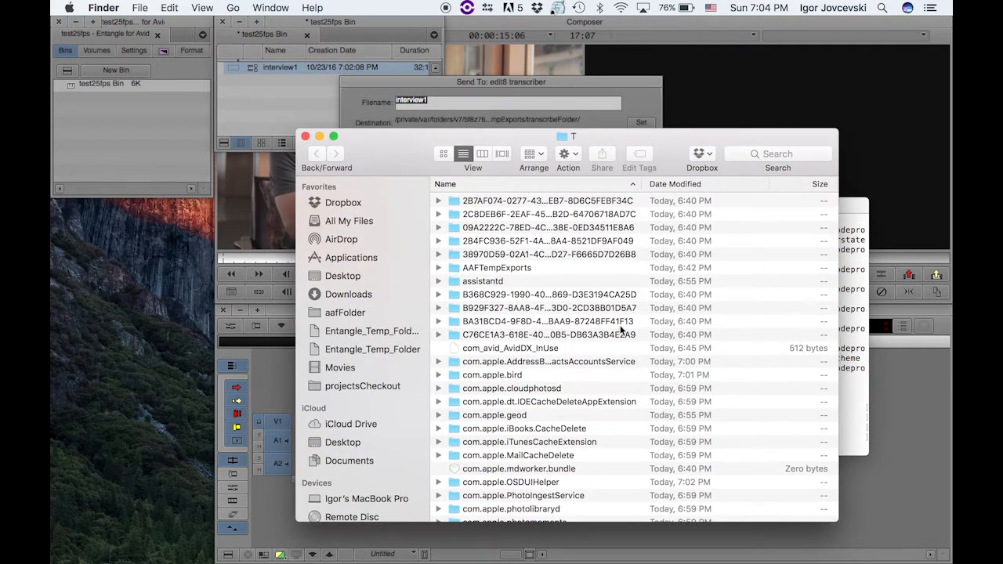
{"action": "mouse_move", "coordinate": [520, 295]}
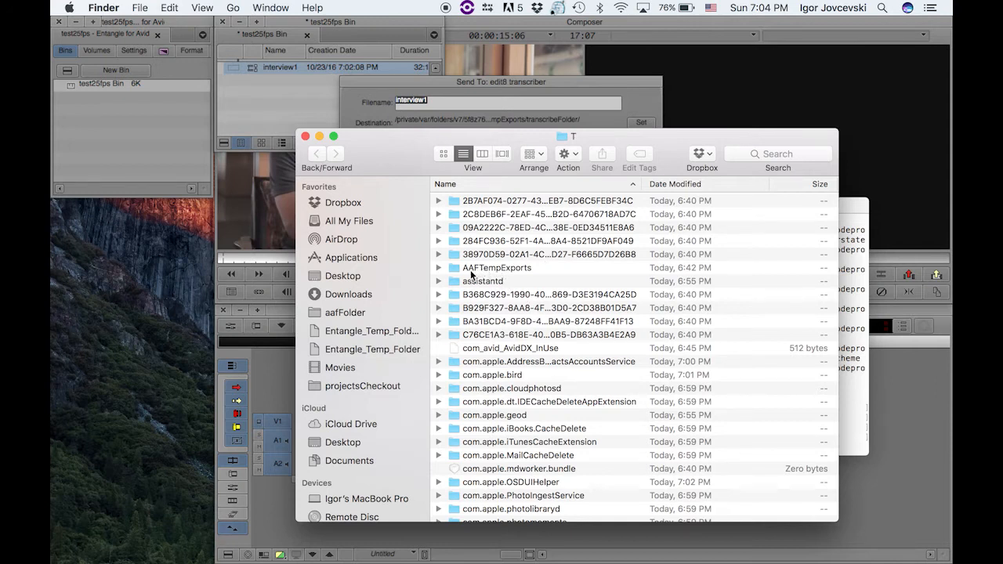
{"action": "double_click", "coordinate": [496, 266]}
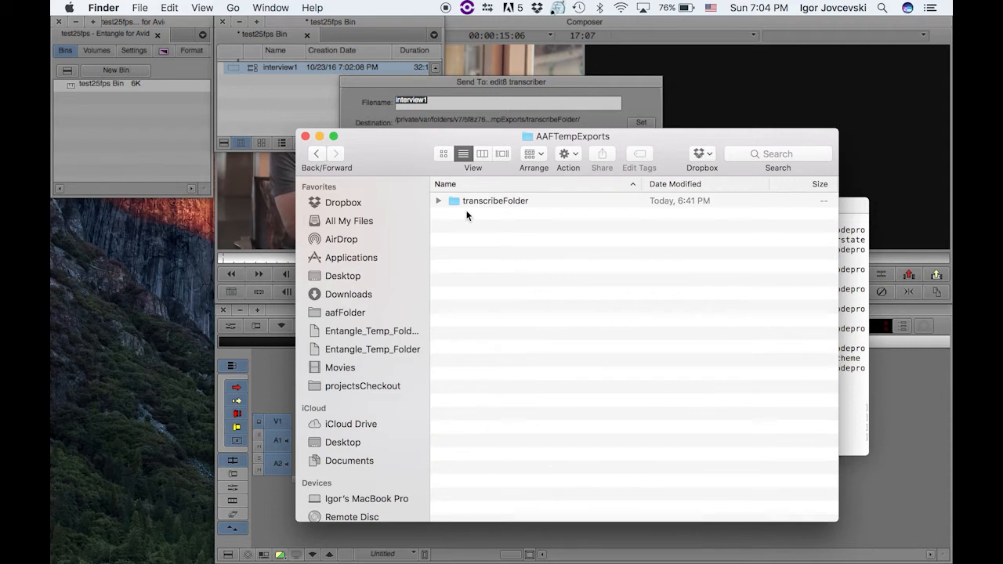
{"action": "left_click", "coordinate": [495, 201]}
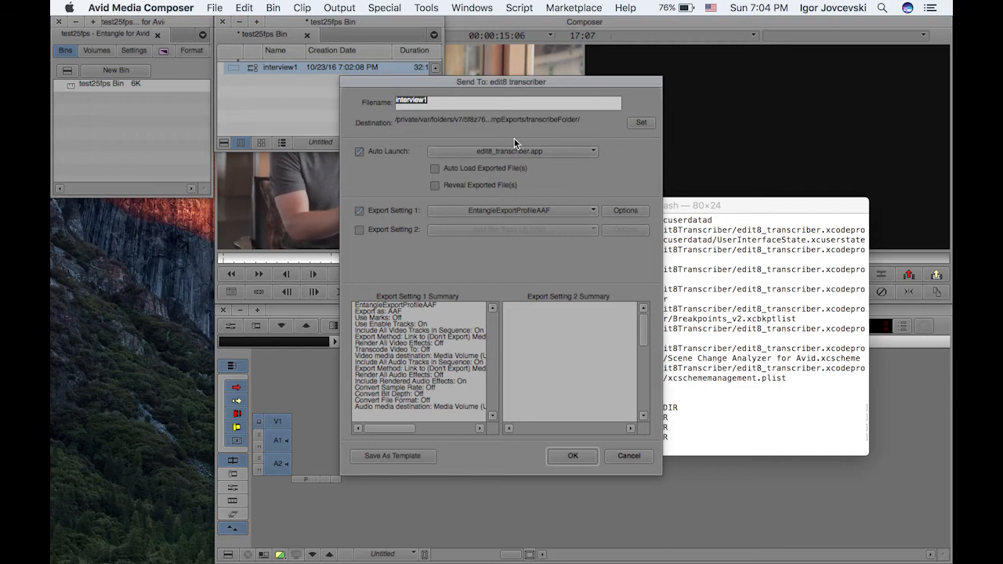
{"action": "mouse_move", "coordinate": [569, 136]}
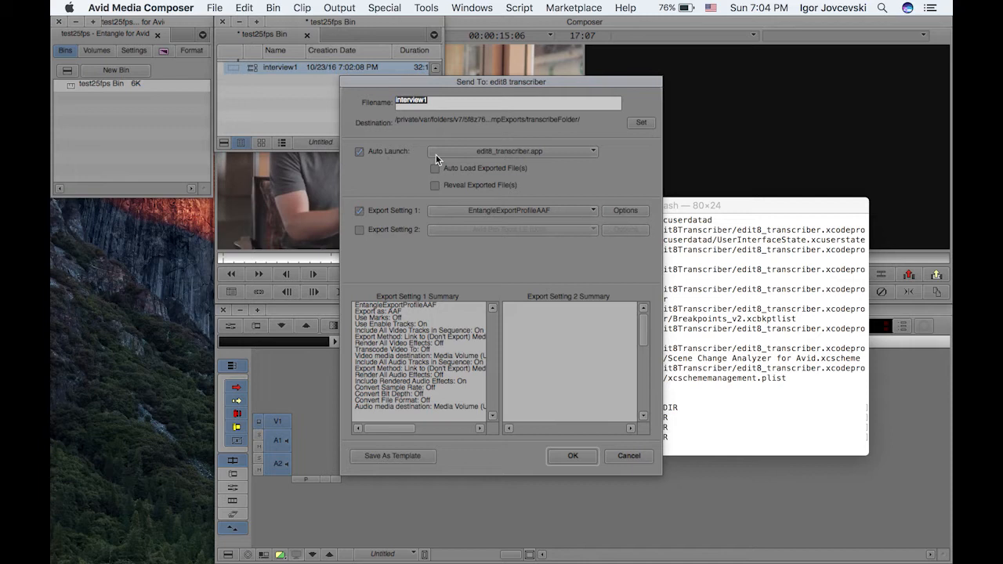
{"action": "mouse_move", "coordinate": [517, 157]}
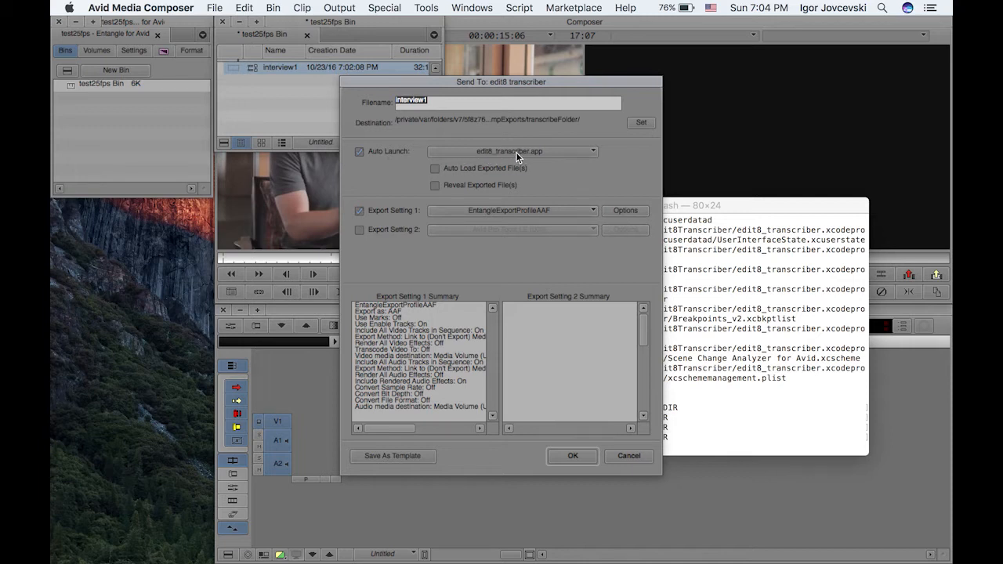
{"action": "mouse_move", "coordinate": [395, 147]}
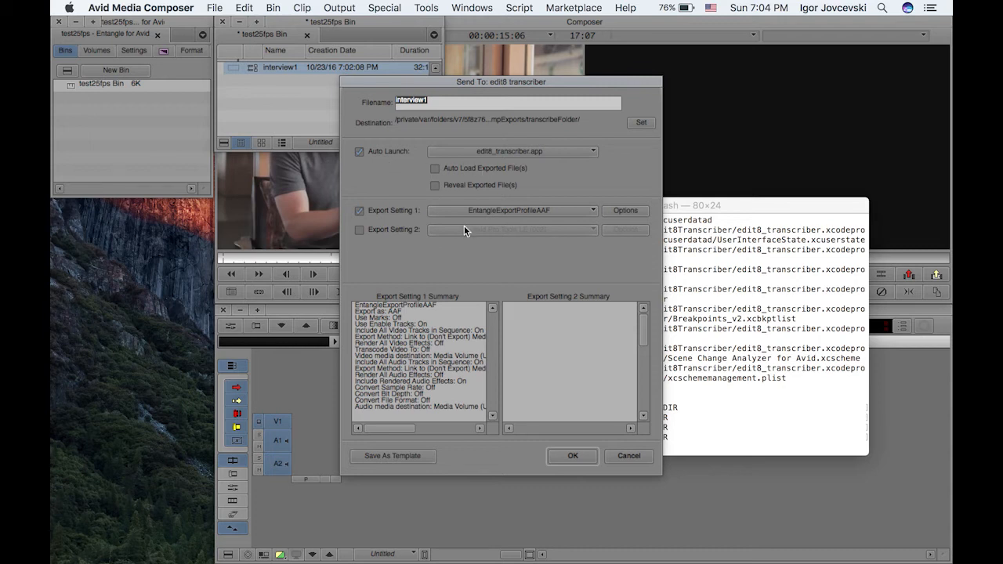
Enable a second export setting and choose Avid Pro Tools LE (002) for it.
{"action": "left_click", "coordinate": [359, 229]}
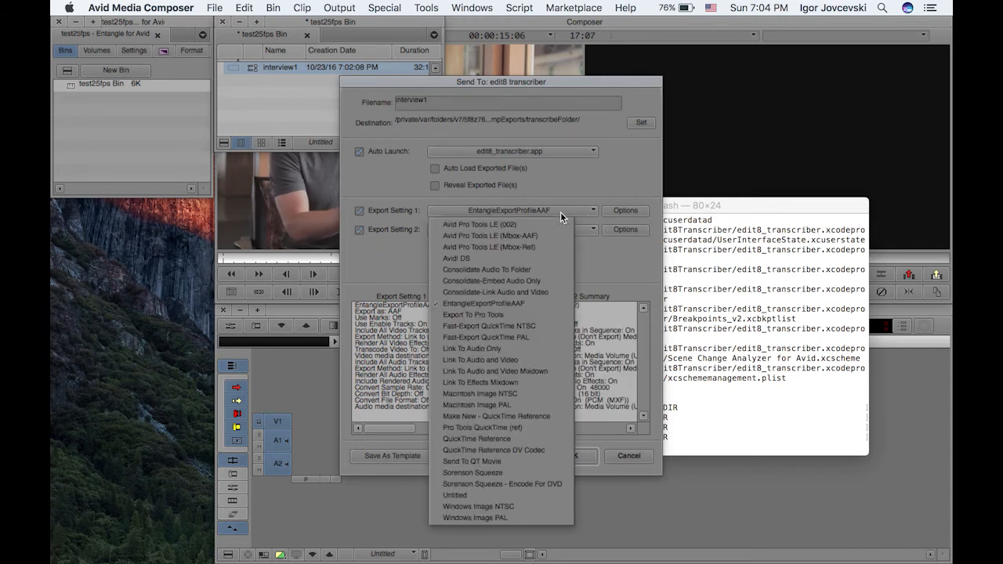
{"action": "left_click", "coordinate": [479, 226]}
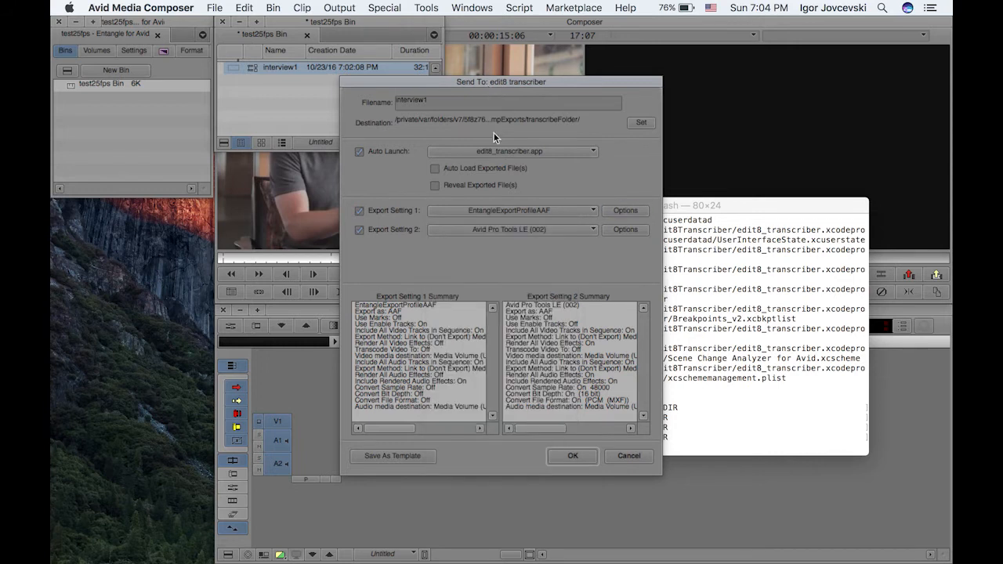
{"action": "left_click", "coordinate": [624, 210]}
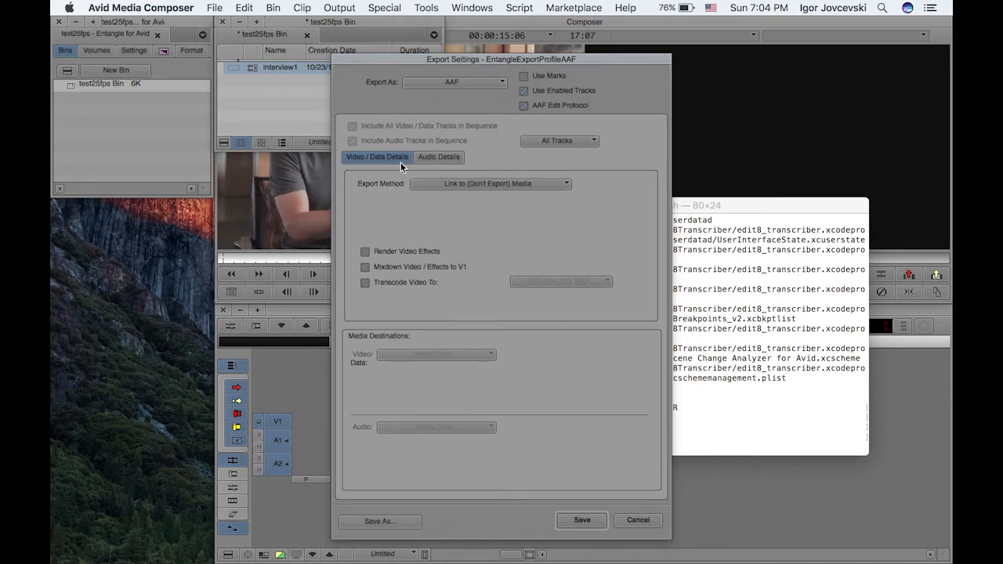
{"action": "mouse_move", "coordinate": [458, 171]}
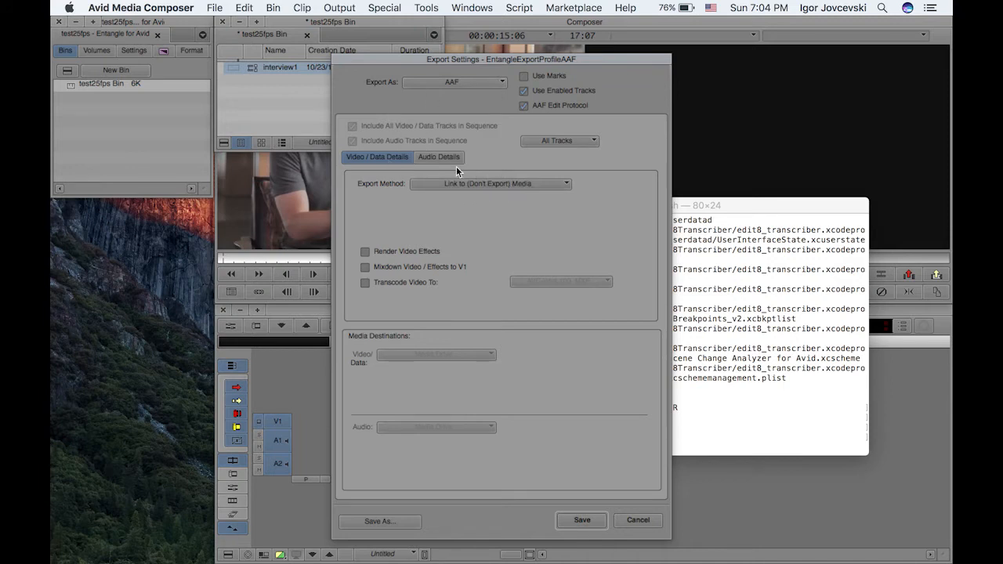
{"action": "left_click", "coordinate": [439, 157]}
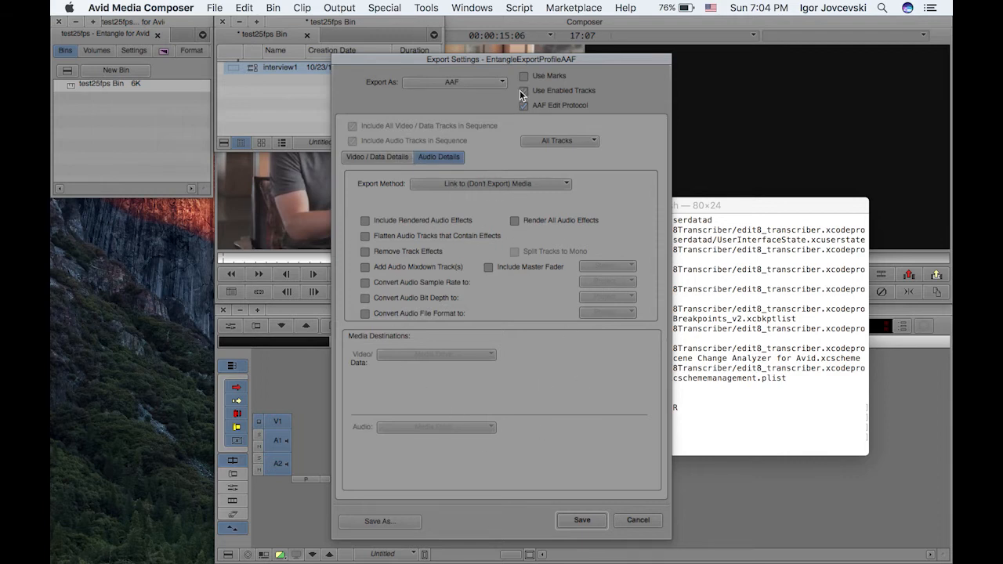
{"action": "left_click", "coordinate": [524, 91]}
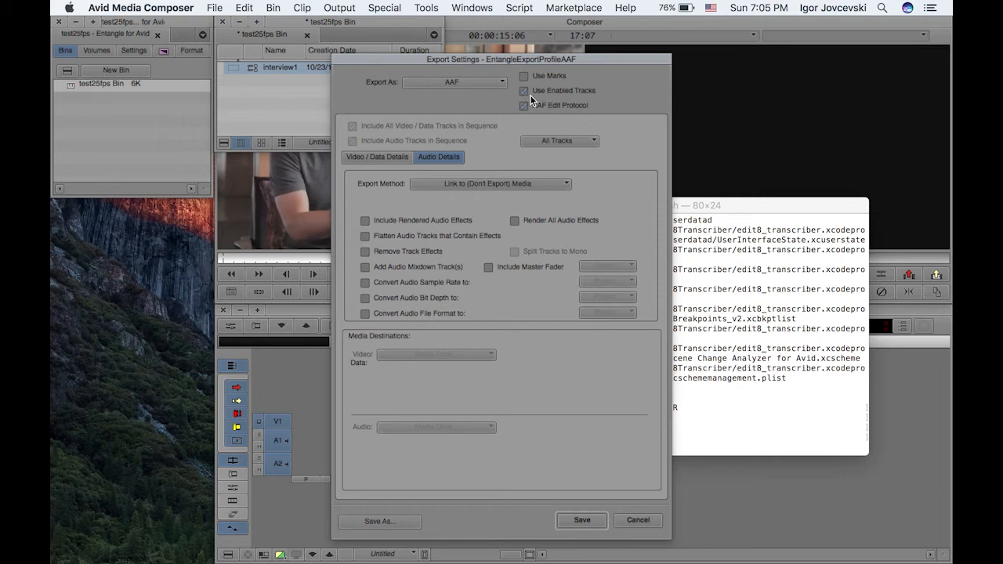
{"action": "mouse_move", "coordinate": [536, 144]}
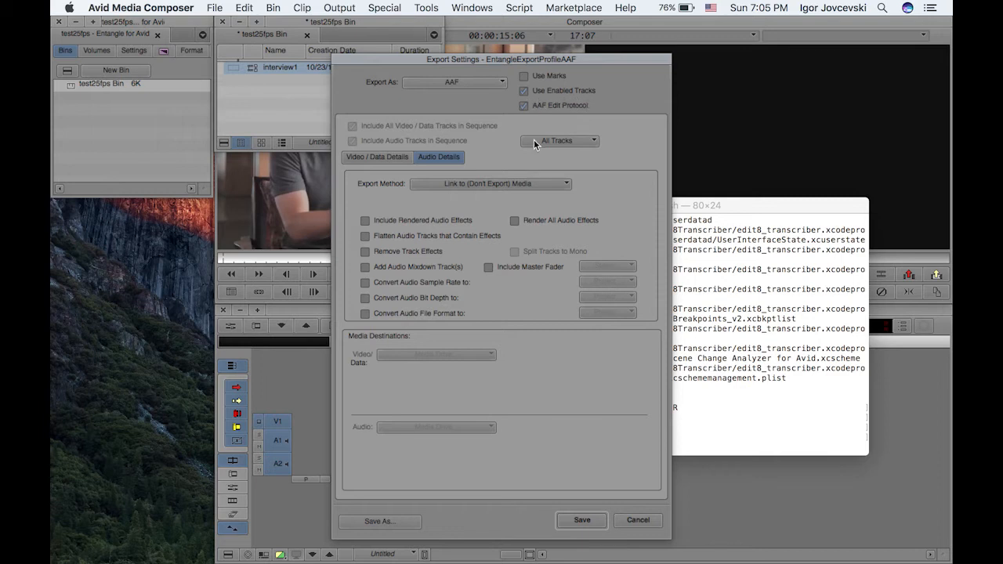
{"action": "left_click", "coordinate": [376, 157]}
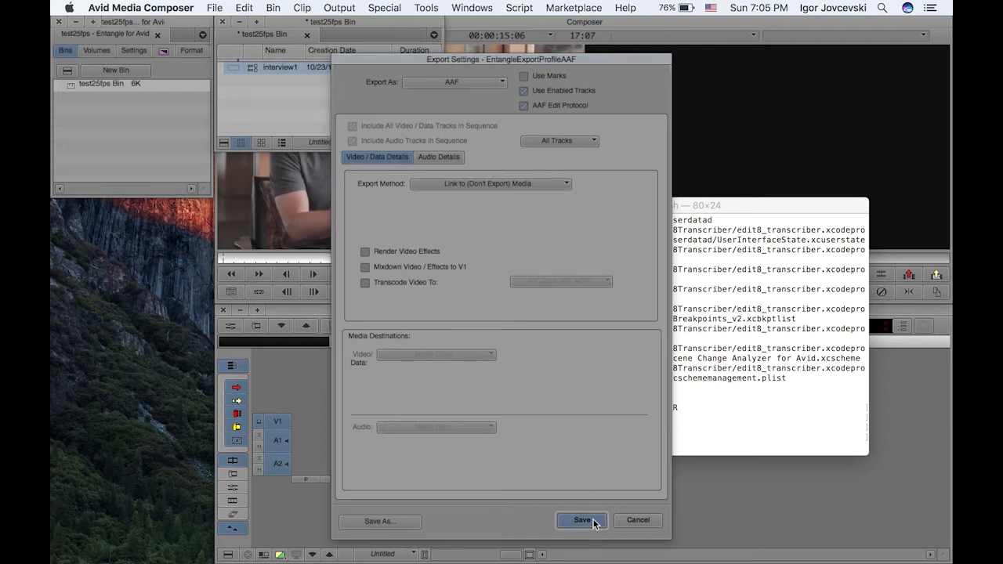
{"action": "left_click", "coordinate": [581, 520]}
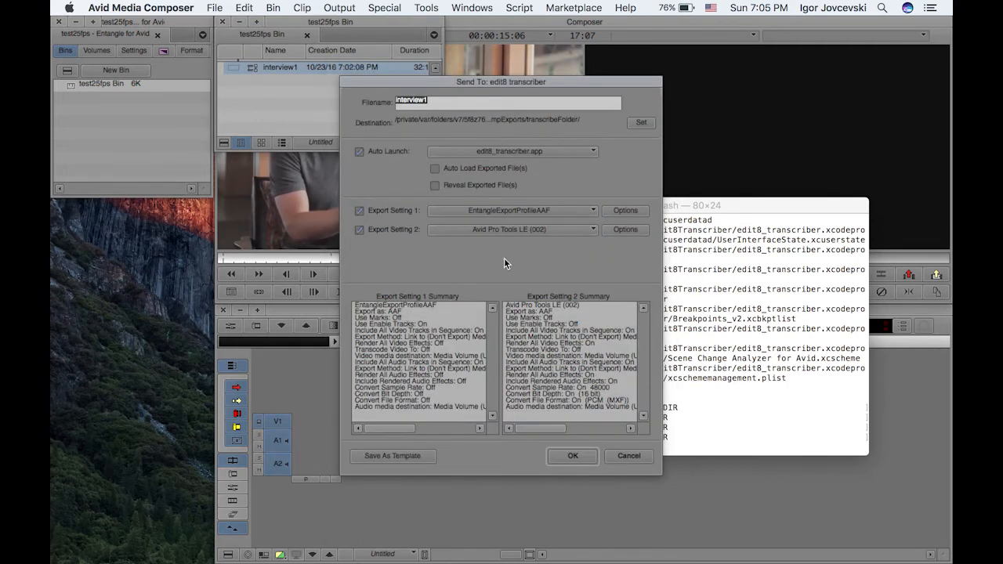
Set the Avid Pro Tools LE (002) export to 16-bit WAVE audio and save it.
{"action": "left_click", "coordinate": [623, 229]}
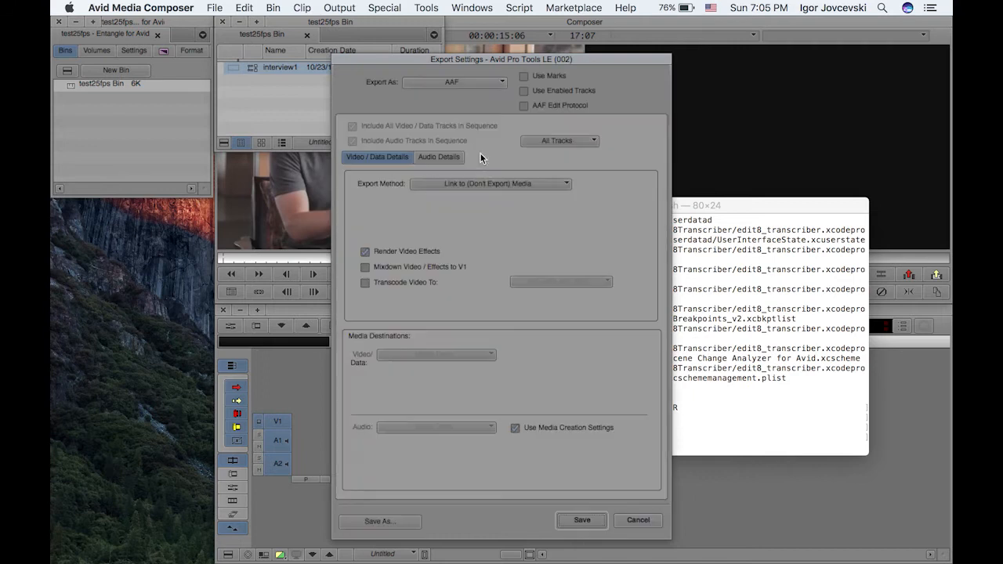
{"action": "left_click", "coordinate": [453, 81]}
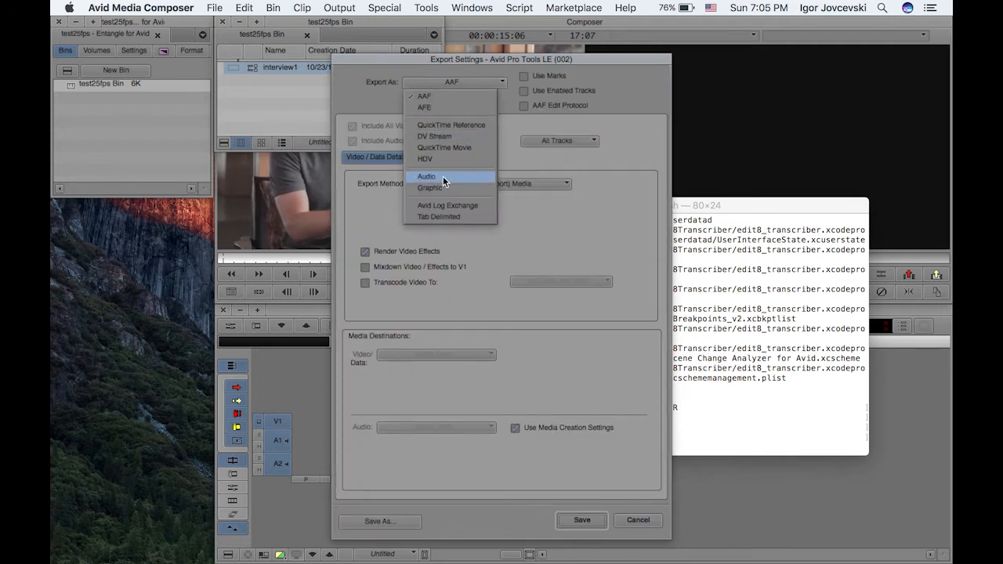
{"action": "left_click", "coordinate": [426, 175]}
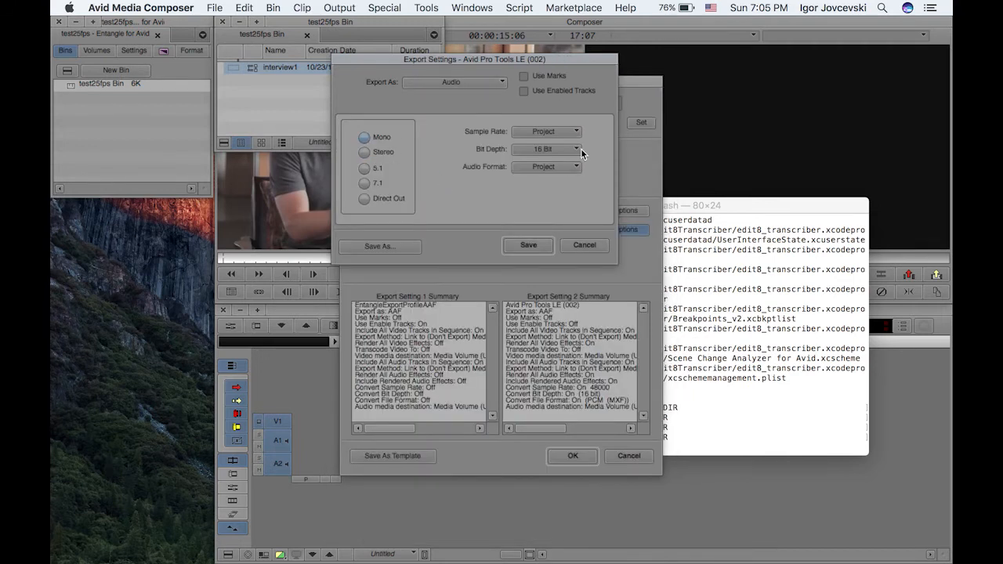
{"action": "left_click", "coordinate": [546, 166]}
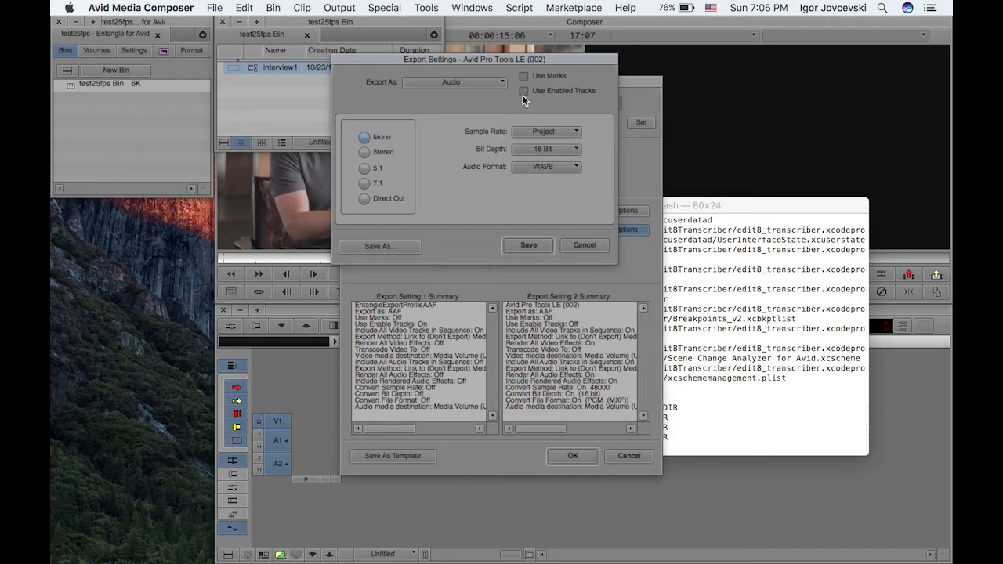
{"action": "left_click", "coordinate": [527, 244]}
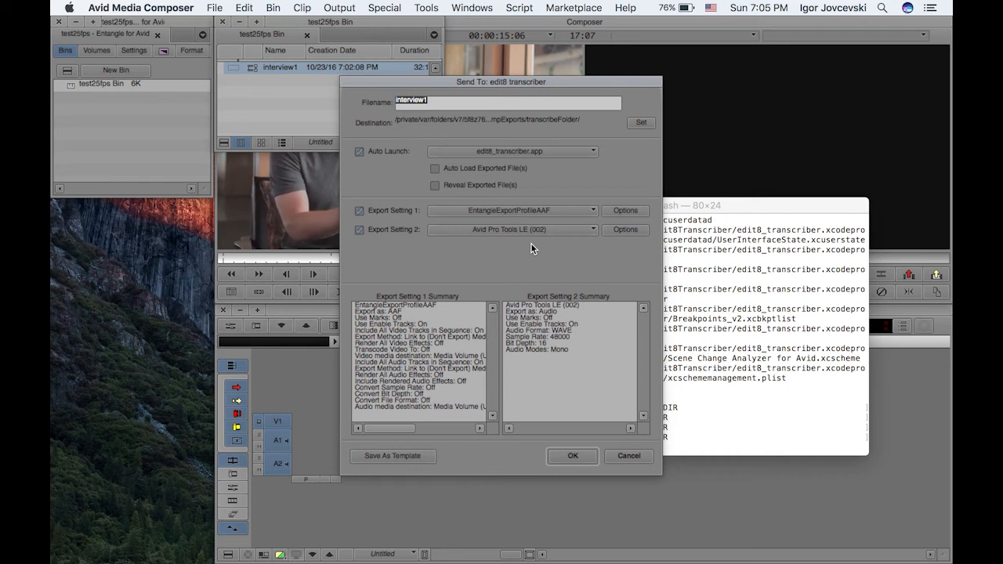
{"action": "mouse_move", "coordinate": [481, 238]}
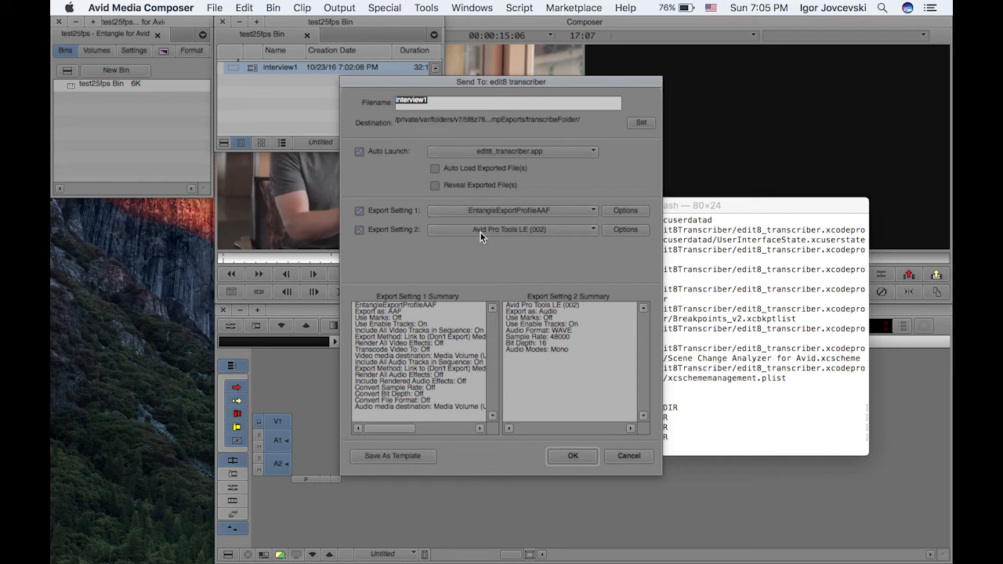
{"action": "mouse_move", "coordinate": [476, 216]}
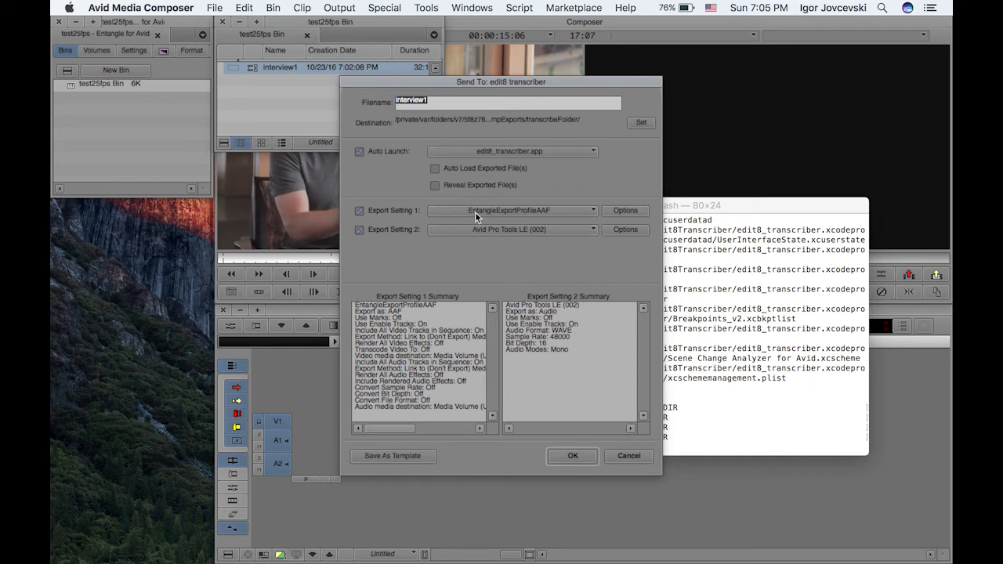
{"action": "mouse_move", "coordinate": [364, 124]}
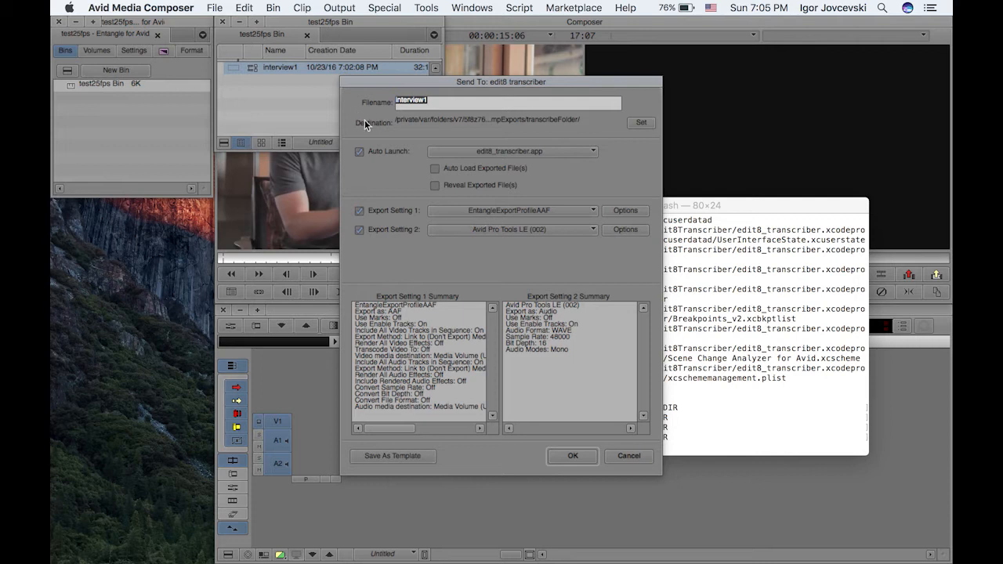
{"action": "mouse_move", "coordinate": [493, 238]}
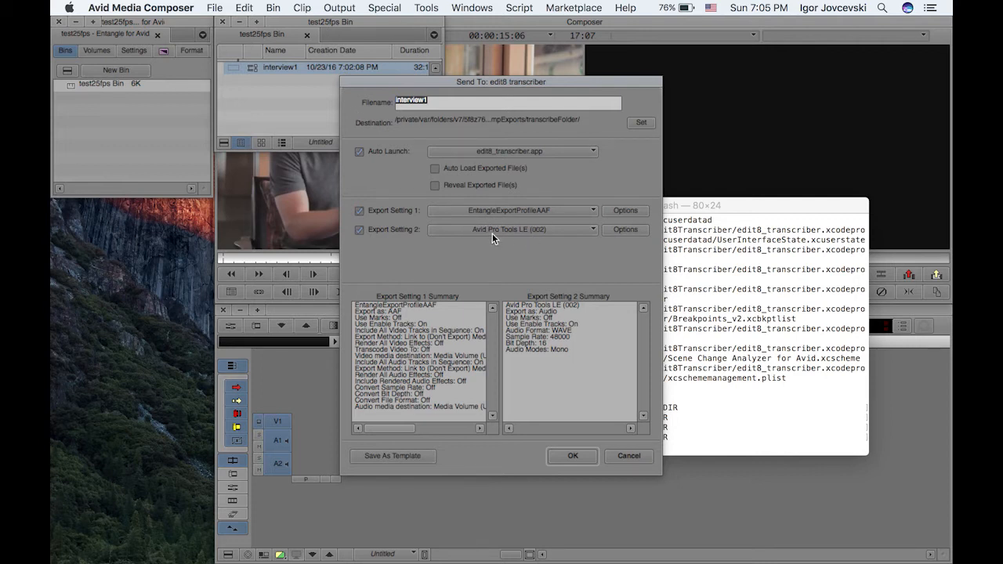
{"action": "mouse_move", "coordinate": [288, 74]}
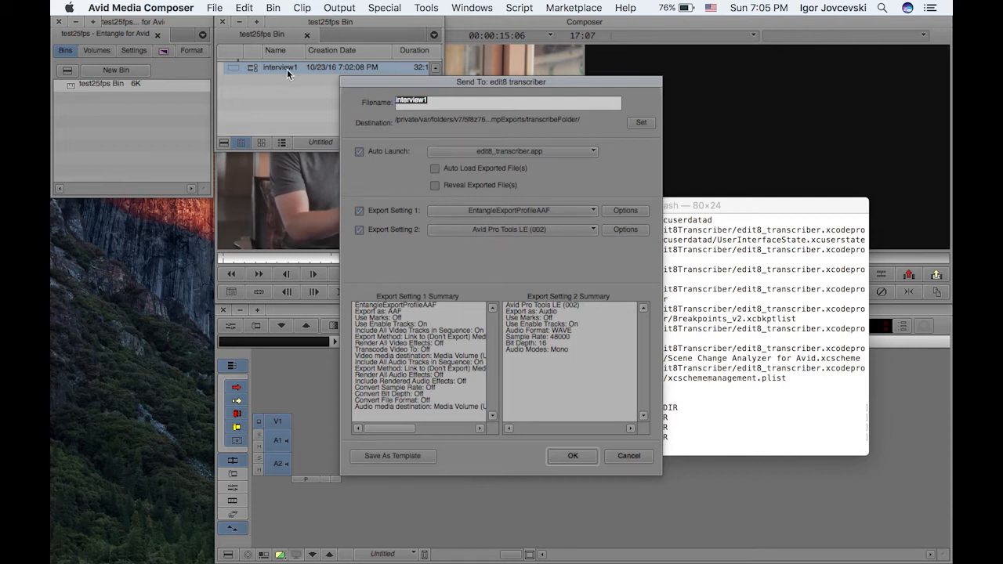
{"action": "mouse_move", "coordinate": [550, 373]}
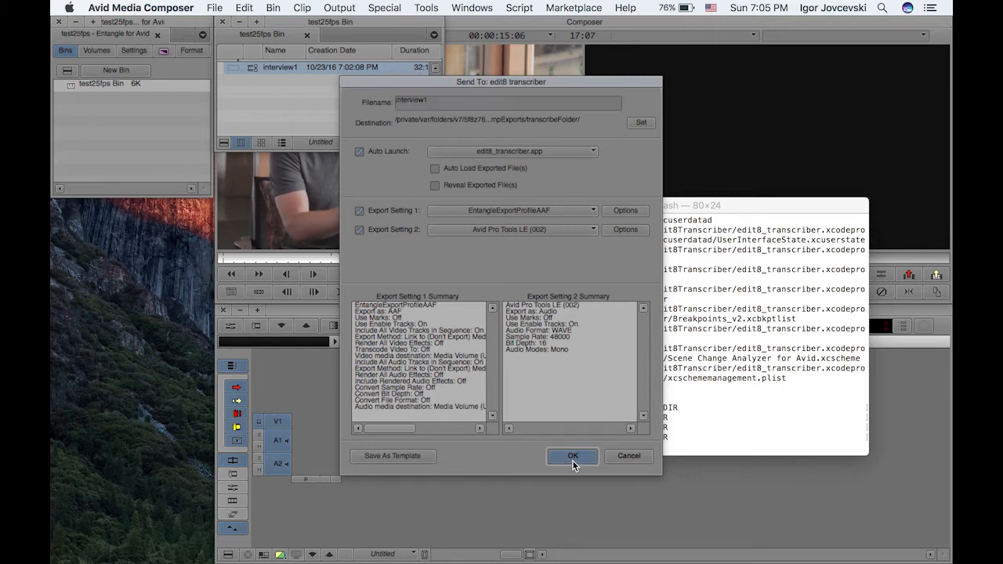
Run the Send To export and dismiss the 23.976 vs 25.000 edit rate mismatch warning.
{"action": "left_click", "coordinate": [572, 456]}
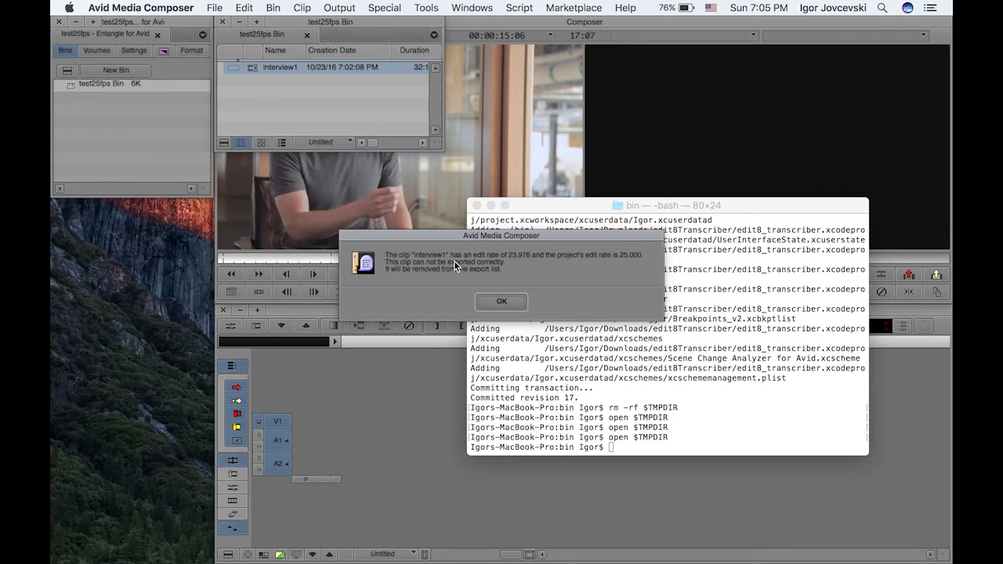
{"action": "mouse_move", "coordinate": [495, 266]}
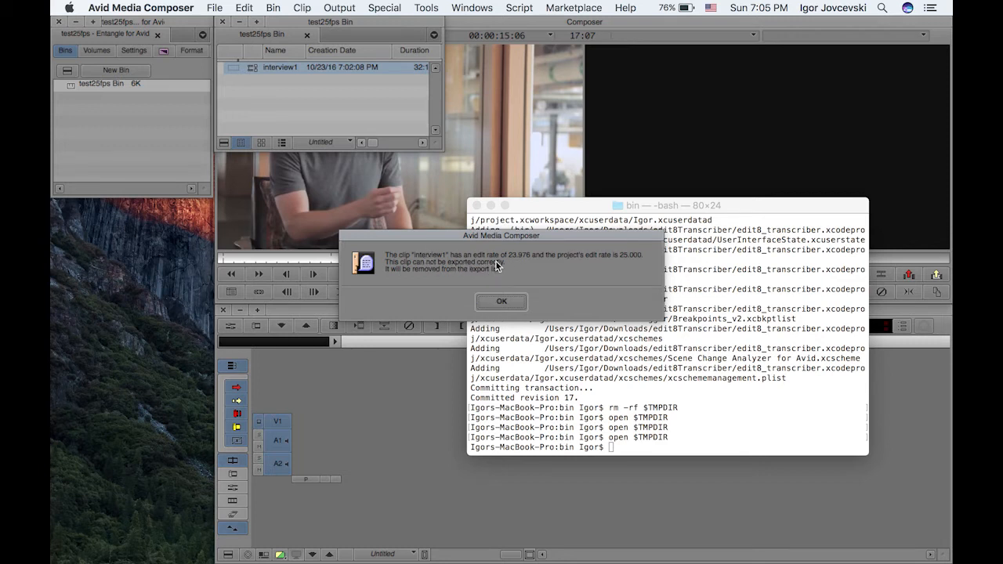
{"action": "mouse_move", "coordinate": [514, 265]}
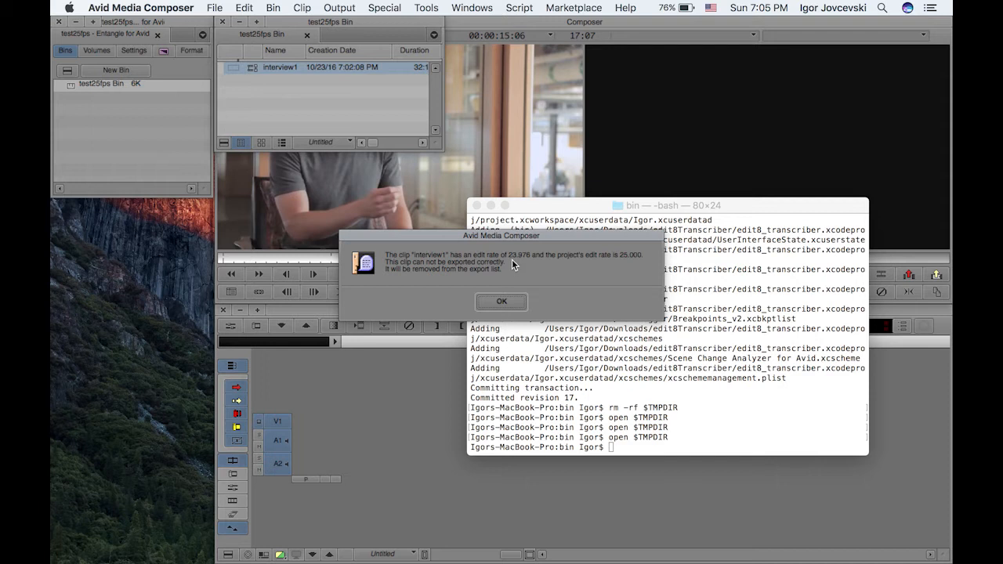
{"action": "mouse_move", "coordinate": [527, 263]}
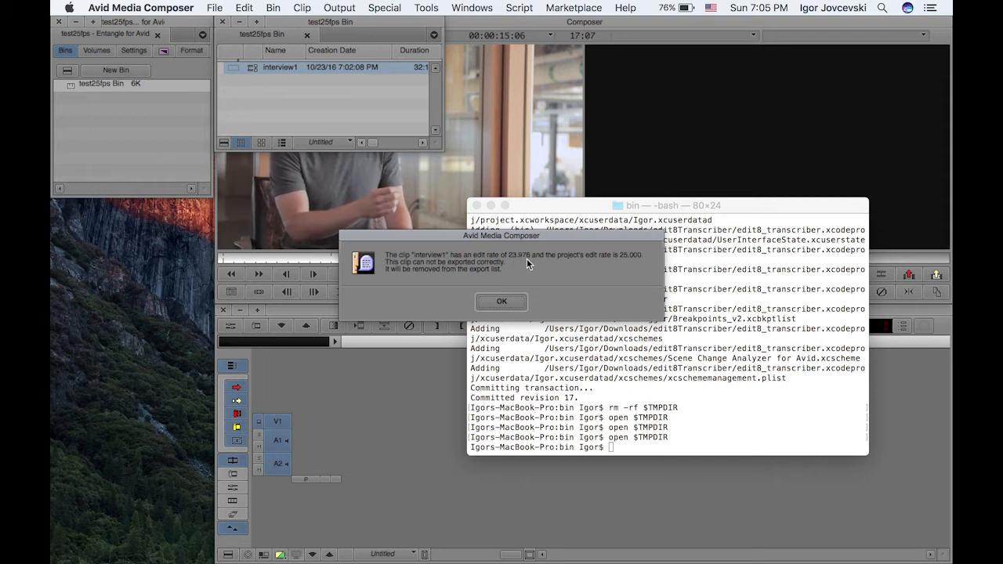
{"action": "mouse_move", "coordinate": [495, 210]}
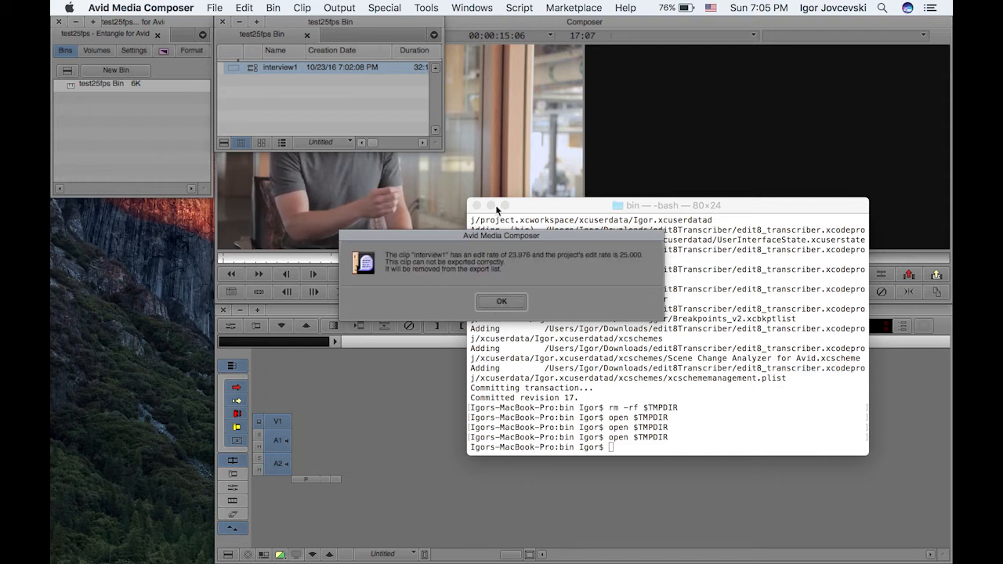
{"action": "left_click", "coordinate": [501, 301]}
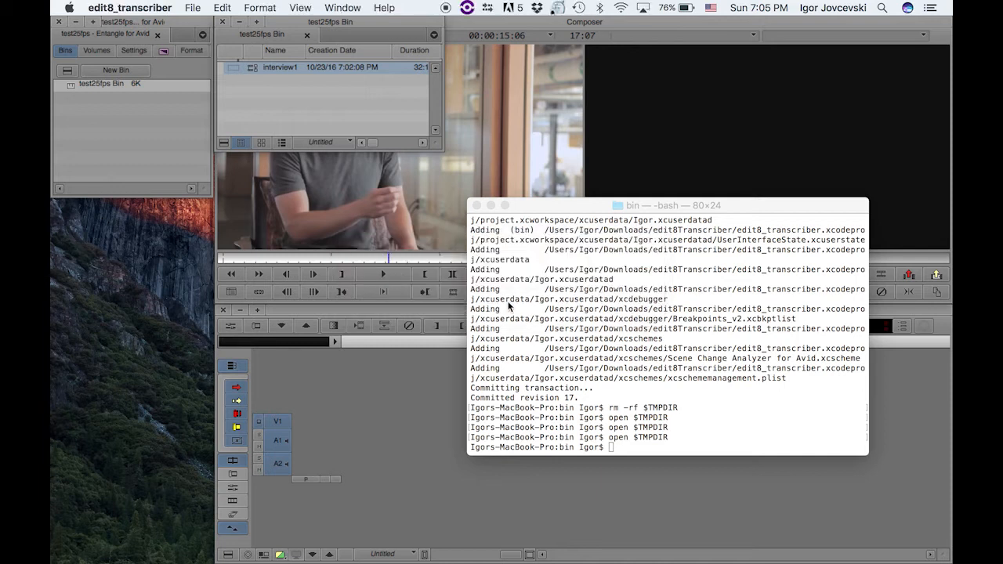
Return to Select Project, create a 23.976p project named test23976 and open it.
{"action": "left_click", "coordinate": [267, 97]}
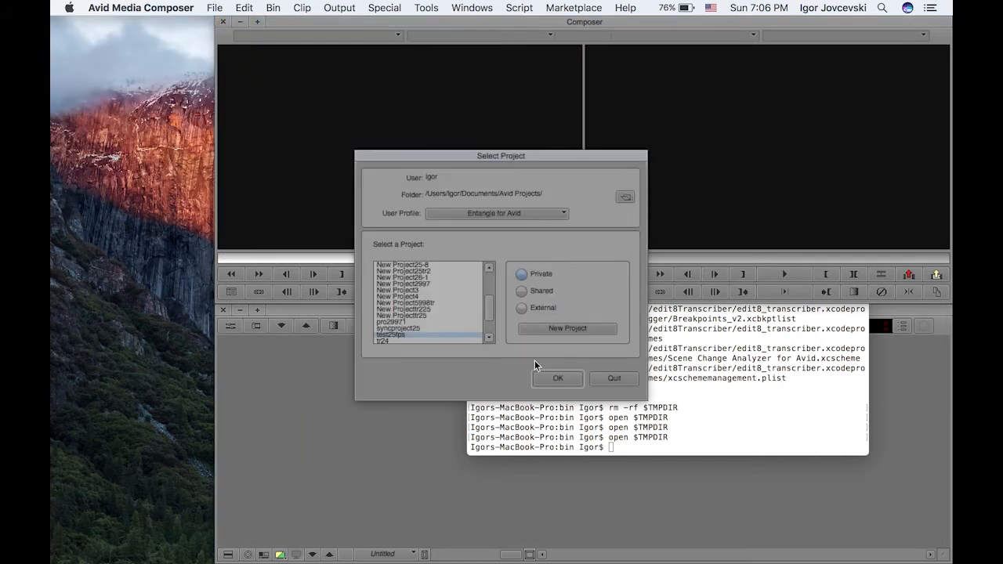
{"action": "left_click", "coordinate": [567, 329]}
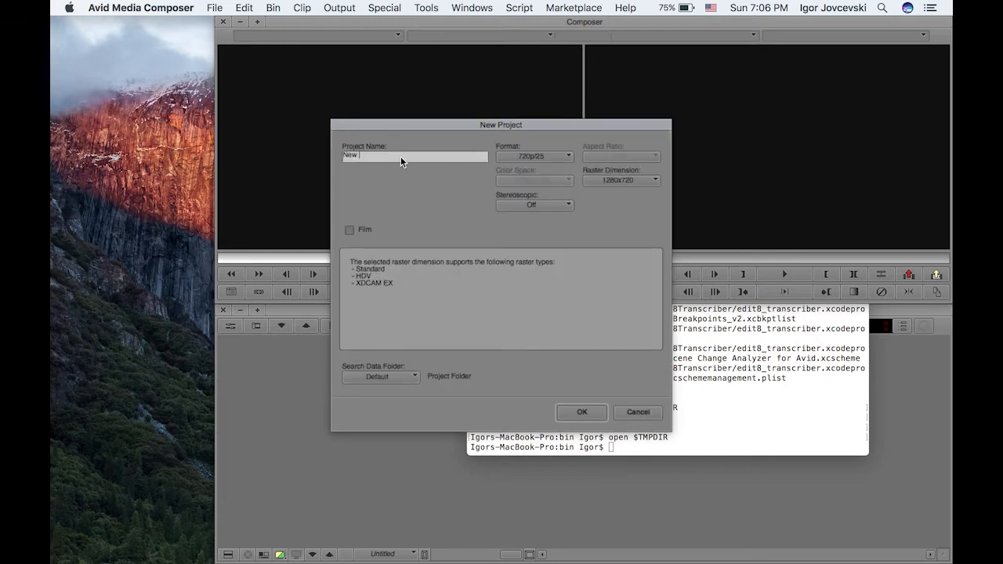
{"action": "type", "text": "test23"}
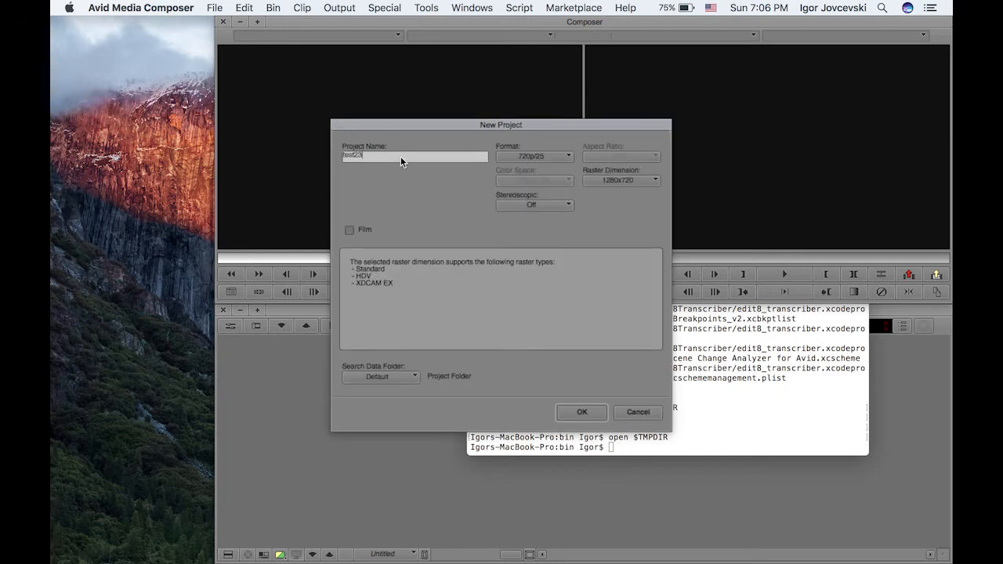
{"action": "type", "text": "976"}
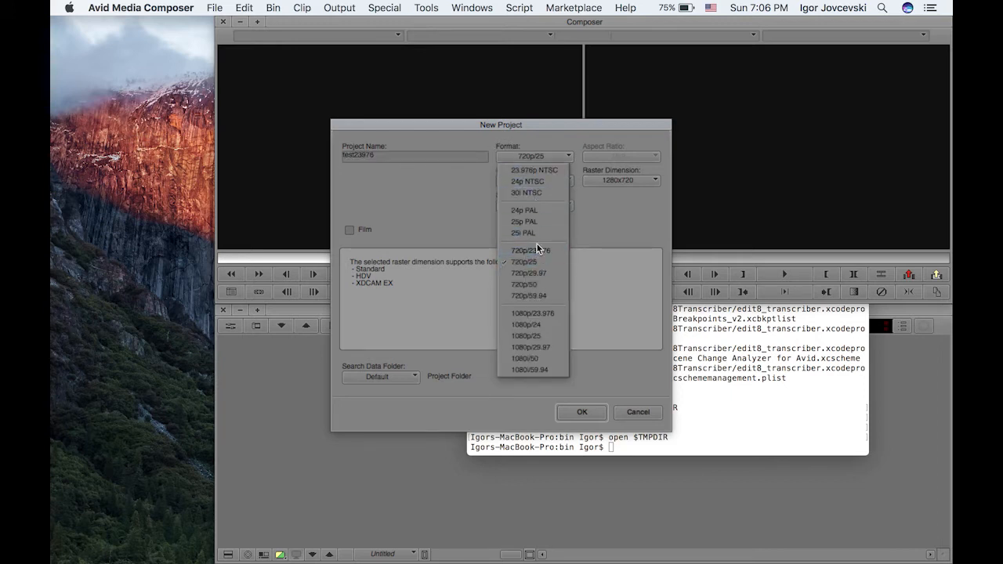
{"action": "left_click", "coordinate": [580, 412]}
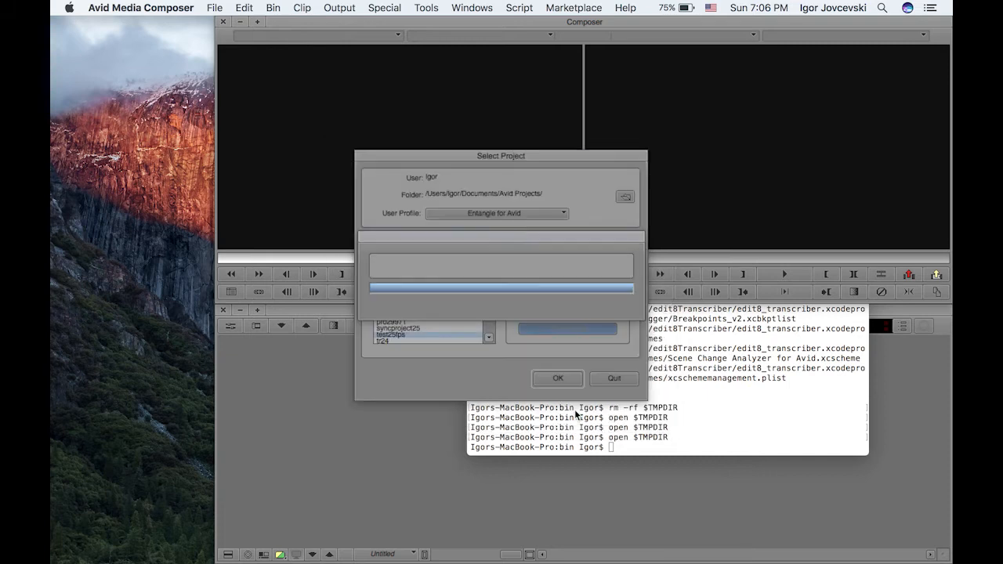
{"action": "left_click", "coordinate": [558, 377]}
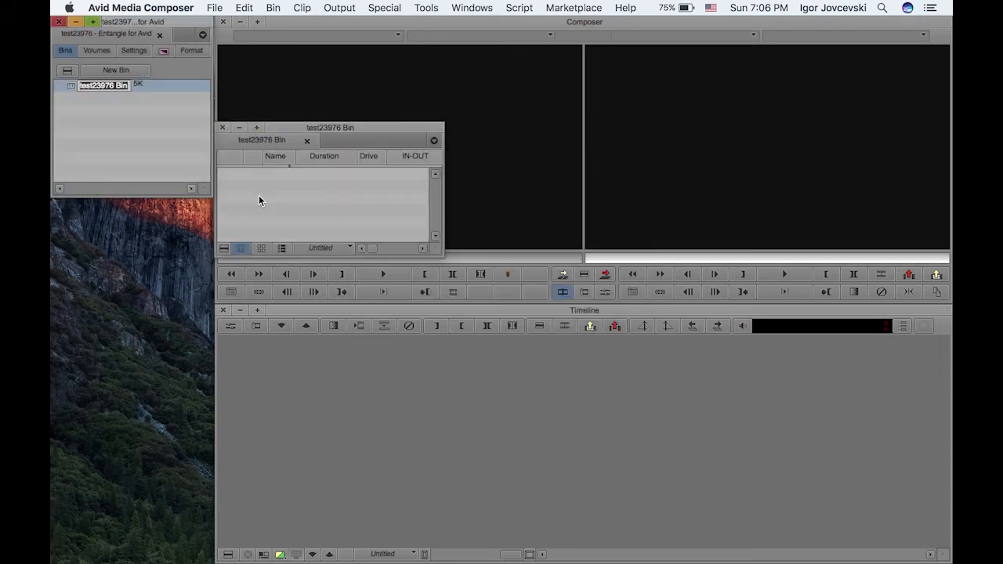
Link interview1.mov from FOOTAGE into the test23976 bin via Link to AMA File(s).
{"action": "right_click", "coordinate": [260, 200]}
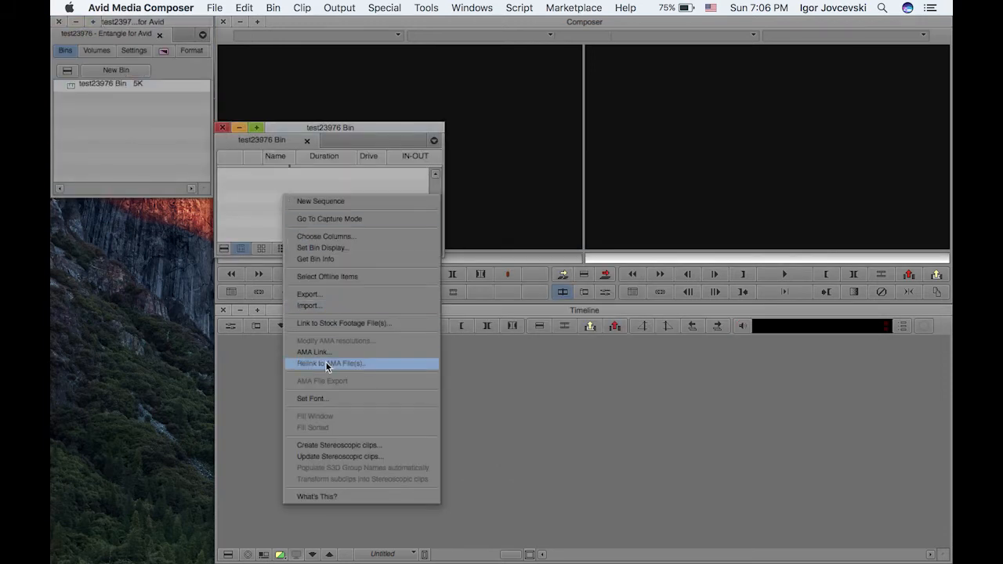
{"action": "left_click", "coordinate": [330, 364]}
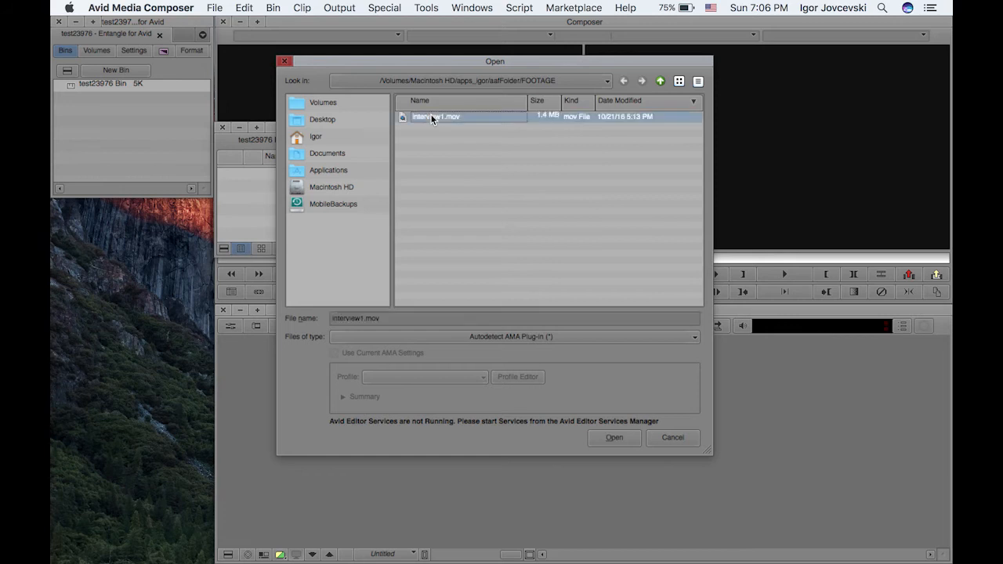
{"action": "left_click", "coordinate": [614, 438]}
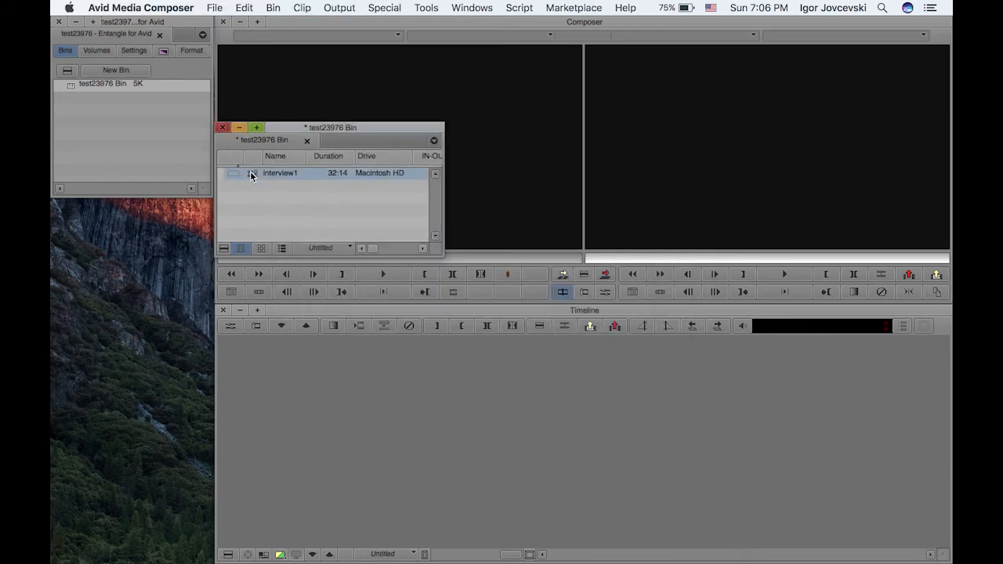
{"action": "left_click", "coordinate": [301, 8]}
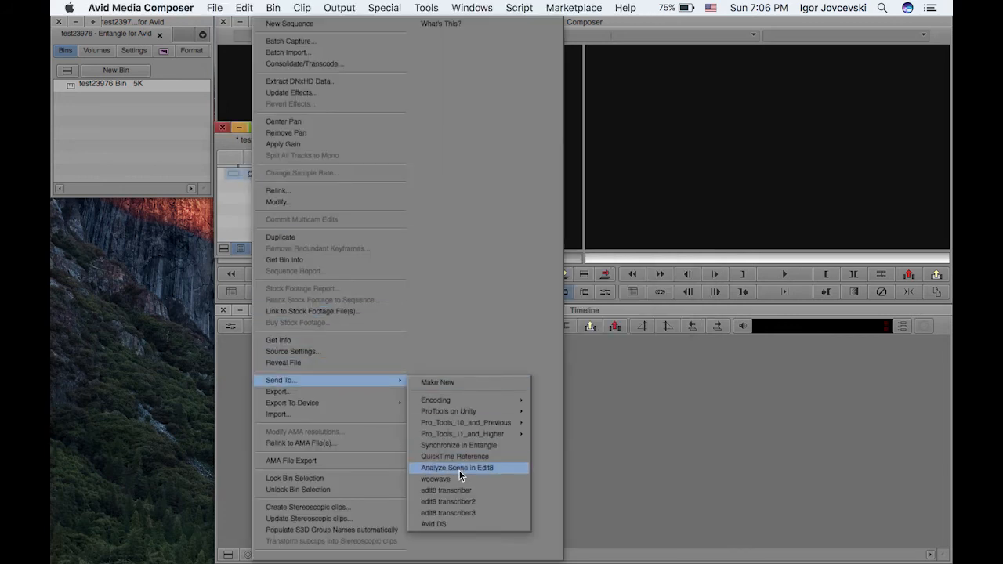
Start Send To edit8 transcriber and review and save the AAF export settings.
{"action": "left_click", "coordinate": [445, 489]}
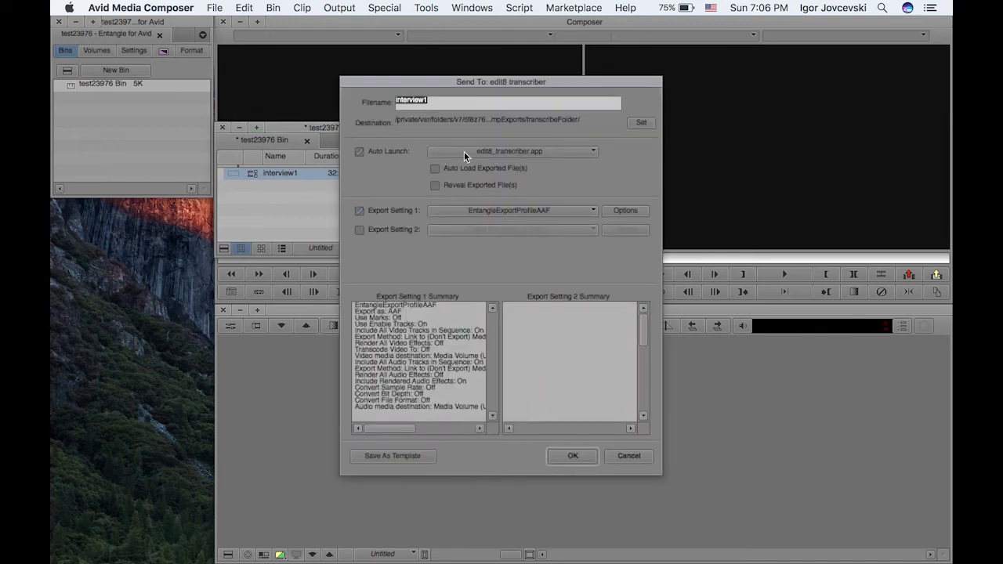
{"action": "left_click", "coordinate": [623, 210]}
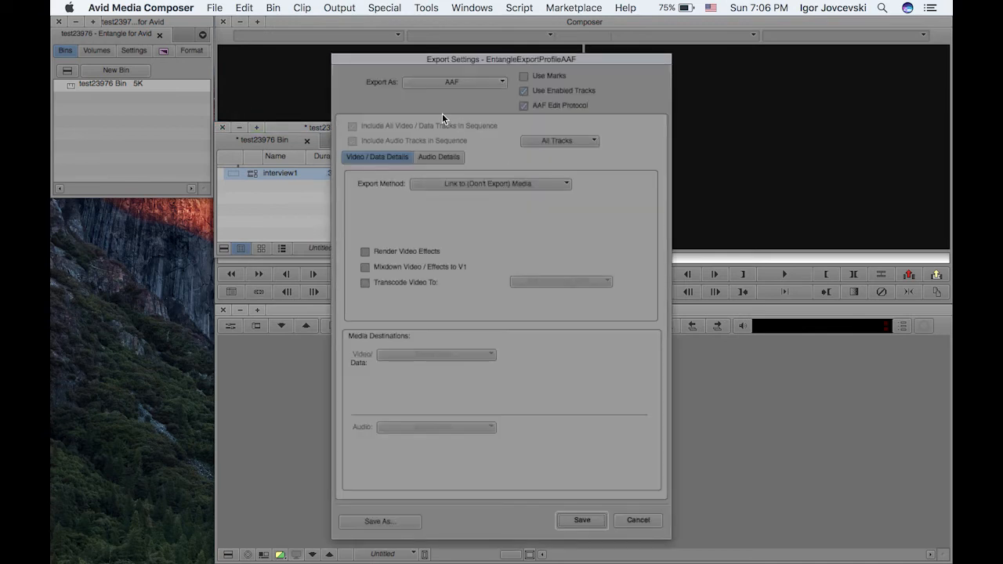
{"action": "left_click", "coordinate": [438, 157]}
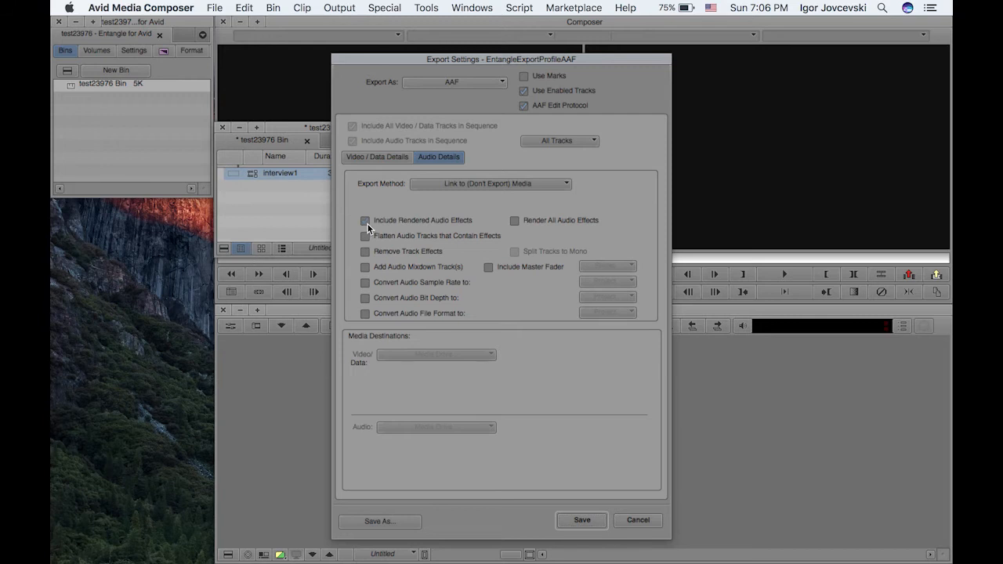
{"action": "left_click", "coordinate": [376, 157]}
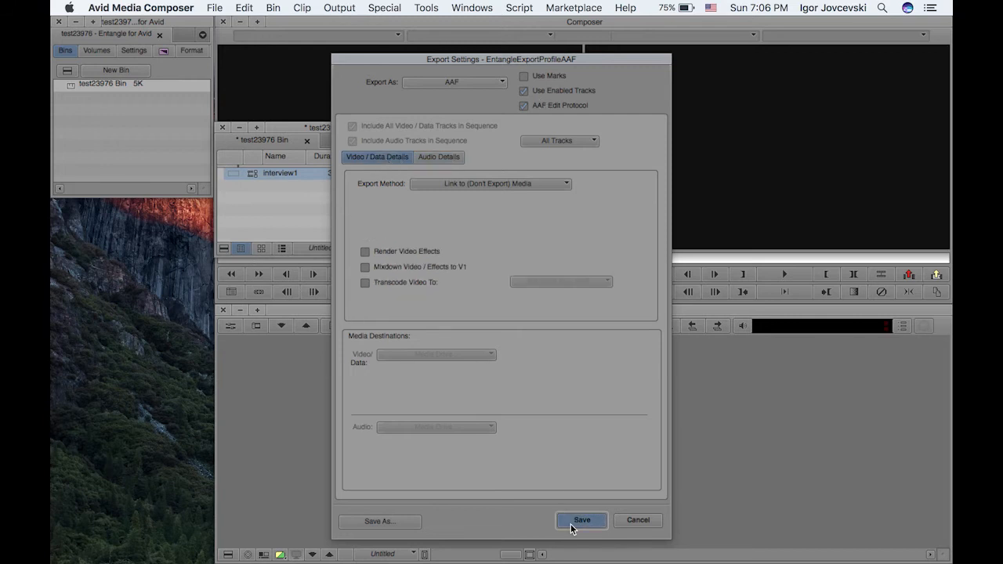
{"action": "left_click", "coordinate": [580, 520]}
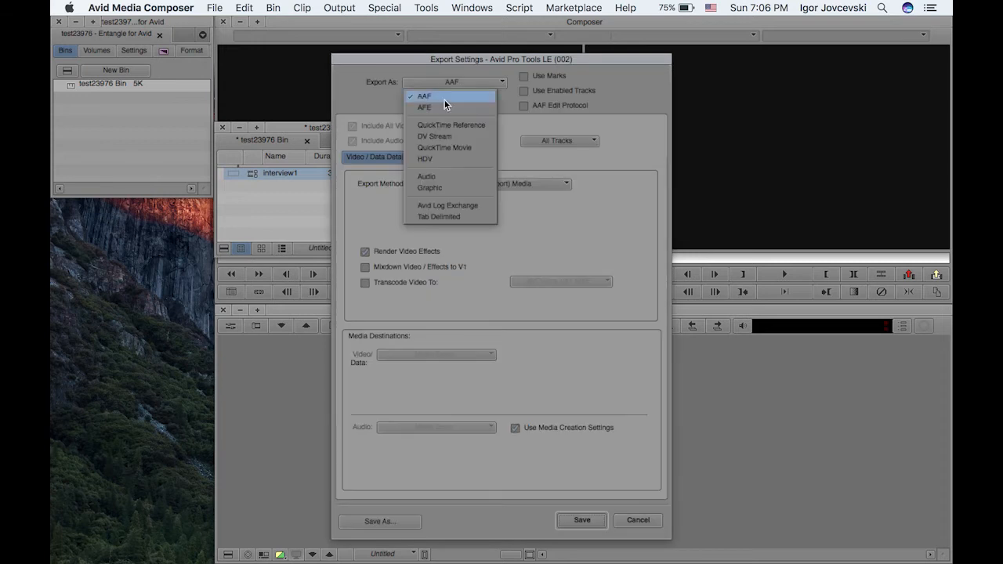
Set the second export to audio only, save it, and confirm sending the clip.
{"action": "left_click", "coordinate": [426, 175]}
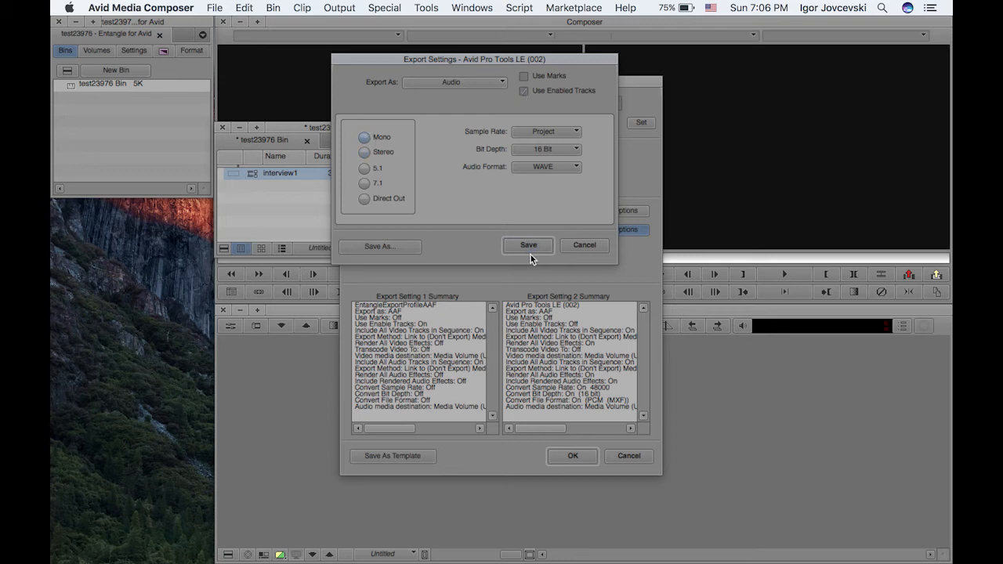
{"action": "left_click", "coordinate": [527, 244]}
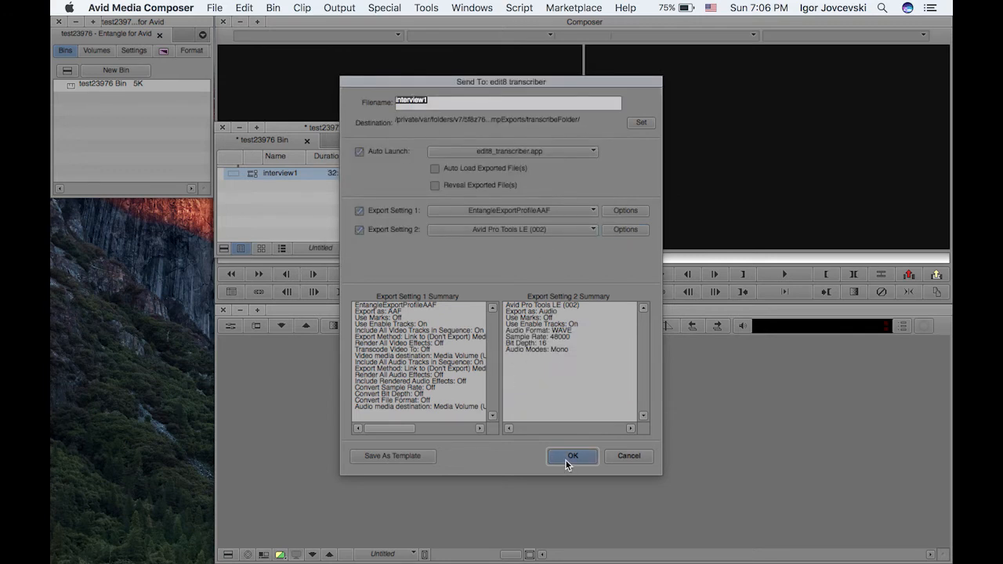
{"action": "left_click", "coordinate": [572, 456]}
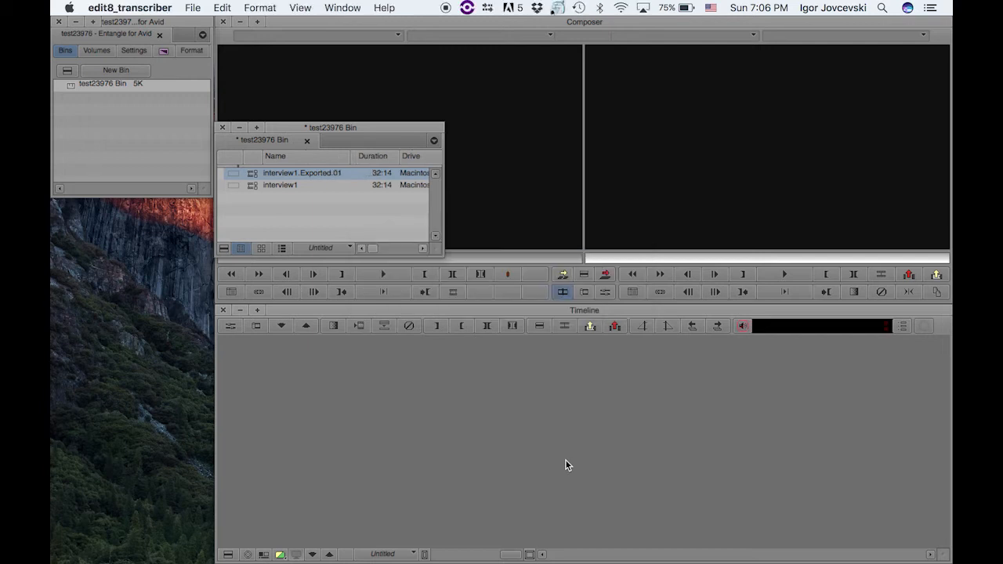
{"action": "mouse_move", "coordinate": [399, 248]}
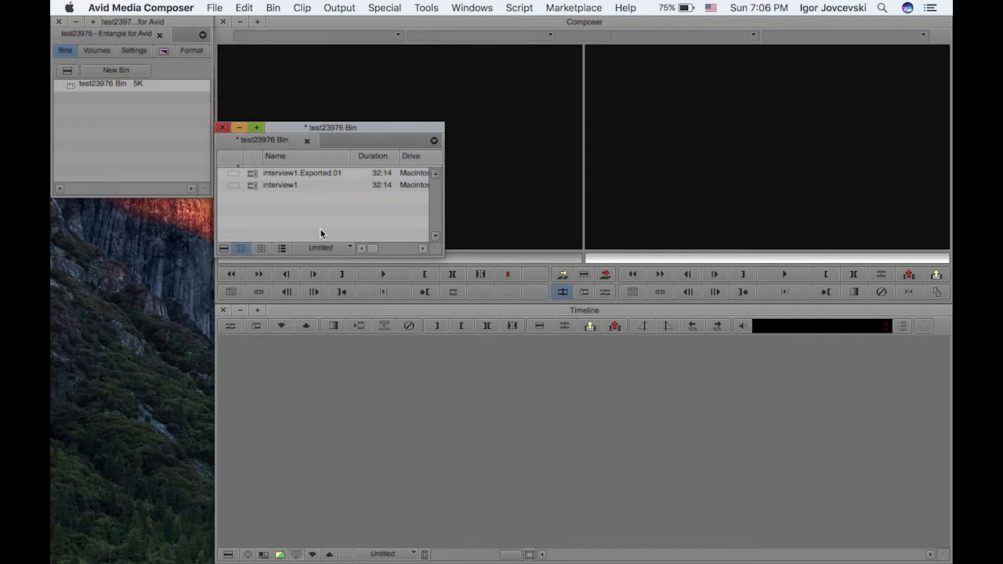
Bring Terminal forward and run open $TMPDIR to show the system temporary folder in Finder.
{"action": "left_click", "coordinate": [94, 514]}
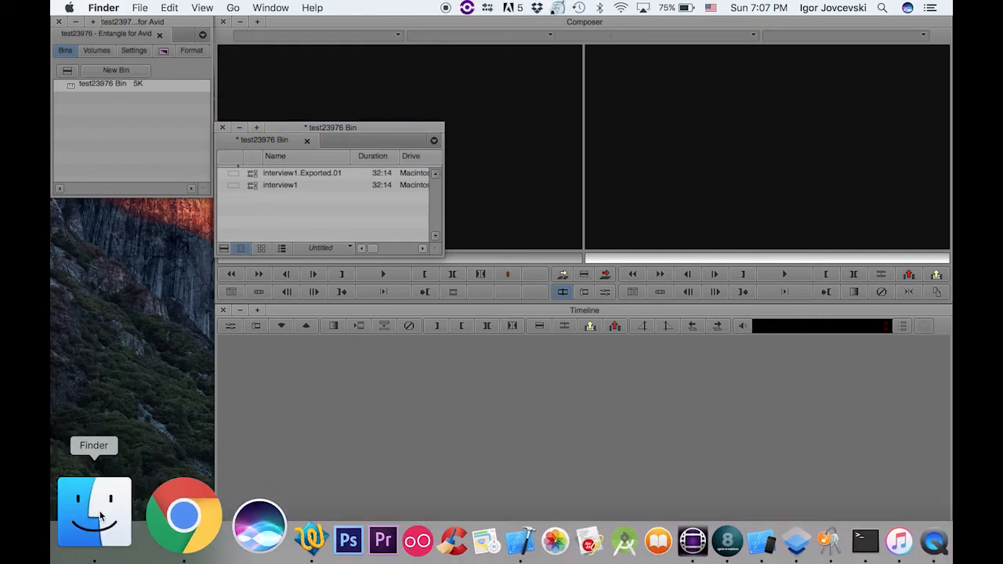
{"action": "left_click", "coordinate": [94, 510]}
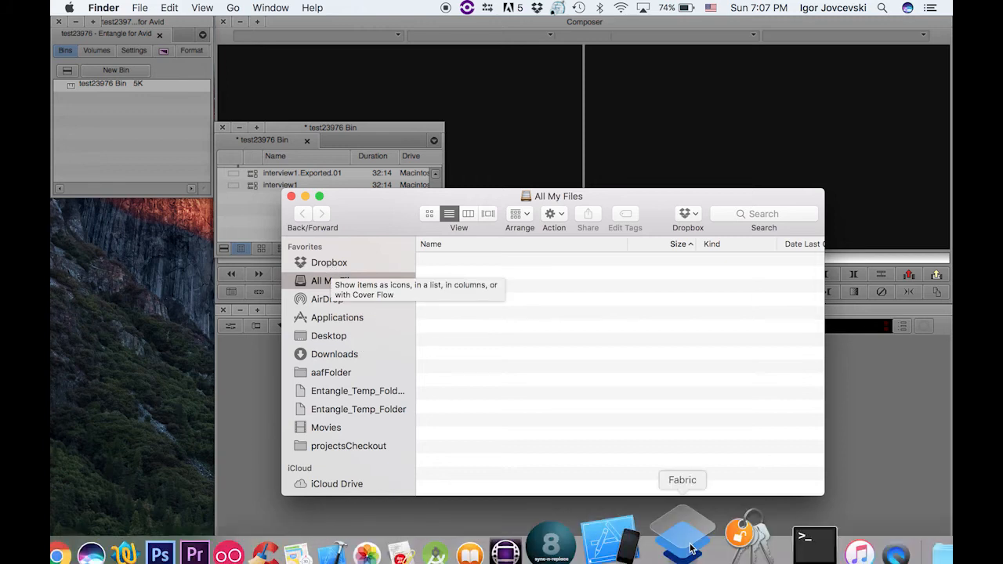
{"action": "left_click", "coordinate": [813, 536]}
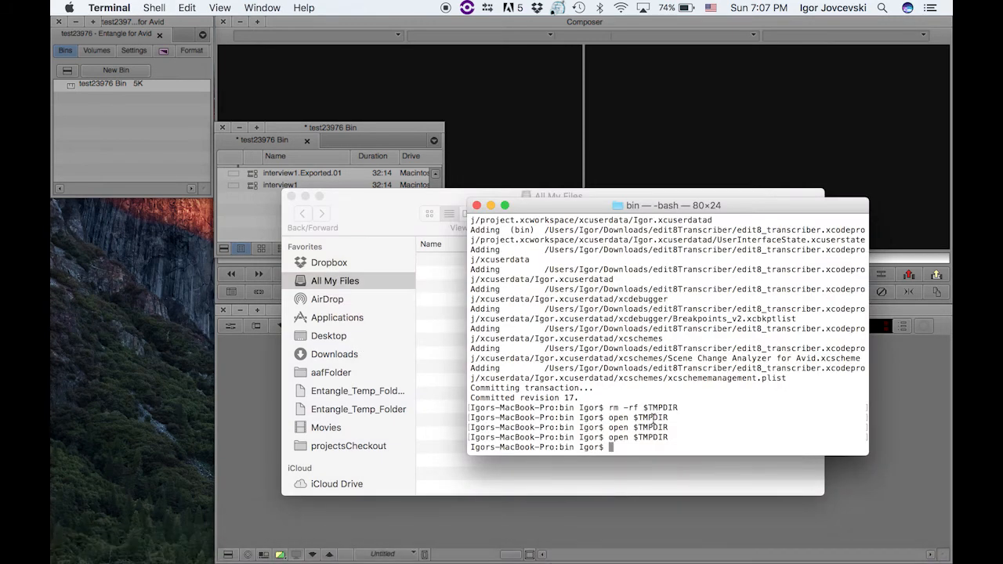
{"action": "left_click", "coordinate": [548, 196]}
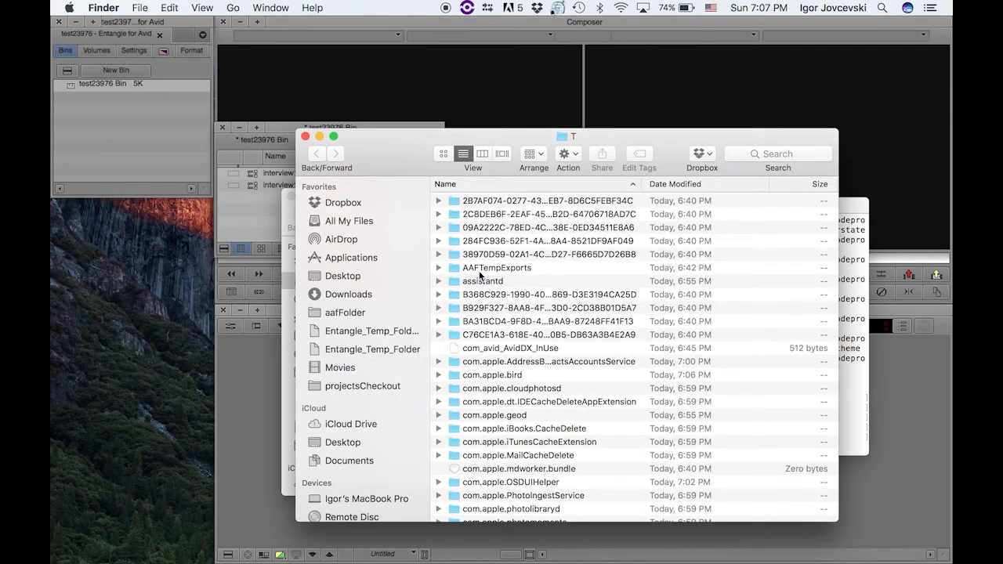
{"action": "mouse_move", "coordinate": [496, 270]}
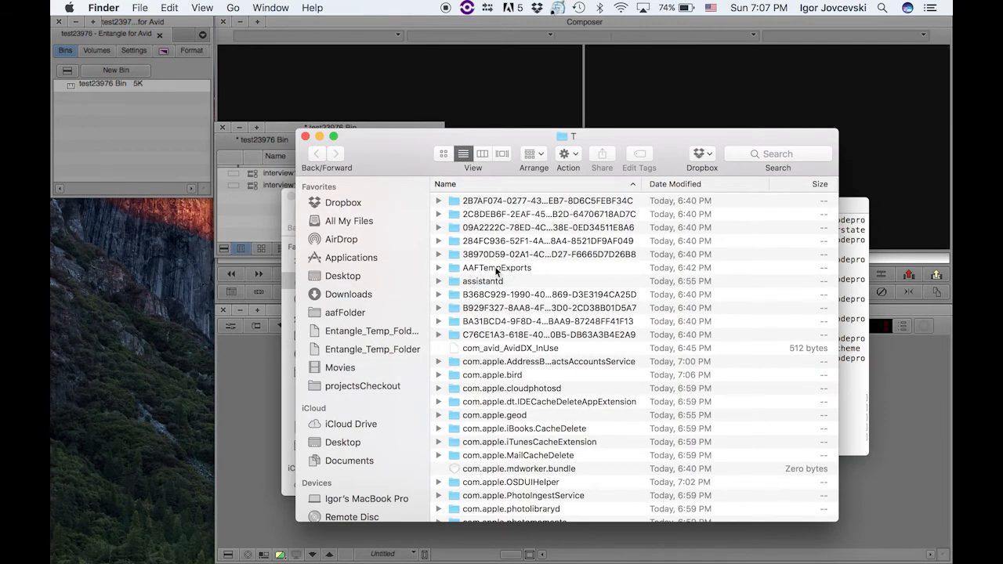
Browse into AAFTempExports and transcribeFolder to see interview1.aaf and interview1.wav.
{"action": "left_click", "coordinate": [495, 267]}
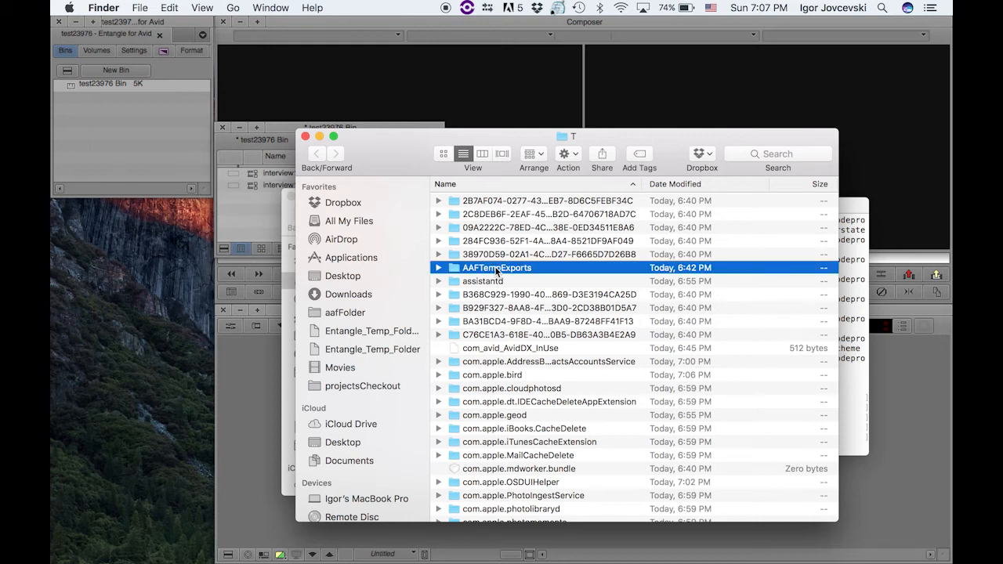
{"action": "double_click", "coordinate": [497, 266]}
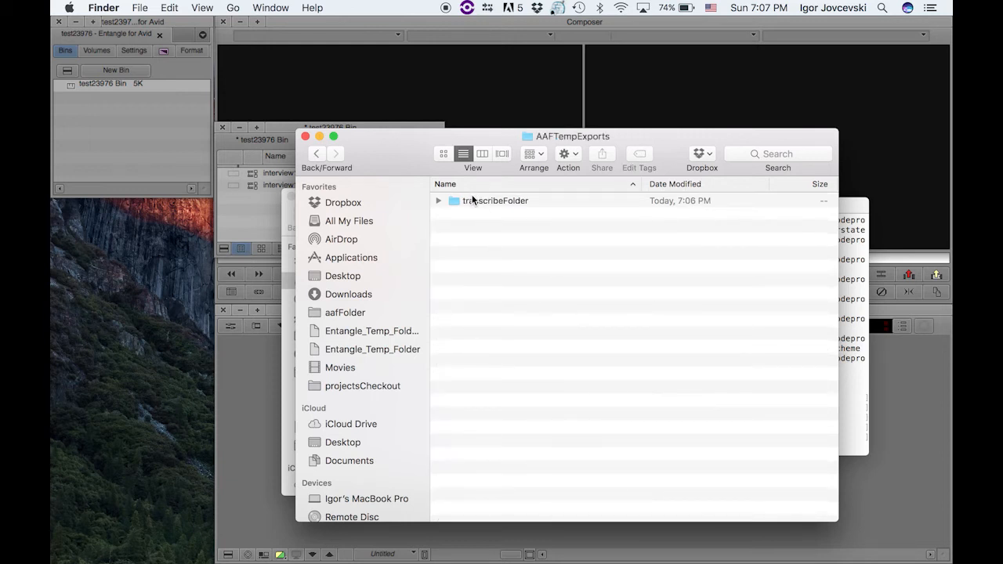
{"action": "double_click", "coordinate": [495, 201]}
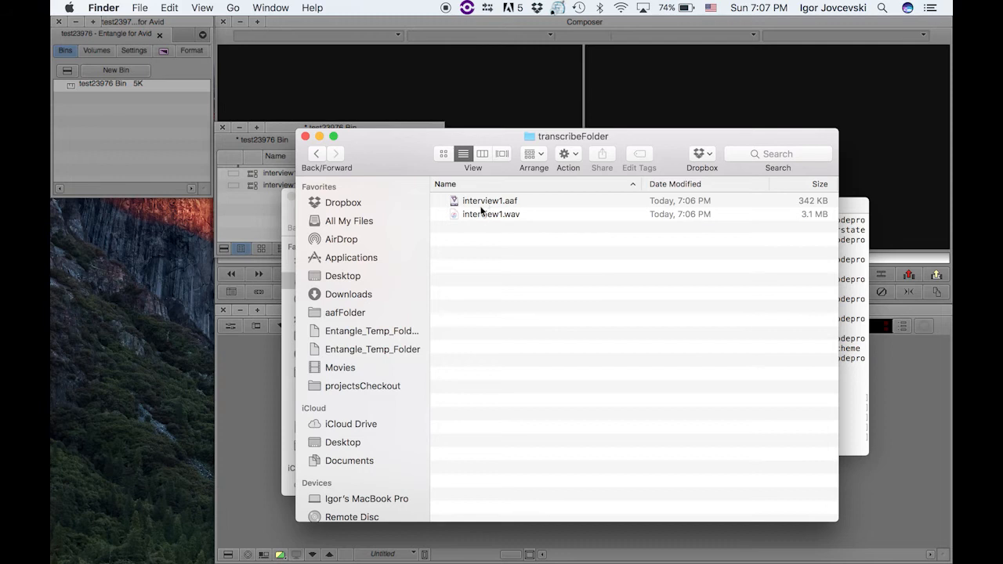
{"action": "mouse_move", "coordinate": [523, 213]}
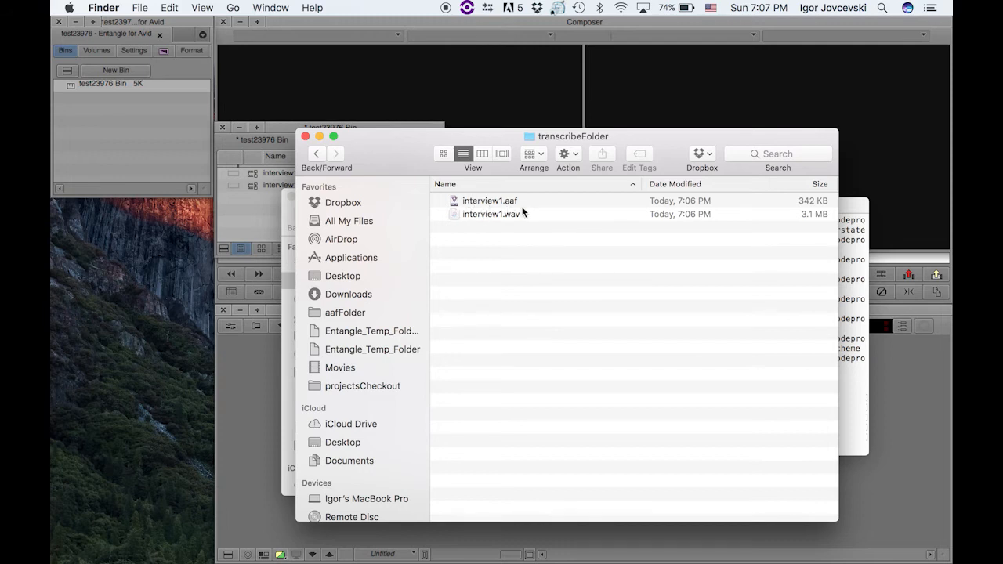
{"action": "mouse_move", "coordinate": [517, 226]}
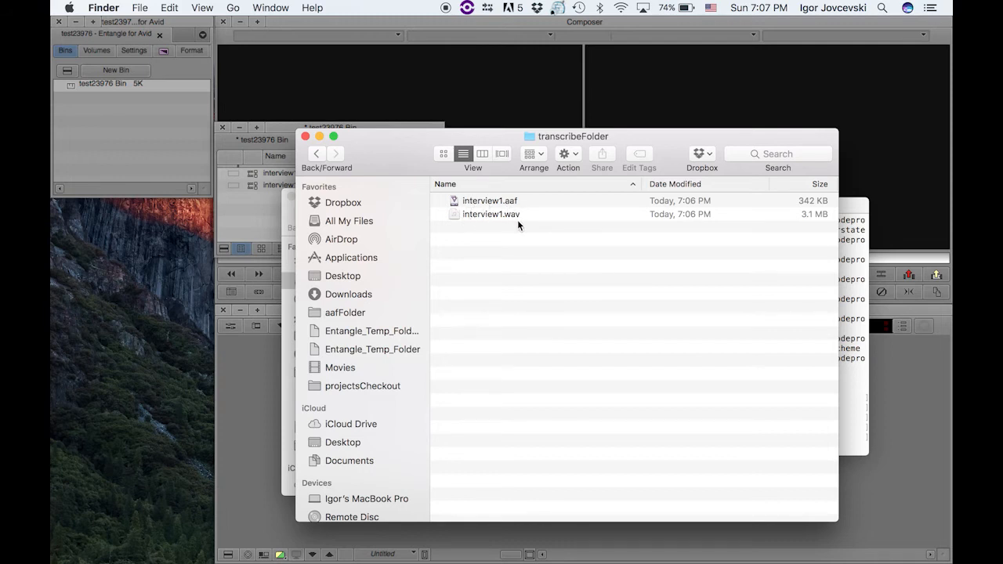
{"action": "left_click", "coordinate": [348, 219]}
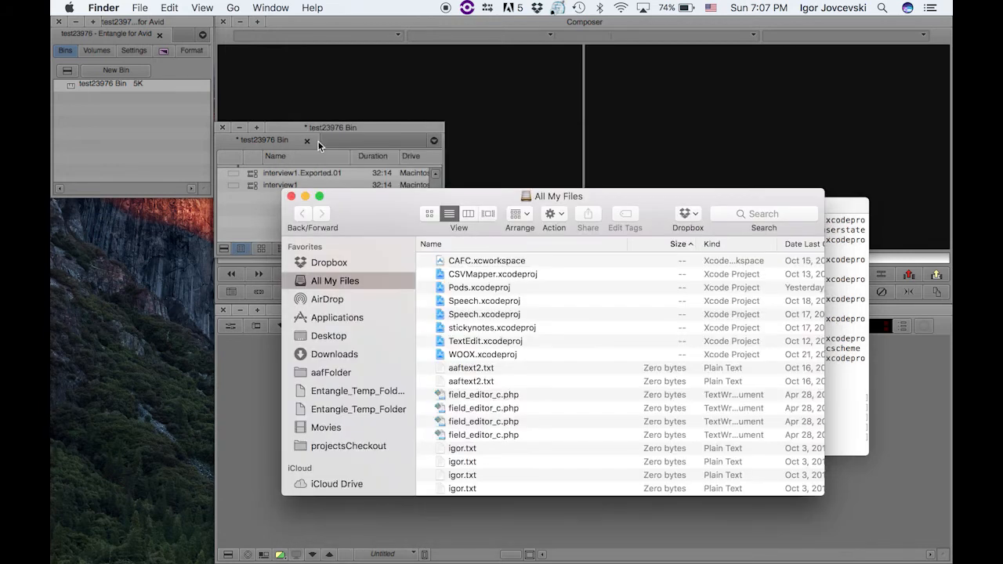
{"action": "mouse_move", "coordinate": [337, 316]}
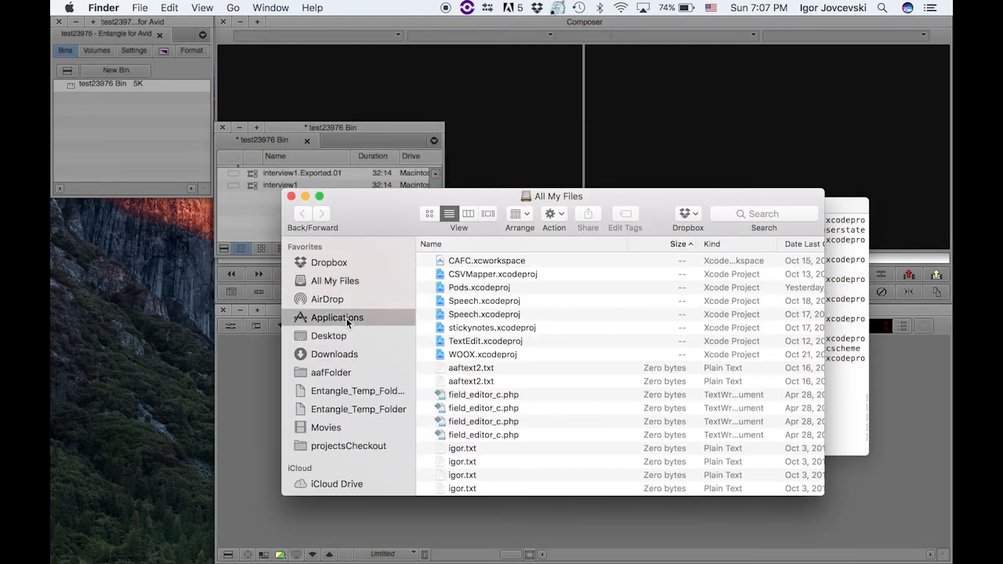
Launch edit8_transcriber from the Applications folder in Finder.
{"action": "left_click", "coordinate": [337, 316]}
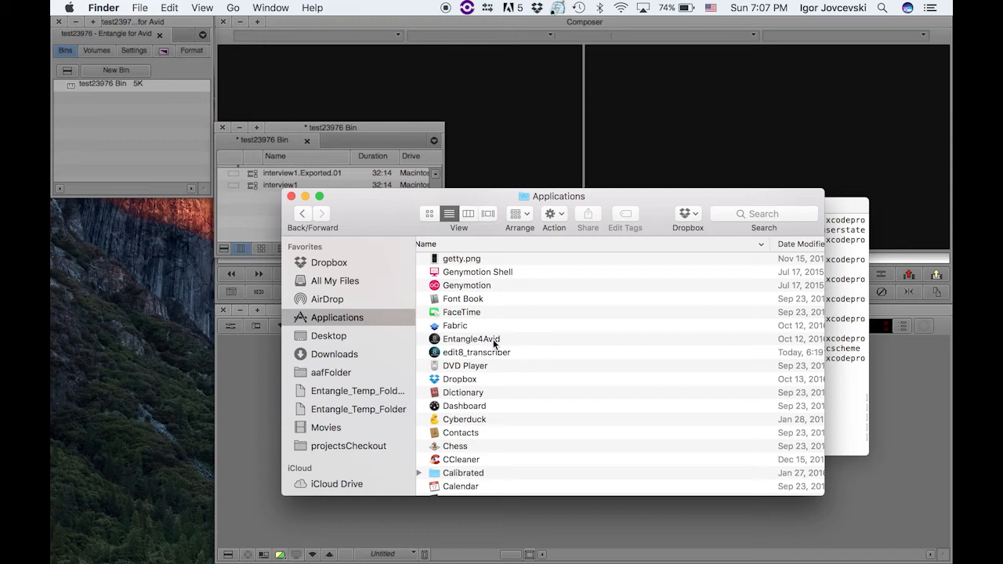
{"action": "left_click", "coordinate": [477, 351]}
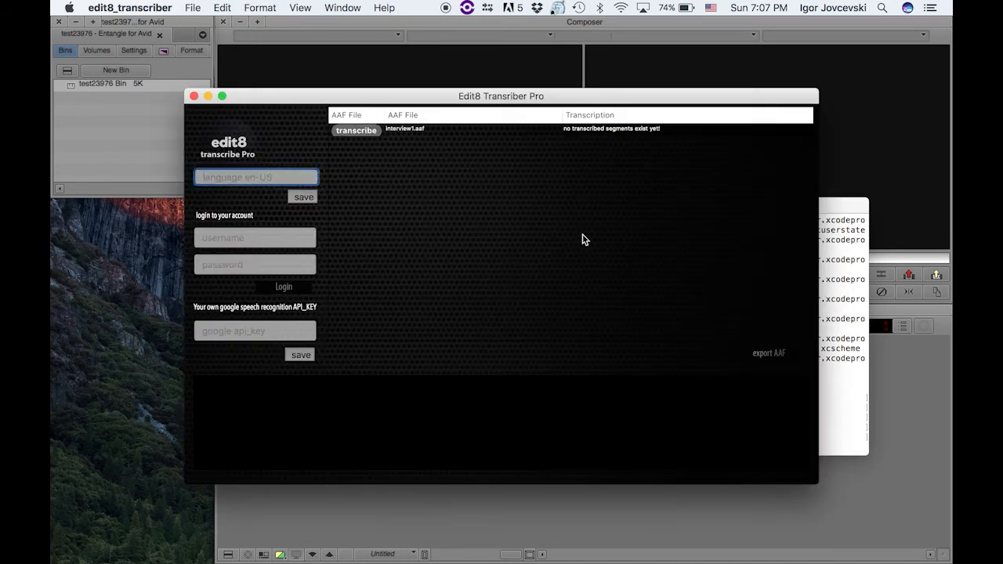
Enter en-UK as the transcription language, discarding a half-typed extra entry.
{"action": "left_click", "coordinate": [581, 205]}
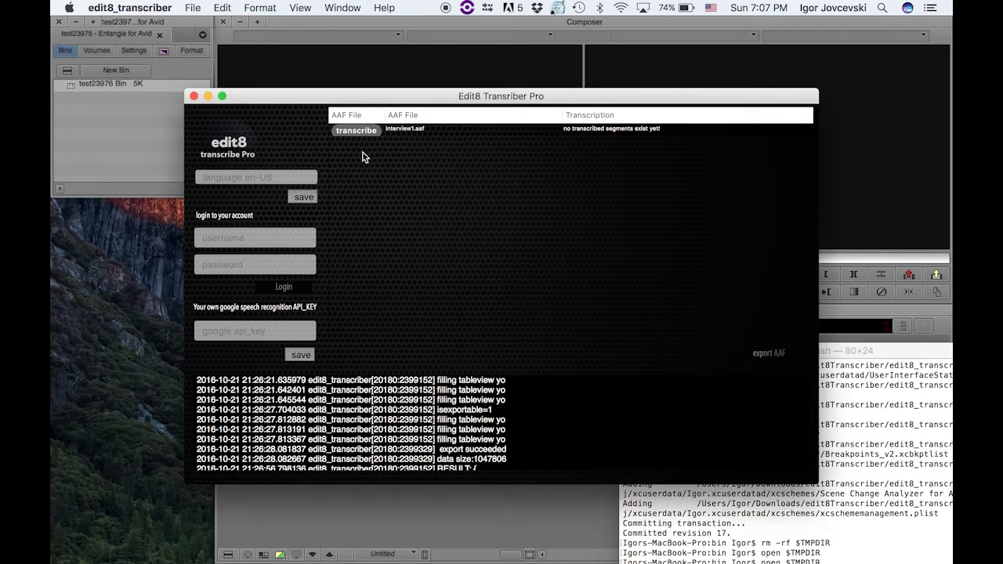
{"action": "mouse_move", "coordinate": [437, 141]}
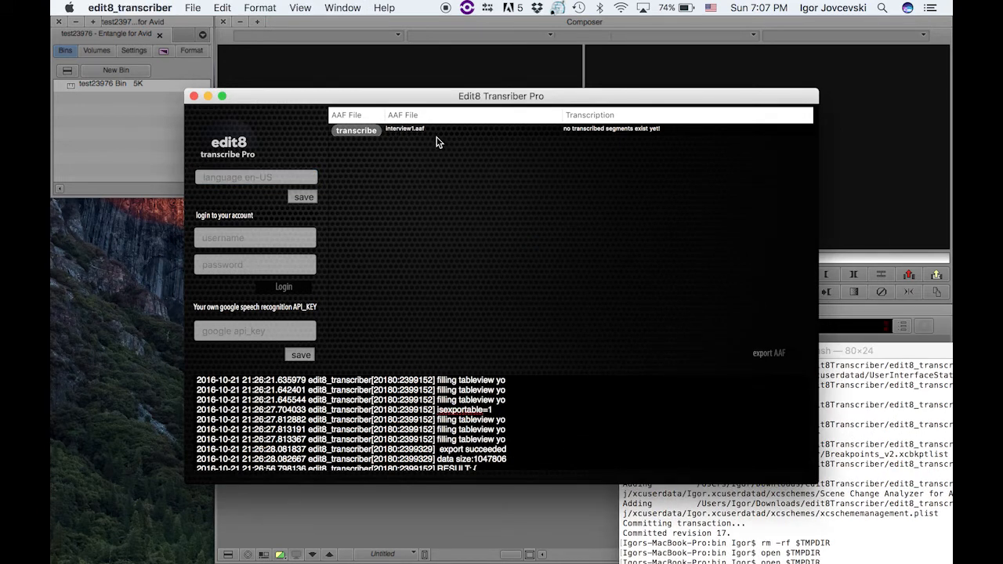
{"action": "mouse_move", "coordinate": [426, 150]}
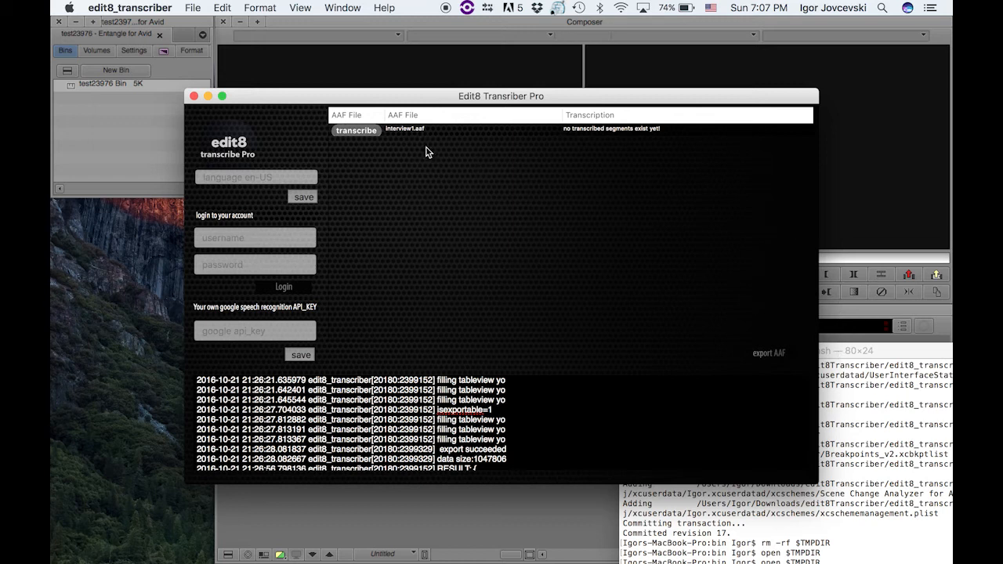
{"action": "mouse_move", "coordinate": [429, 135]}
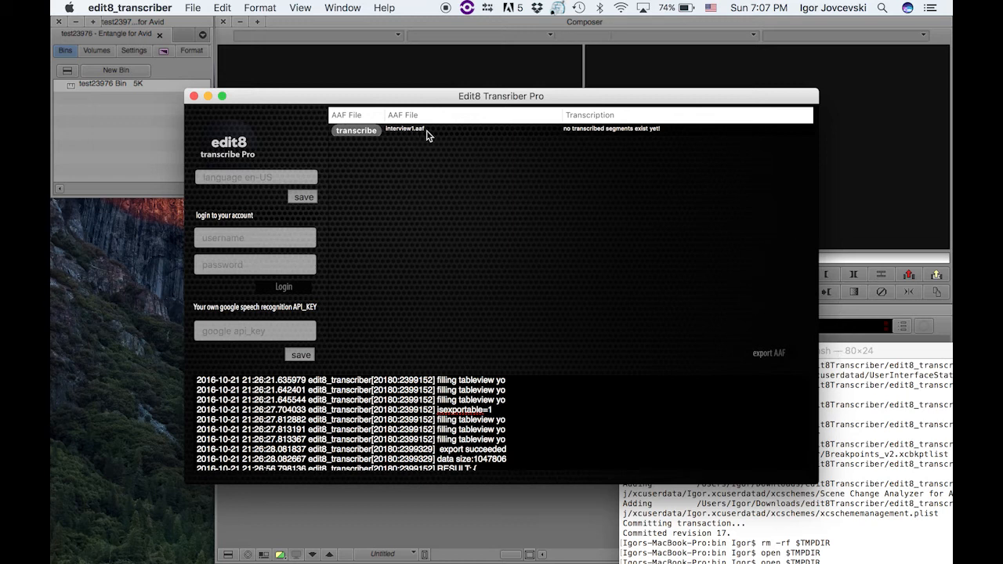
{"action": "mouse_move", "coordinate": [657, 141]}
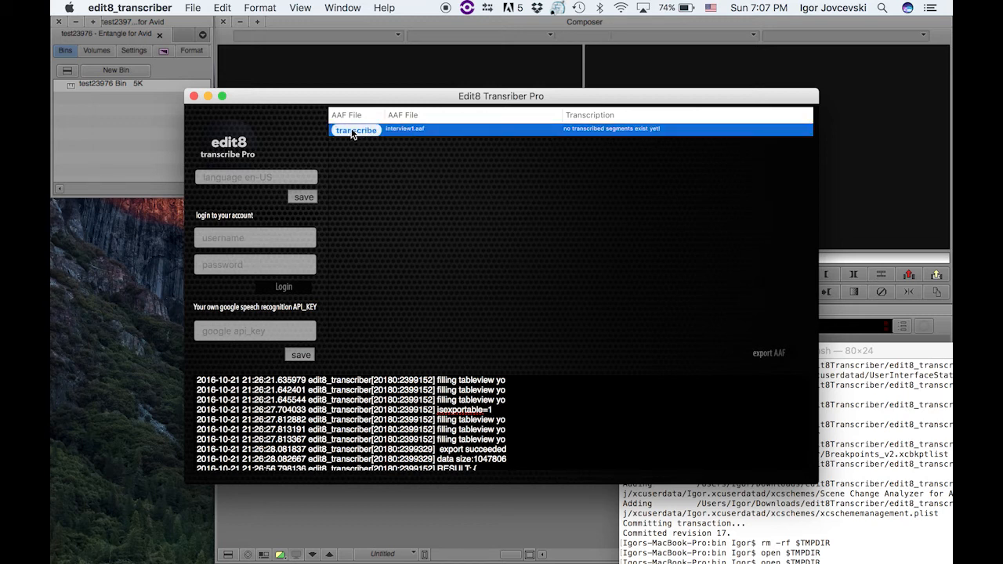
{"action": "mouse_move", "coordinate": [307, 169]}
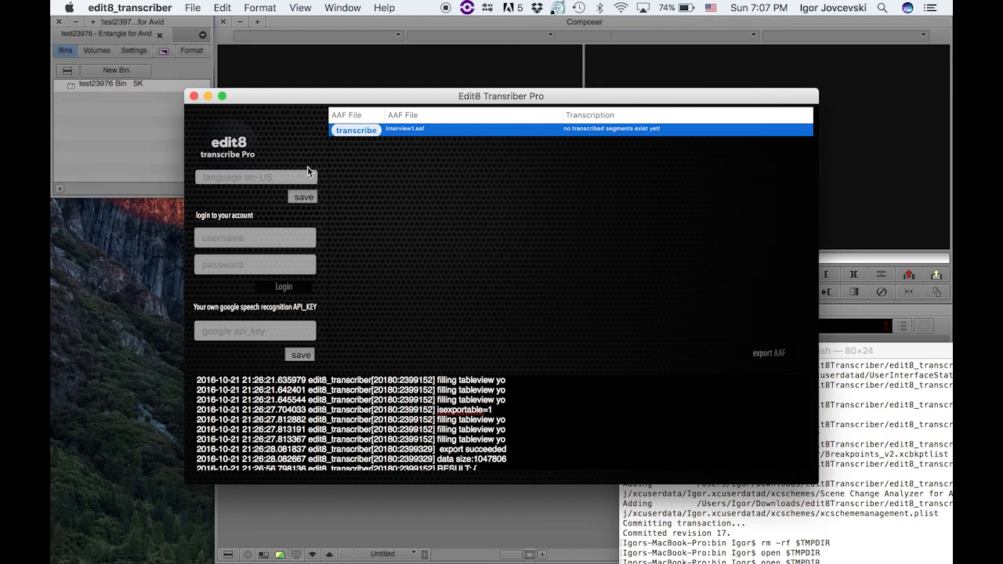
{"action": "left_click", "coordinate": [254, 176]}
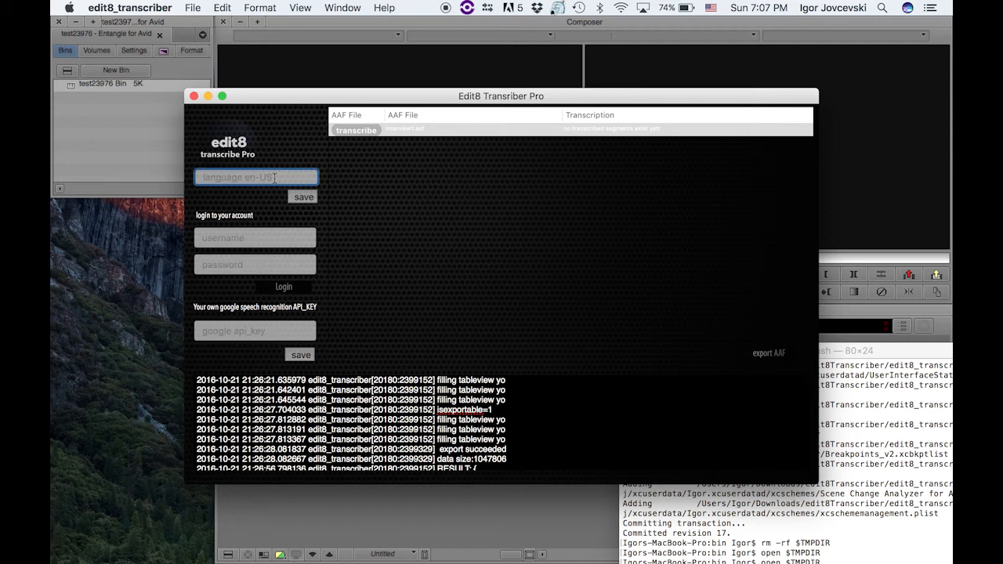
{"action": "mouse_move", "coordinate": [241, 194]}
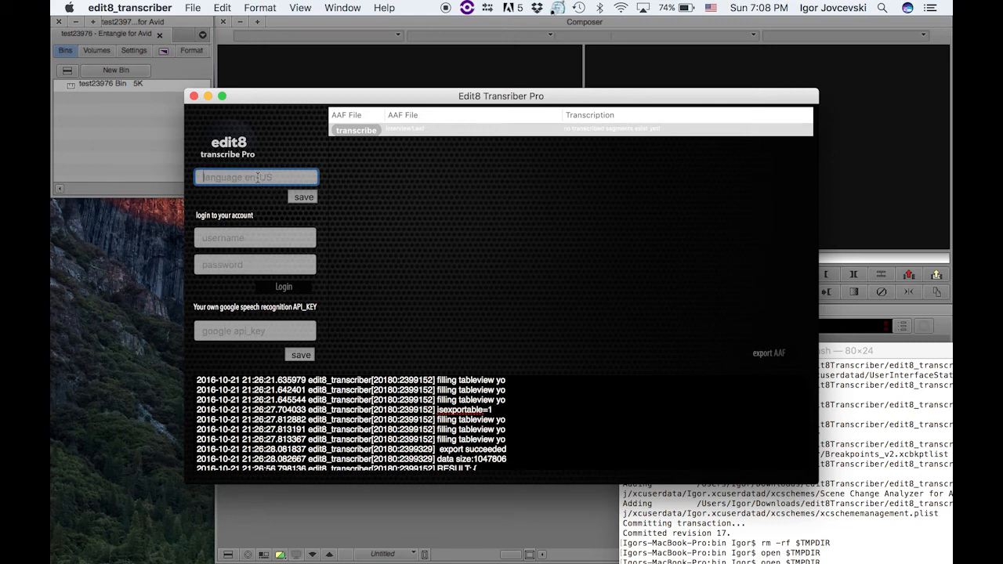
{"action": "type", "text": "en-UK"}
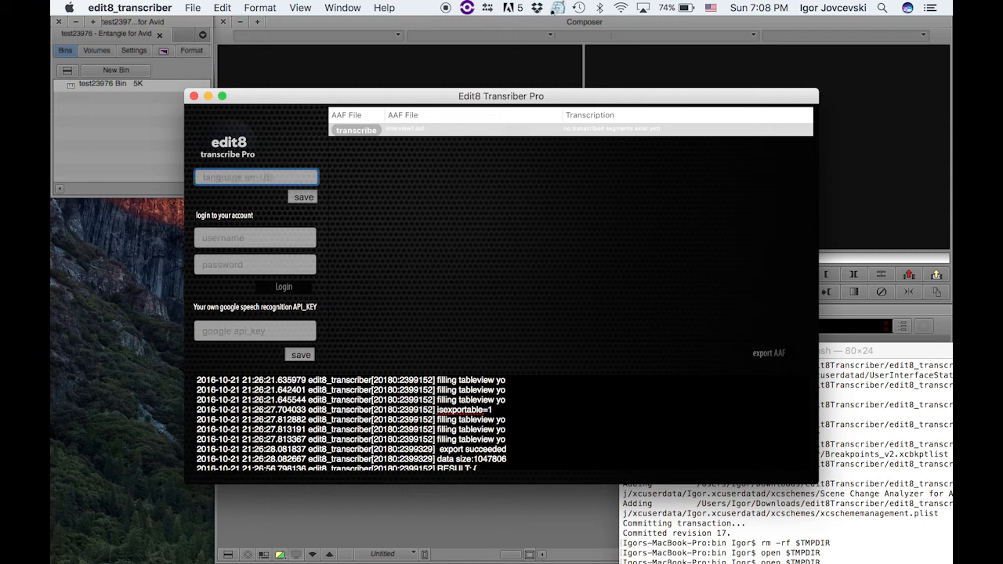
{"action": "type", "text": "pi"}
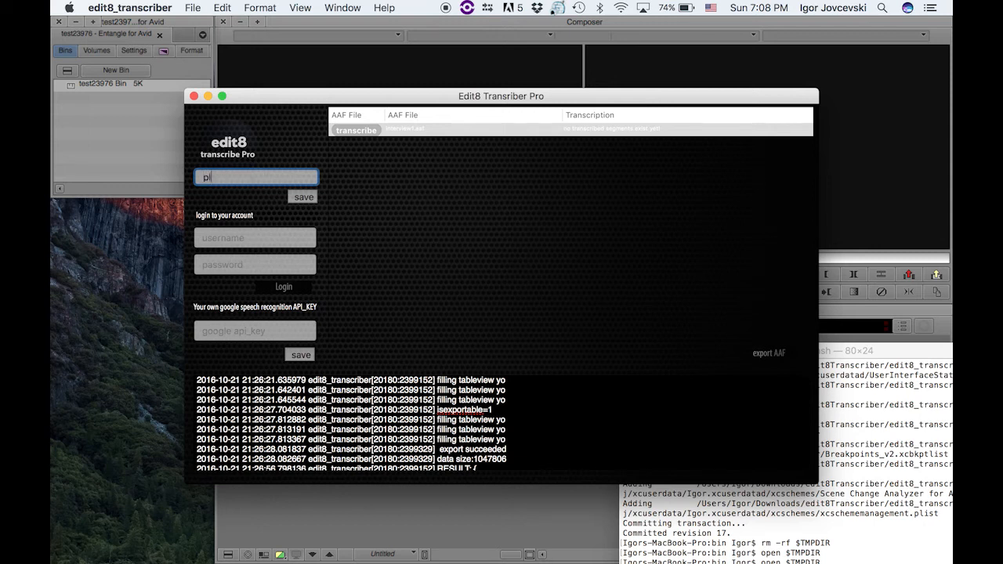
{"action": "key", "text": "Backspace"}
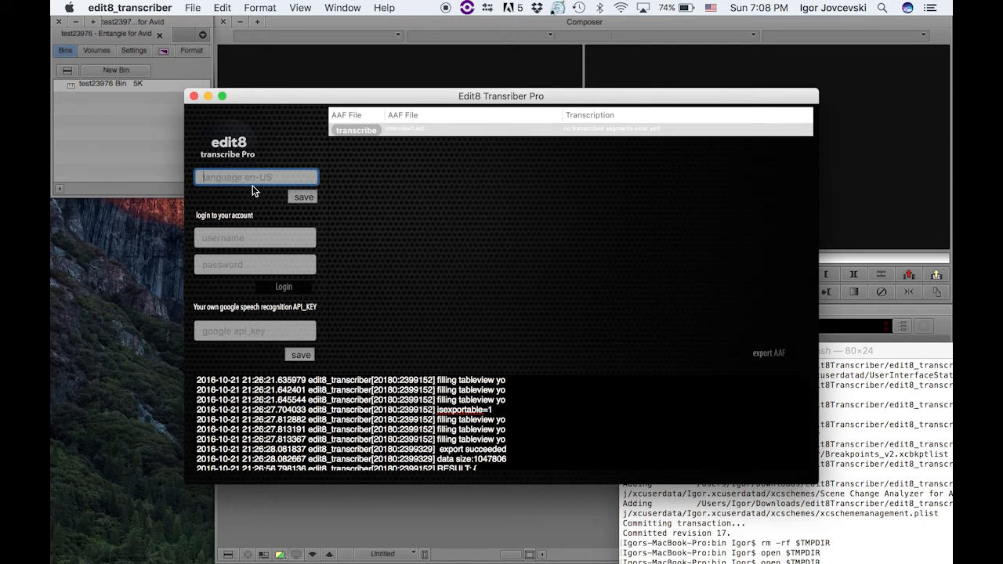
{"action": "mouse_move", "coordinate": [288, 314]}
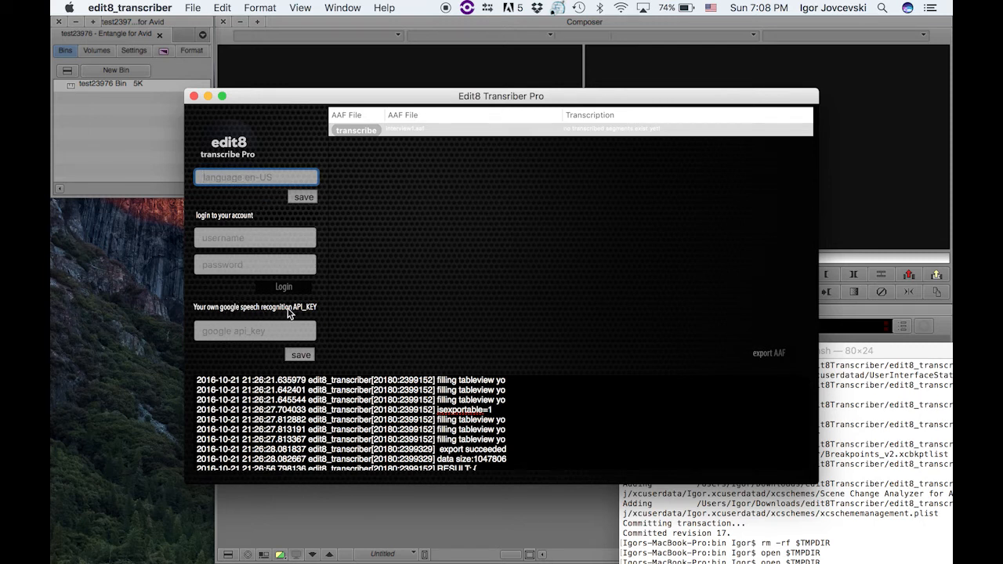
{"action": "mouse_move", "coordinate": [232, 337]}
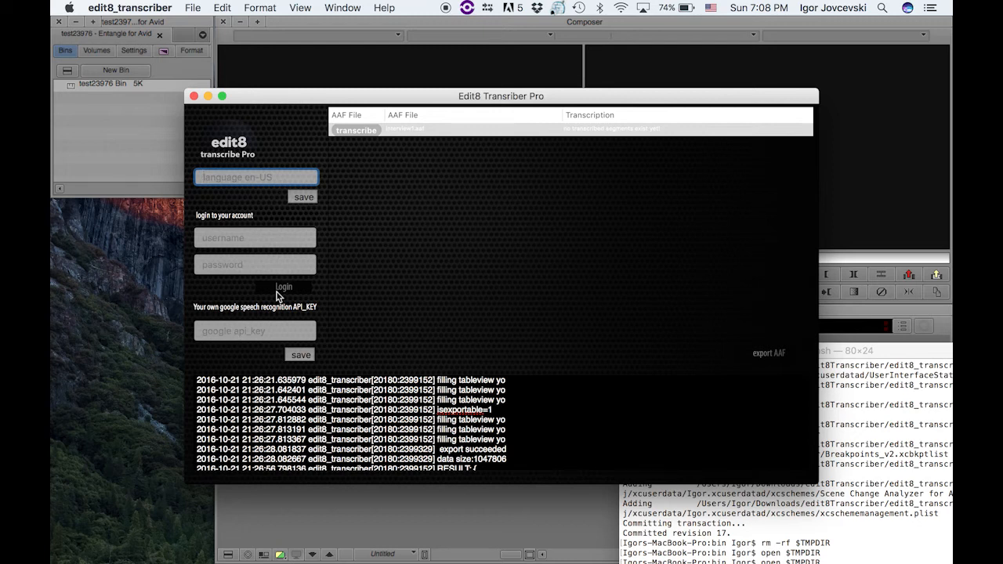
Log in to the account and start transcribing the interview1.aaf row.
{"action": "left_click", "coordinate": [254, 329]}
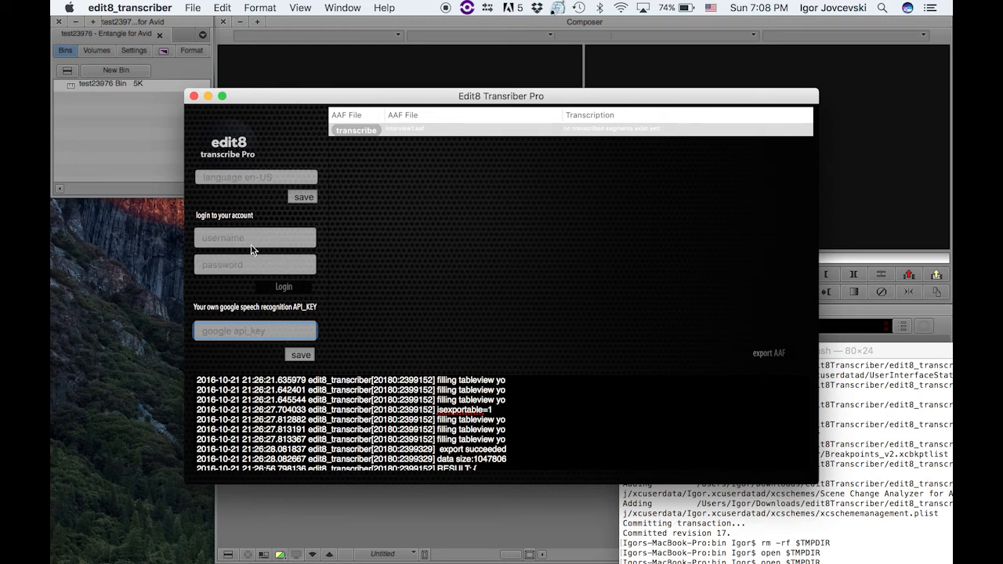
{"action": "mouse_move", "coordinate": [241, 275]}
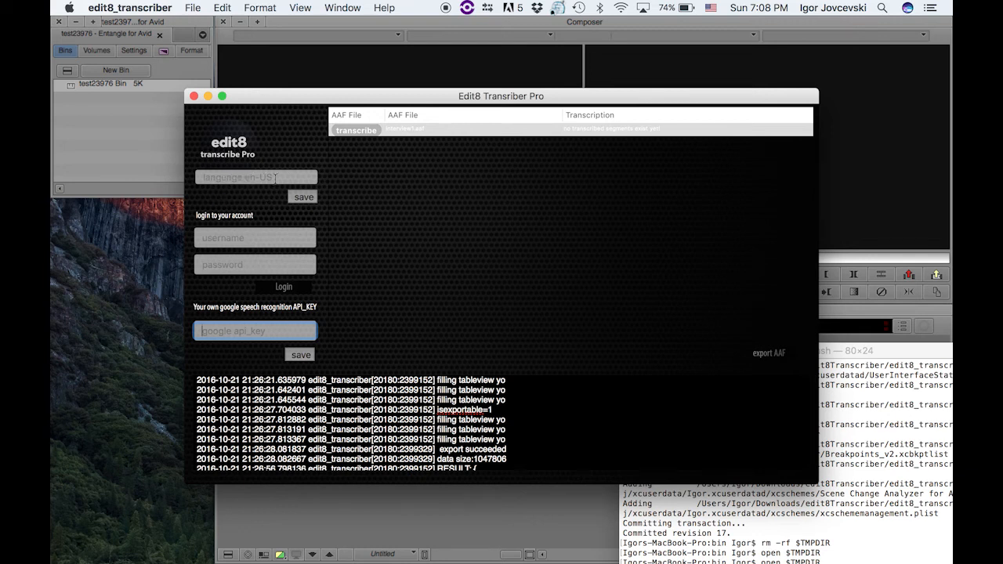
{"action": "mouse_move", "coordinate": [408, 202]}
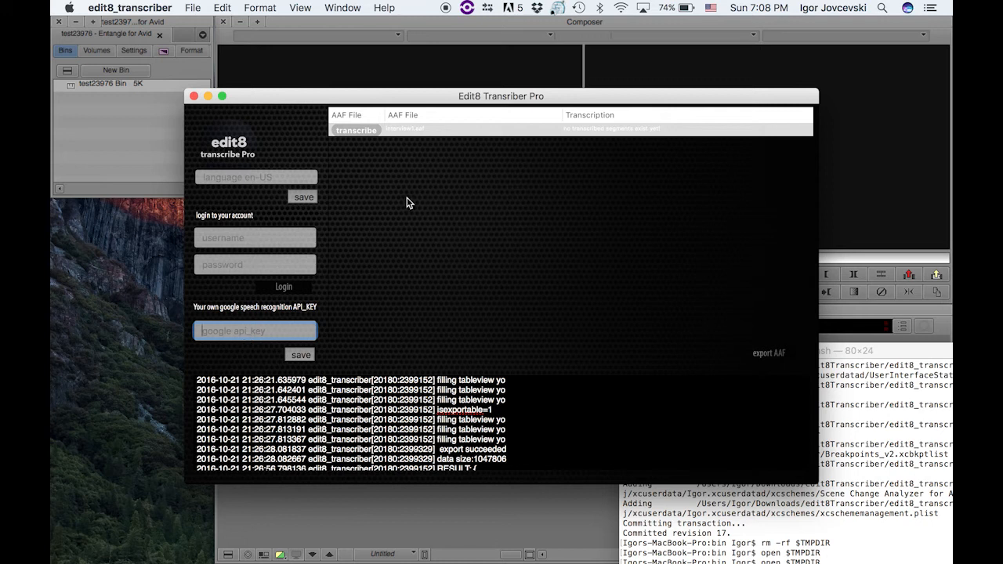
{"action": "mouse_move", "coordinate": [357, 130]}
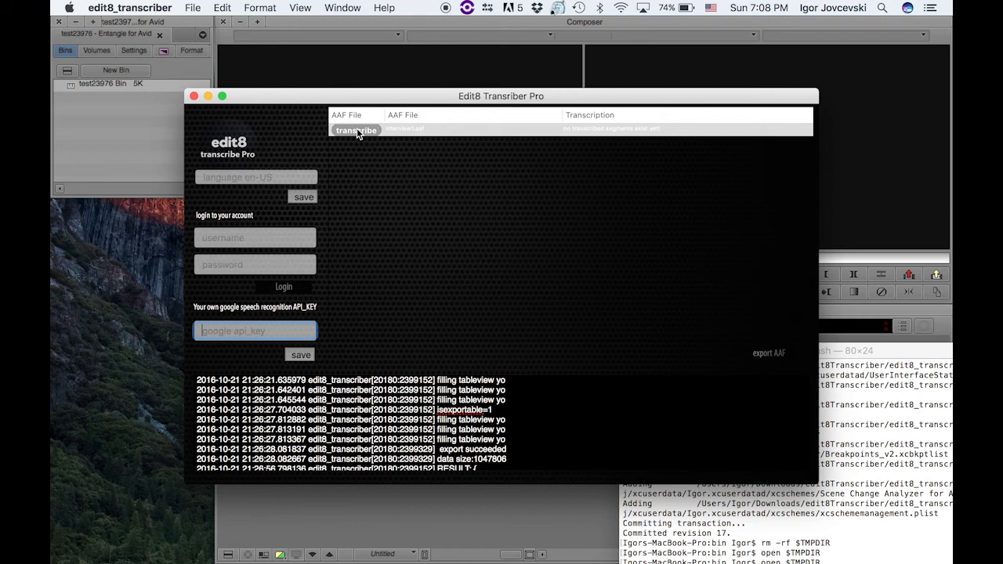
{"action": "left_click", "coordinate": [357, 130]}
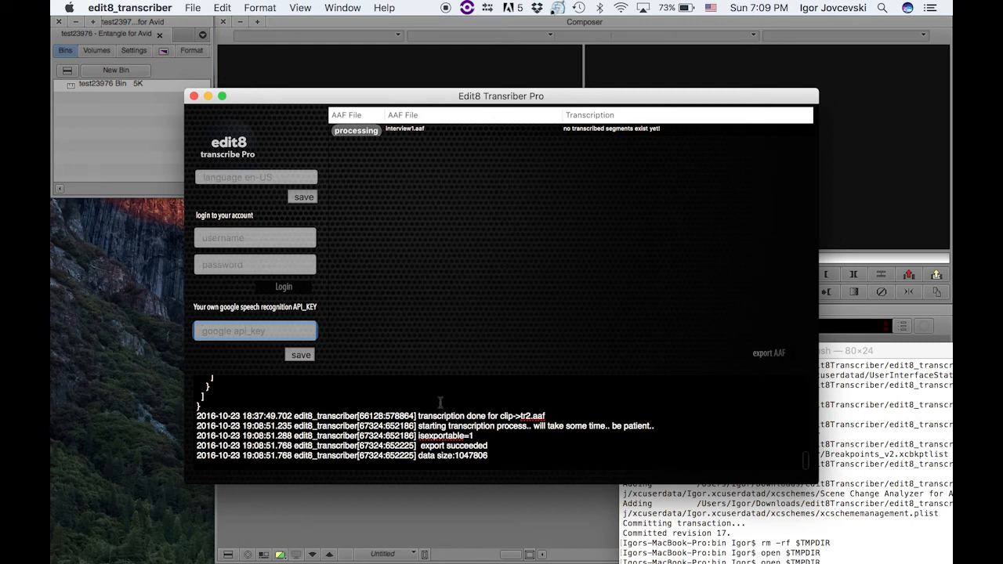
{"action": "mouse_move", "coordinate": [442, 406]}
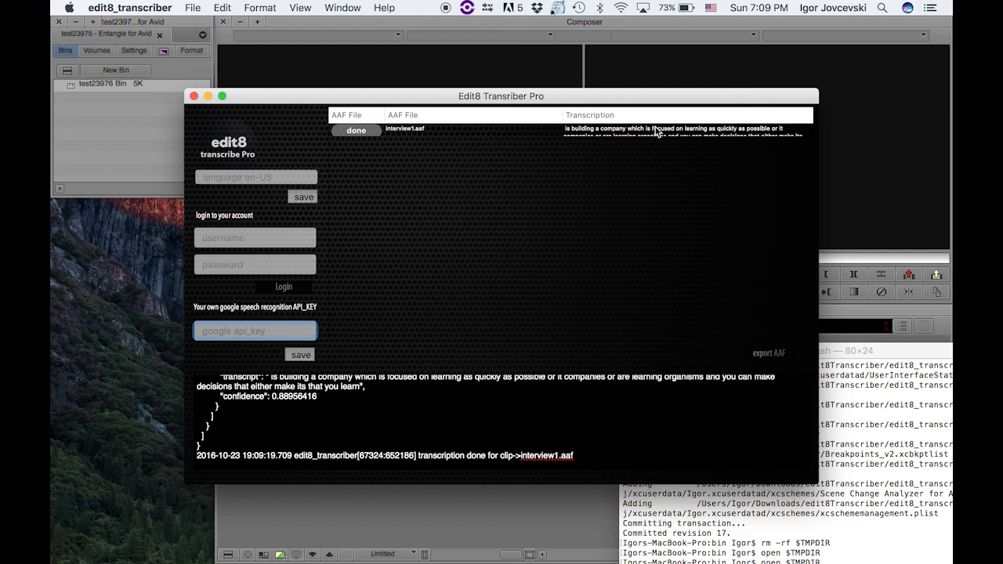
Select the finished interview1.aaf row and export an AAF carrying the transcript.
{"action": "left_click", "coordinate": [408, 128]}
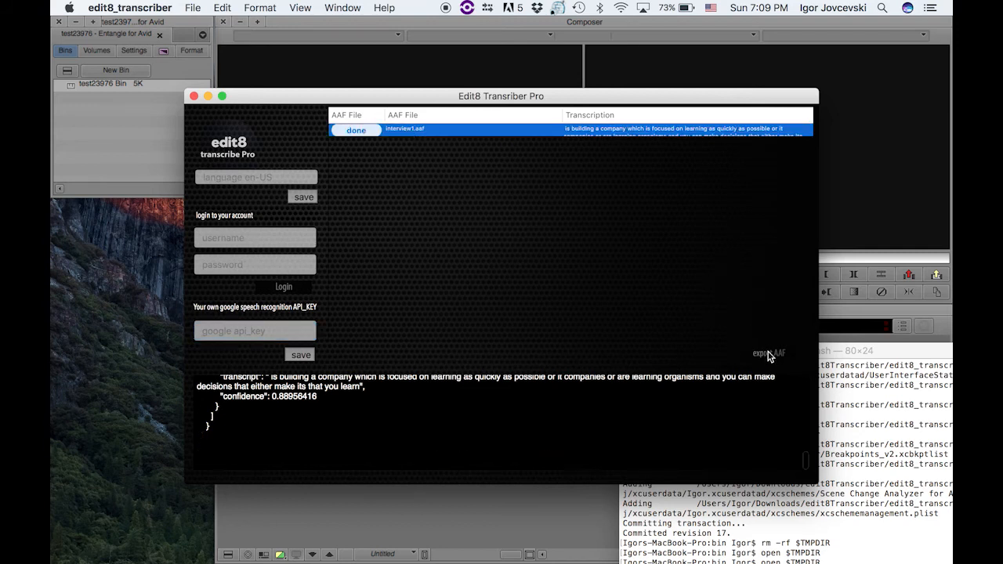
{"action": "left_click", "coordinate": [767, 354]}
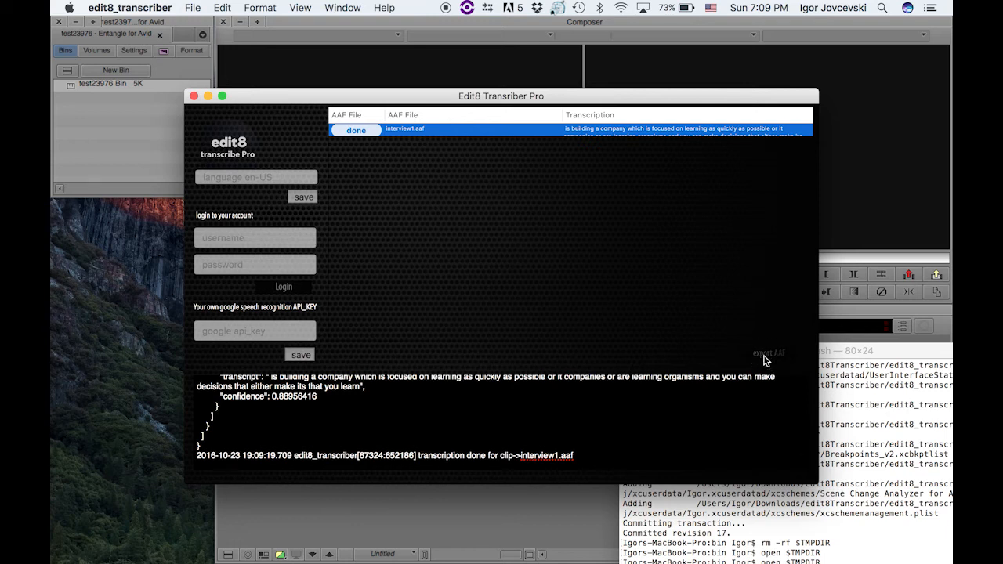
{"action": "left_click", "coordinate": [768, 353]}
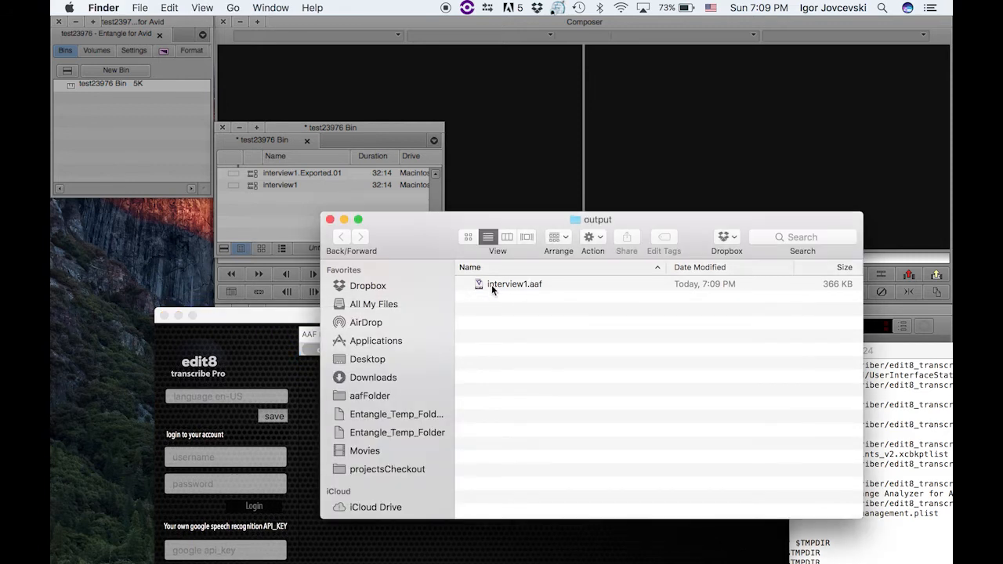
Bring interview1.aaf into an Avid bin and load interview1.Exported.01 in the source monitor.
{"action": "left_click", "coordinate": [514, 284]}
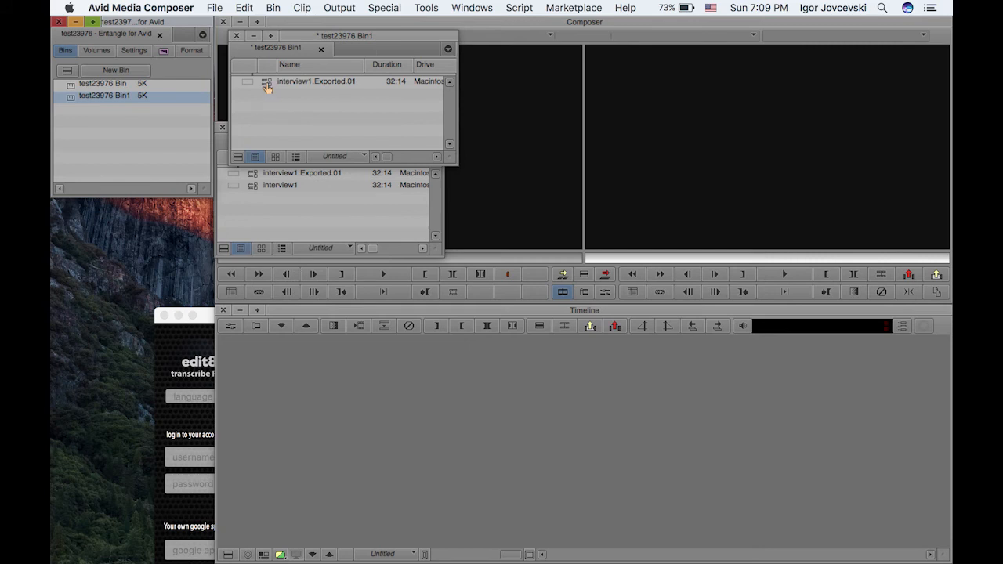
{"action": "double_click", "coordinate": [316, 82]}
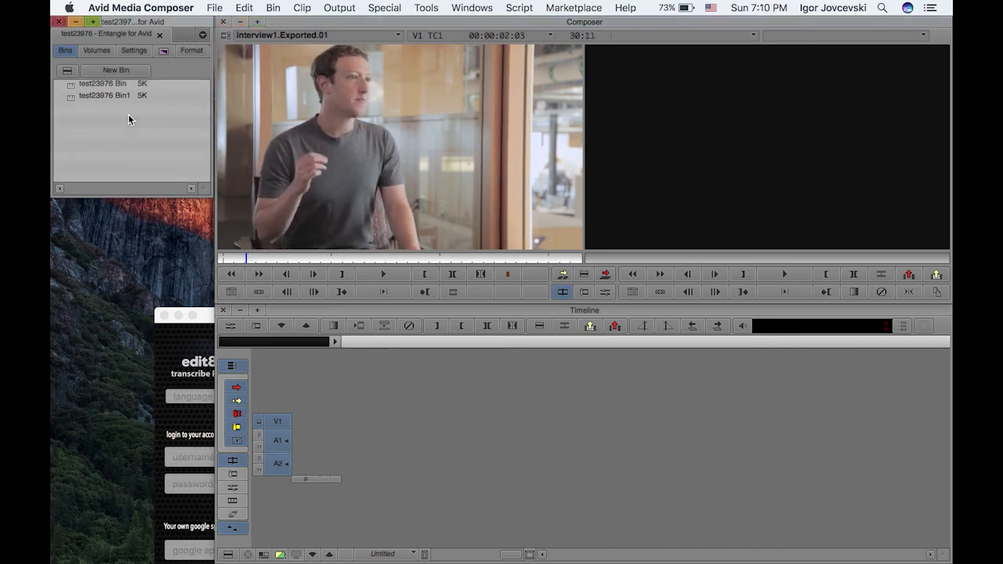
{"action": "mouse_move", "coordinate": [260, 86]}
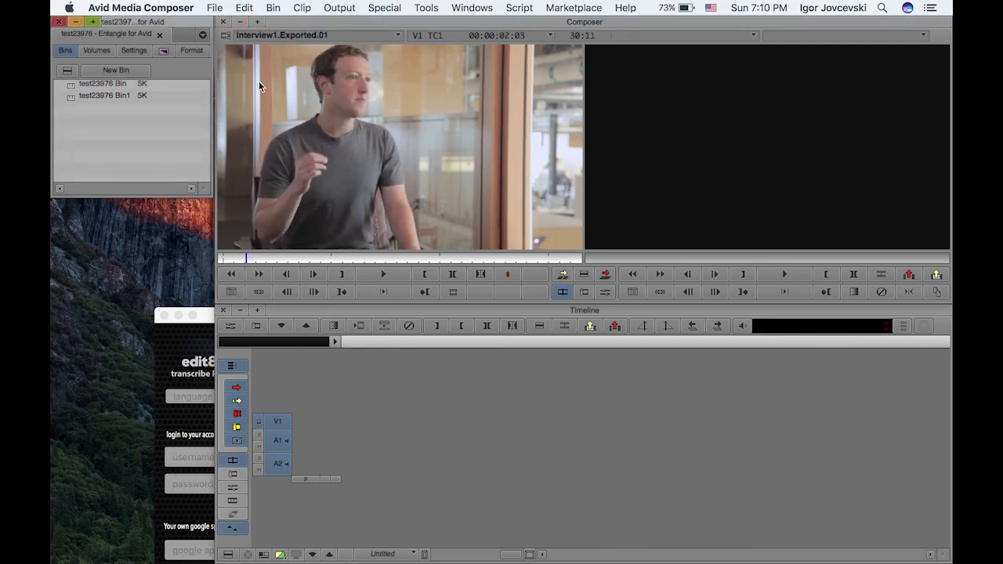
{"action": "mouse_move", "coordinate": [150, 88]}
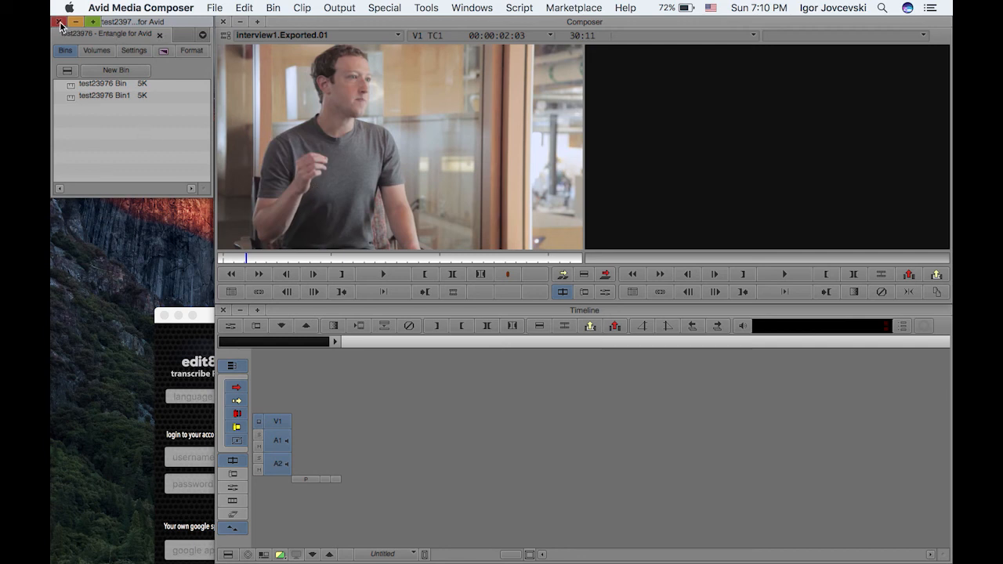
Close the project and create and open a new project named testimp.
{"action": "left_click", "coordinate": [60, 22]}
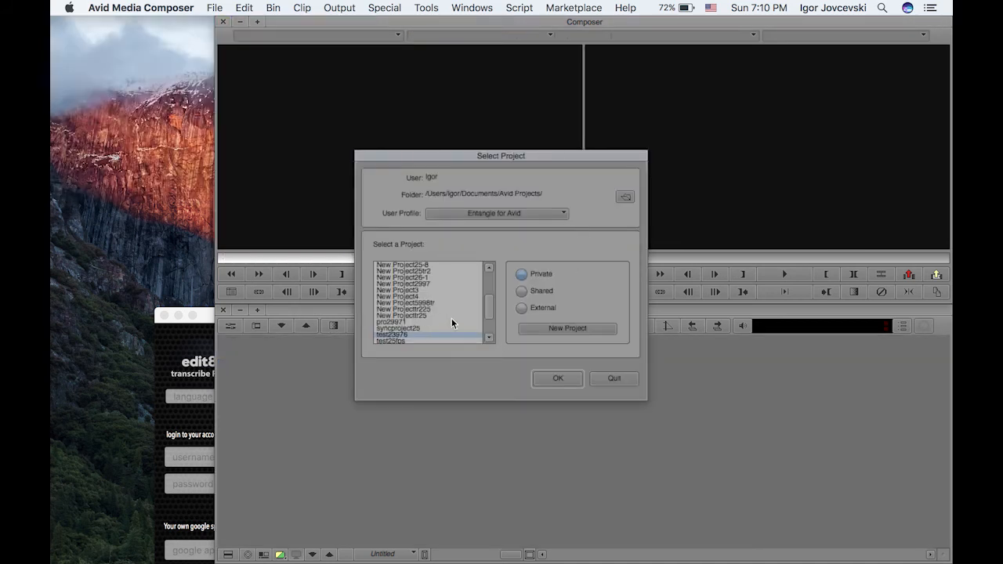
{"action": "scroll", "scroll_direction": "down", "scroll_amount": 3}
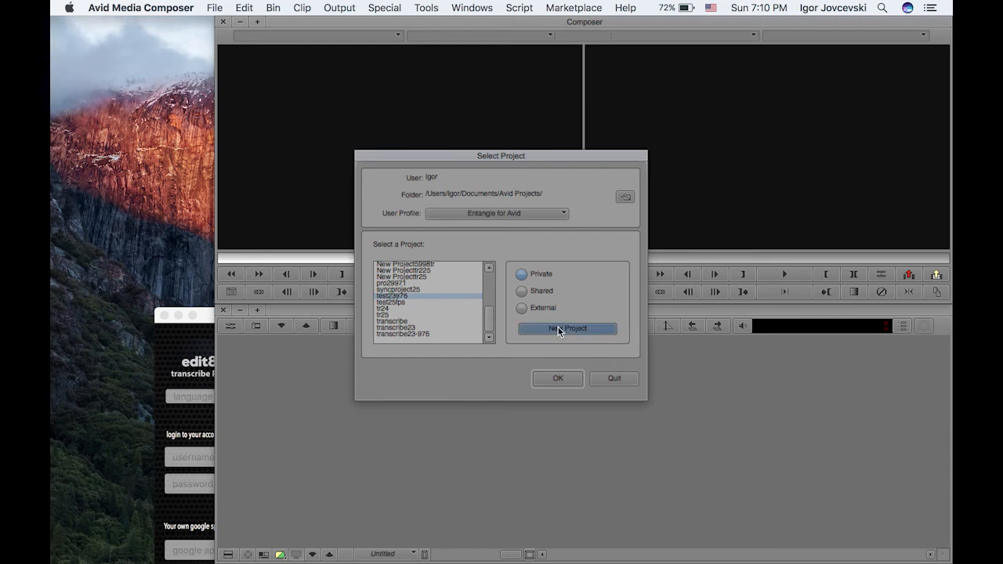
{"action": "left_click", "coordinate": [567, 328]}
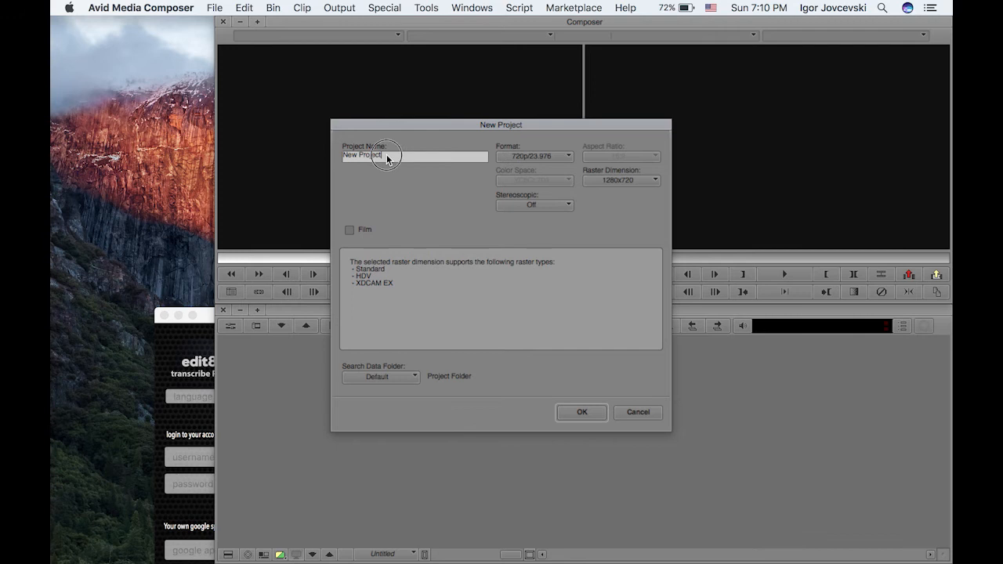
{"action": "type", "text": "testimport23"}
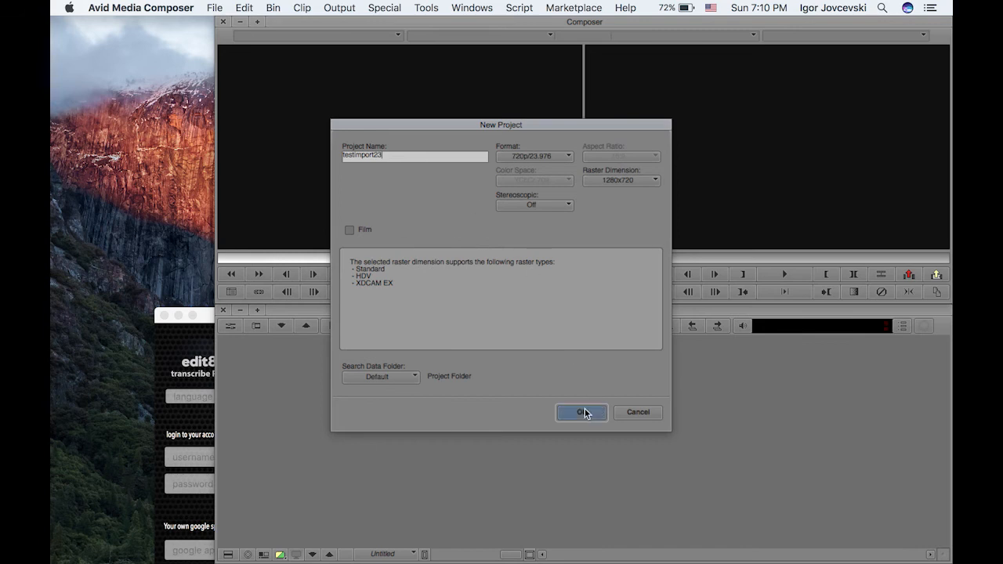
{"action": "left_click", "coordinate": [582, 412]}
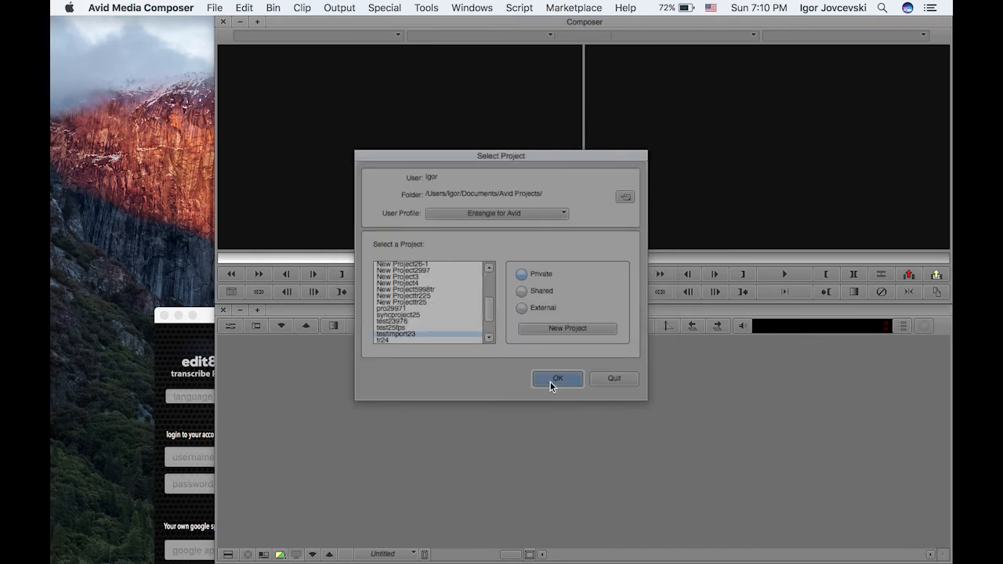
{"action": "left_click", "coordinate": [558, 378]}
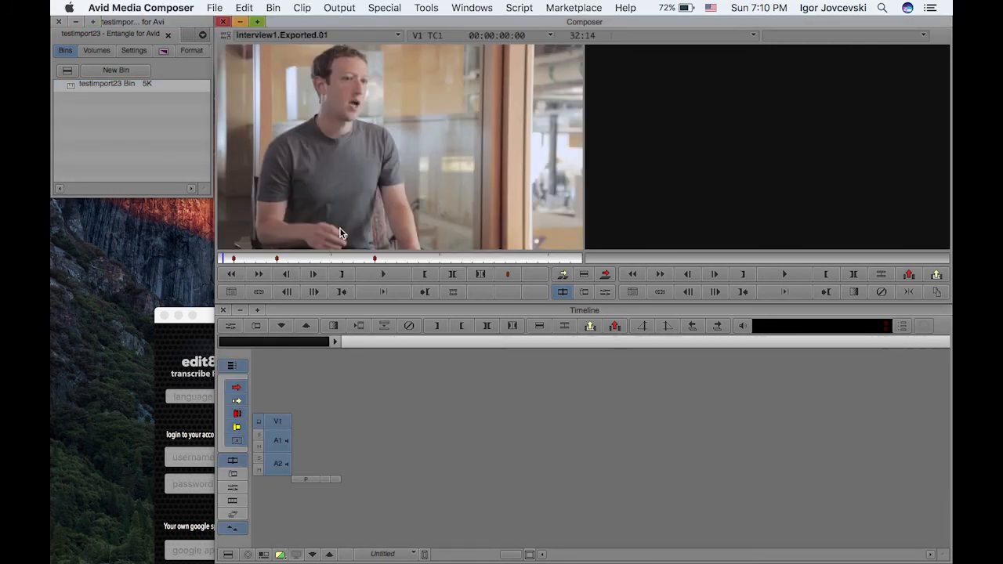
Read the clip's transcript markers one by one in the Marker window, cancelling between them.
{"action": "left_click", "coordinate": [382, 274]}
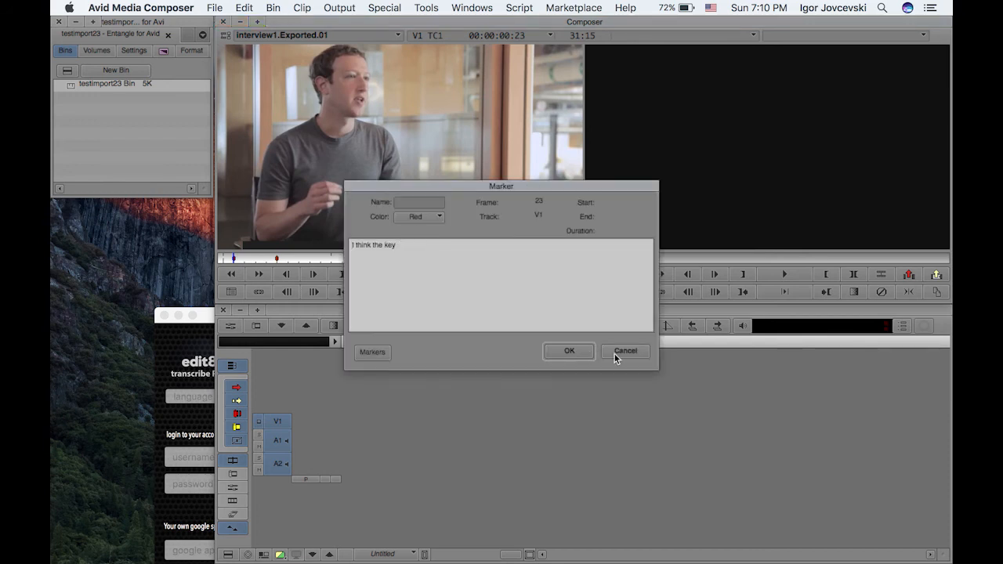
{"action": "left_click", "coordinate": [624, 351]}
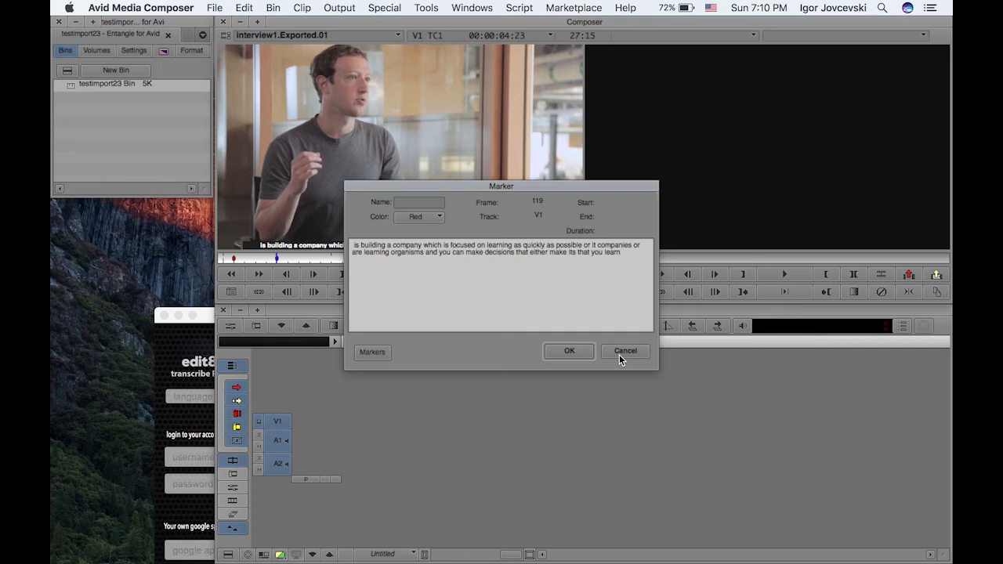
{"action": "left_click", "coordinate": [624, 351]}
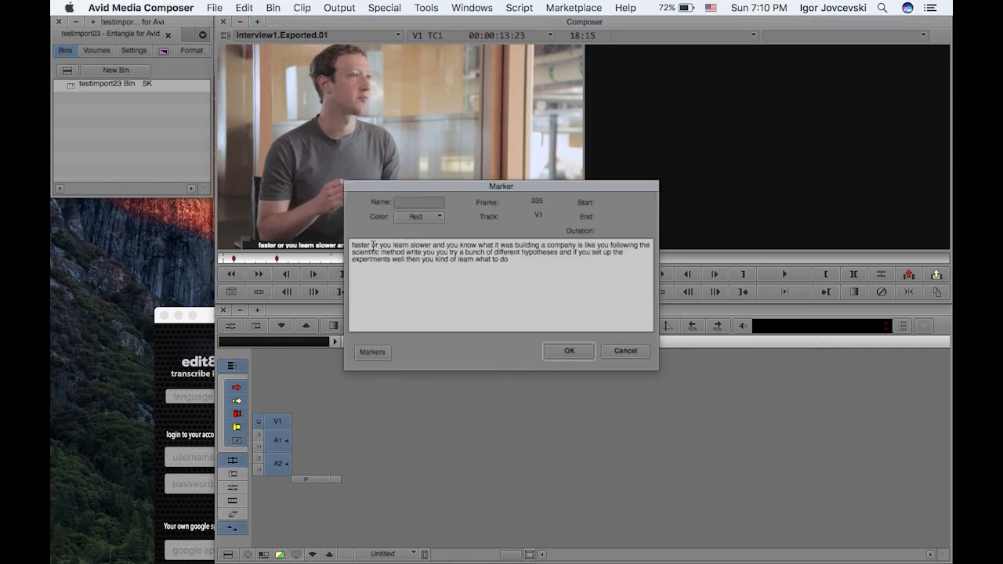
{"action": "left_click", "coordinate": [568, 351]}
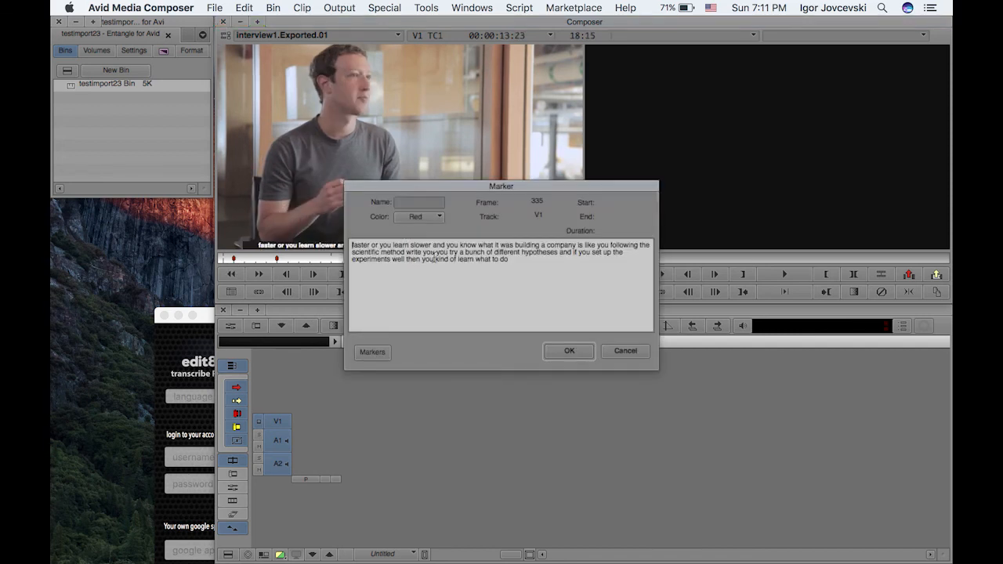
{"action": "mouse_move", "coordinate": [614, 347]}
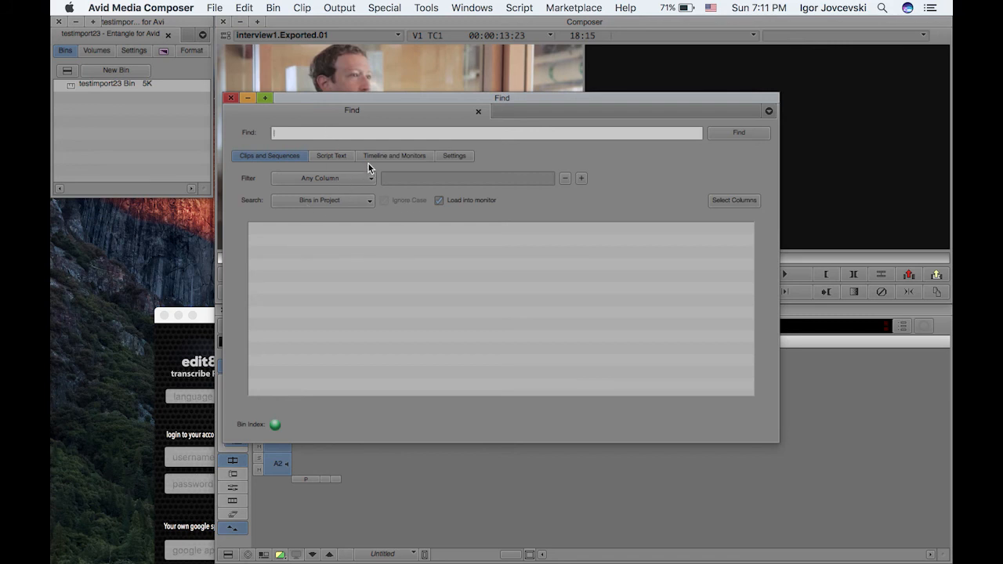
Search timeline markers for 'company' in Find, then scrub the clip back to its start.
{"action": "left_click", "coordinate": [395, 155]}
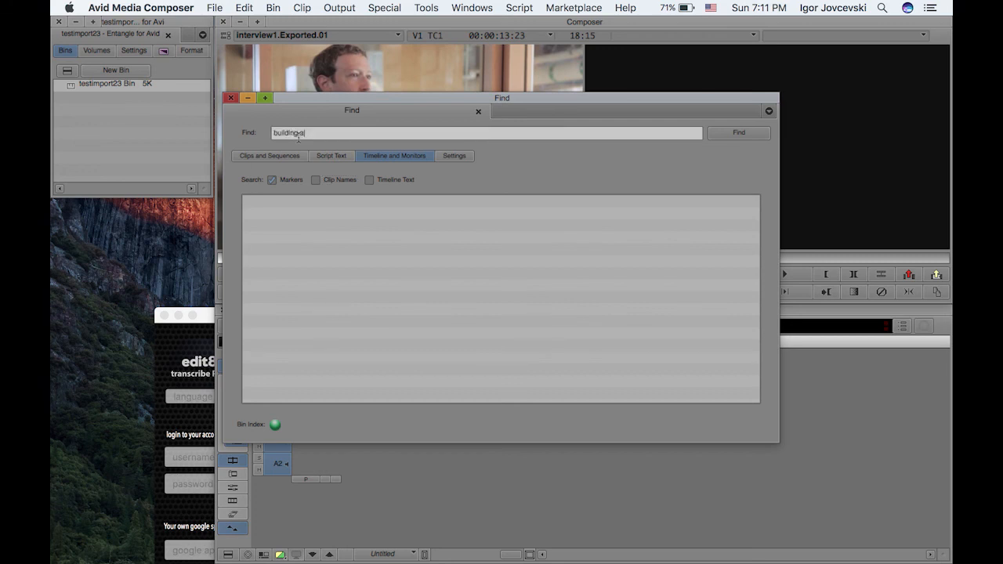
{"action": "type", "text": "company"}
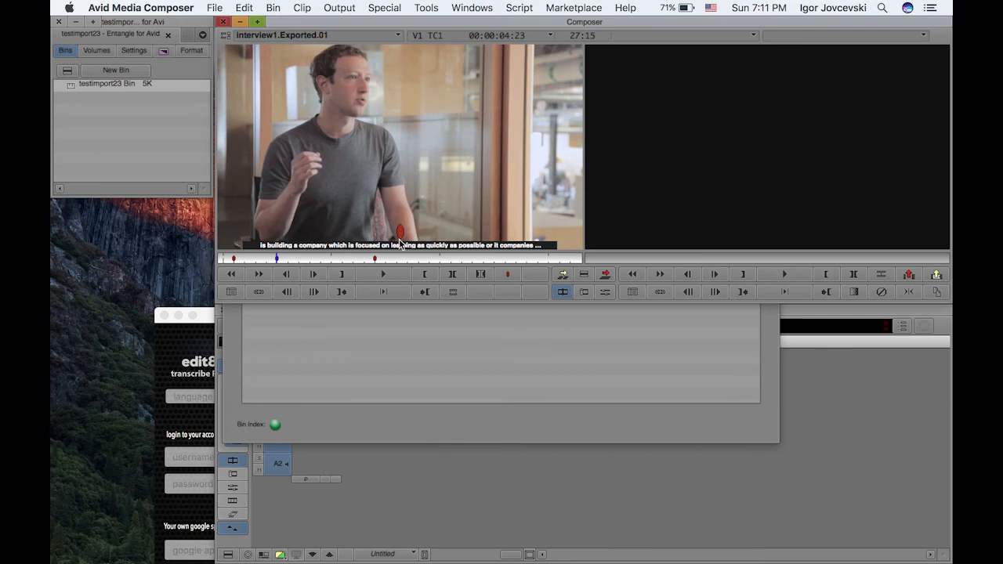
{"action": "mouse_move", "coordinate": [406, 238]}
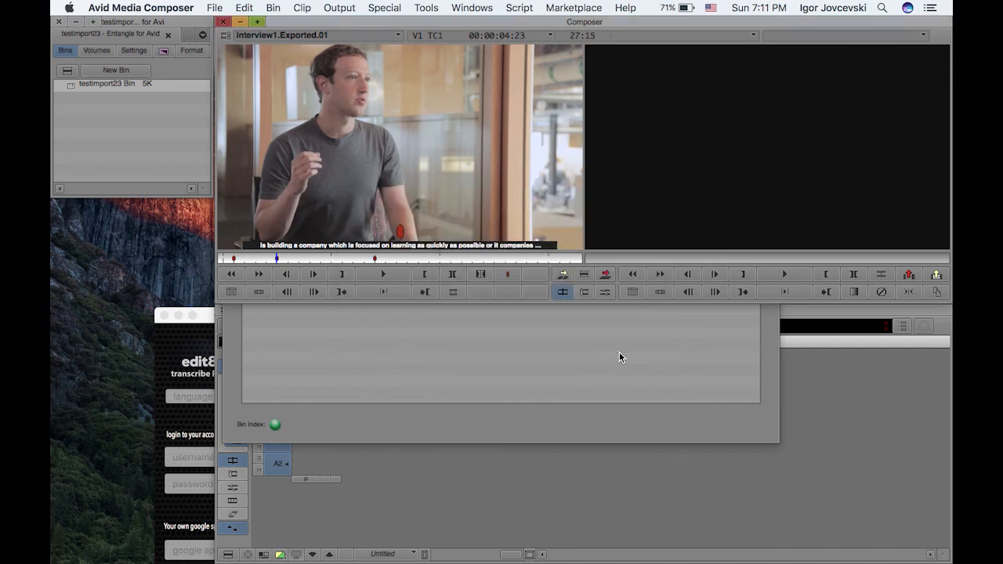
{"action": "mouse_move", "coordinate": [276, 258]}
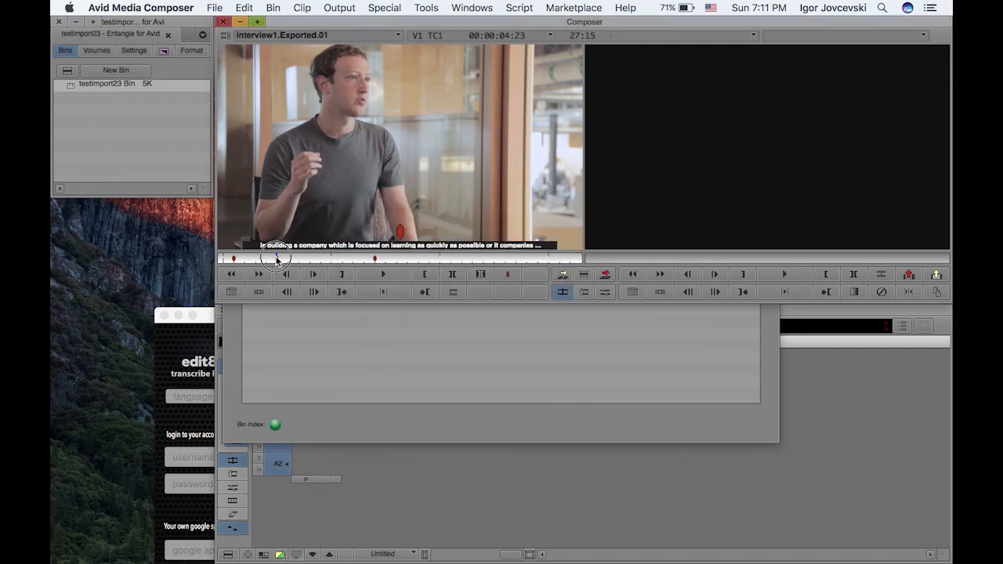
{"action": "left_click_drag", "start_coordinate": [276, 258], "coordinate": [564, 260]}
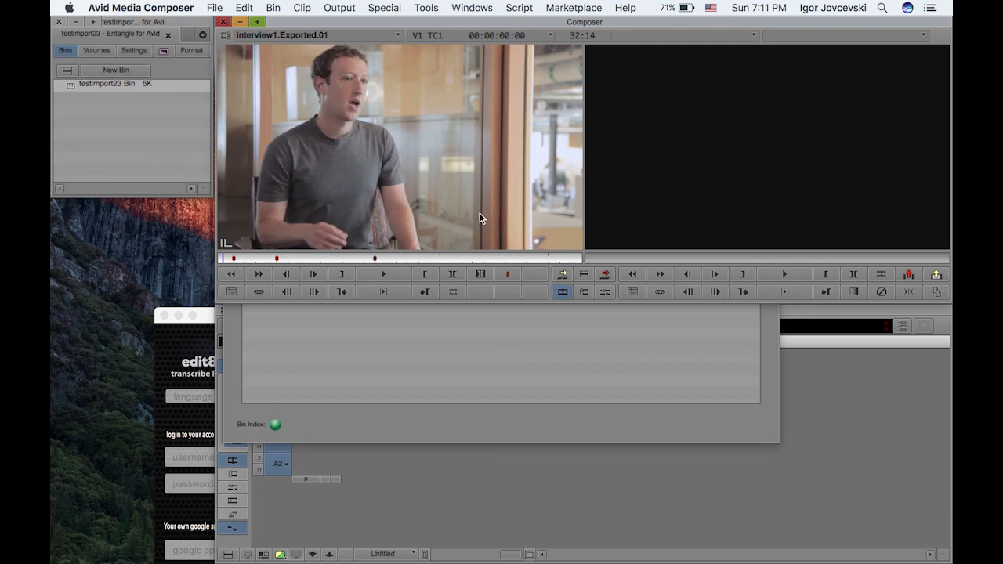
{"action": "mouse_move", "coordinate": [213, 320]}
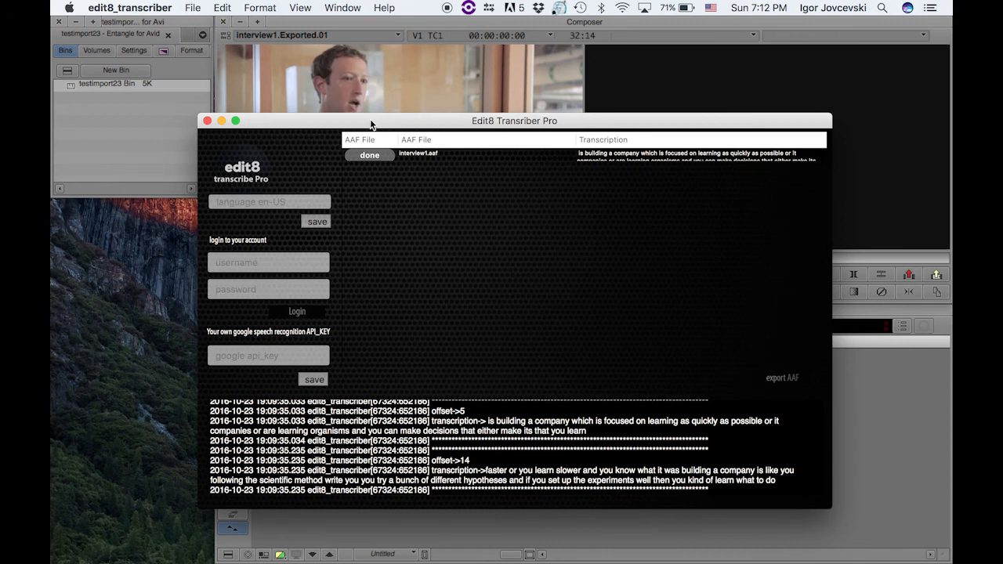
{"action": "mouse_move", "coordinate": [317, 127]}
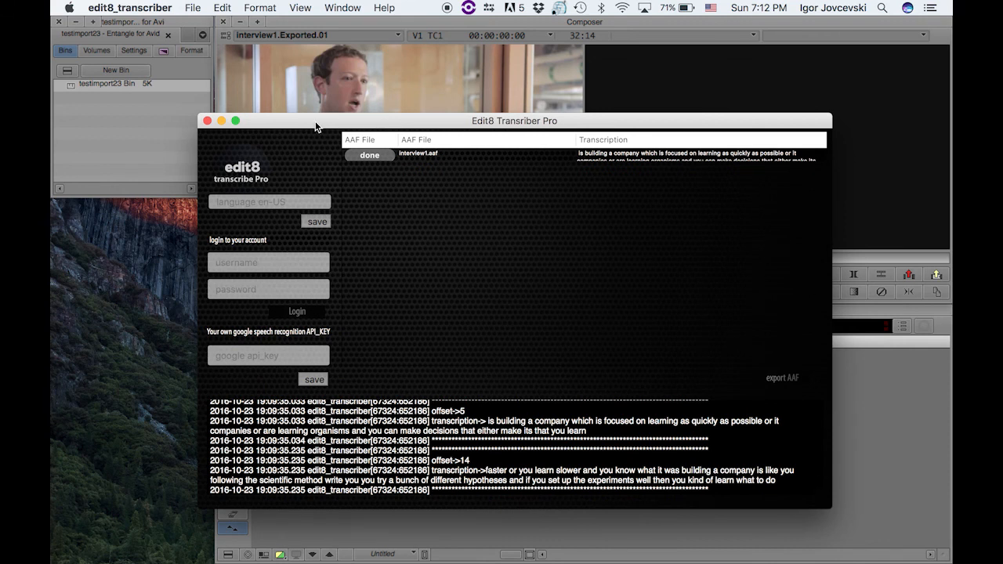